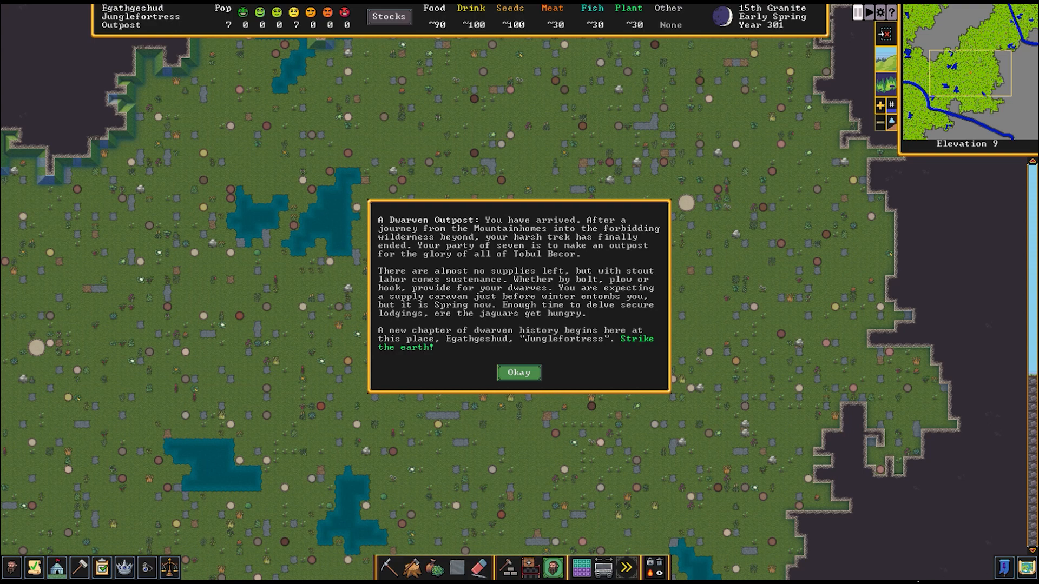
pyautogui.moveTo(840, 489)
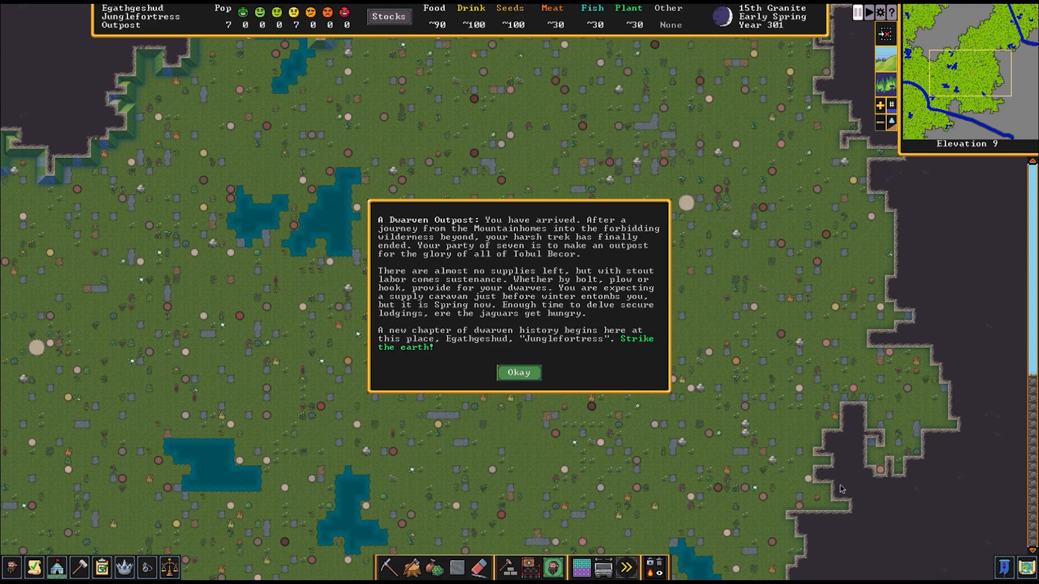
pyautogui.moveTo(555, 378)
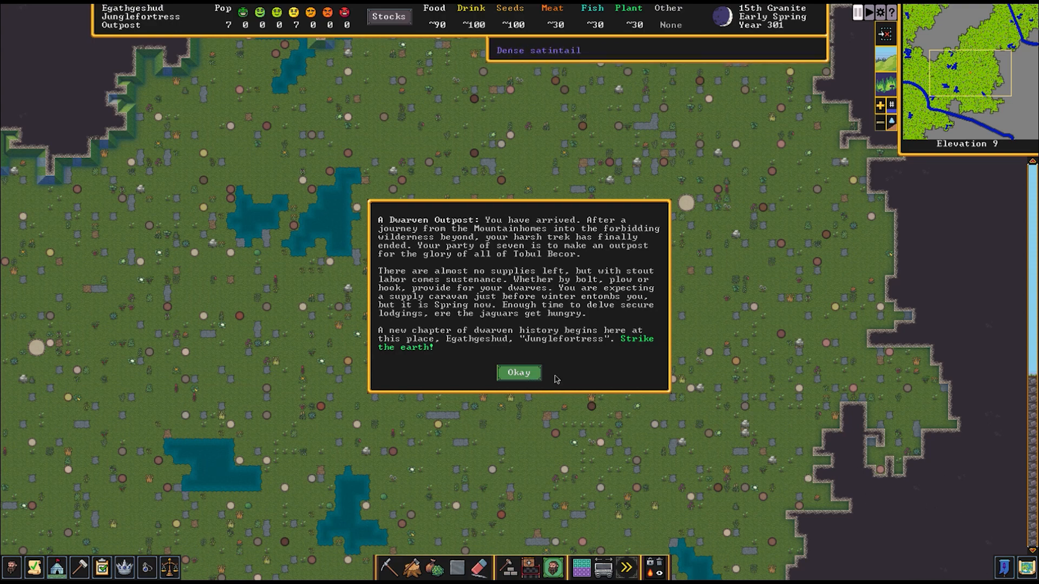
# Dismiss the 'A Dwarven Outpost' arrival message for the new outpost
pyautogui.click(518, 372)
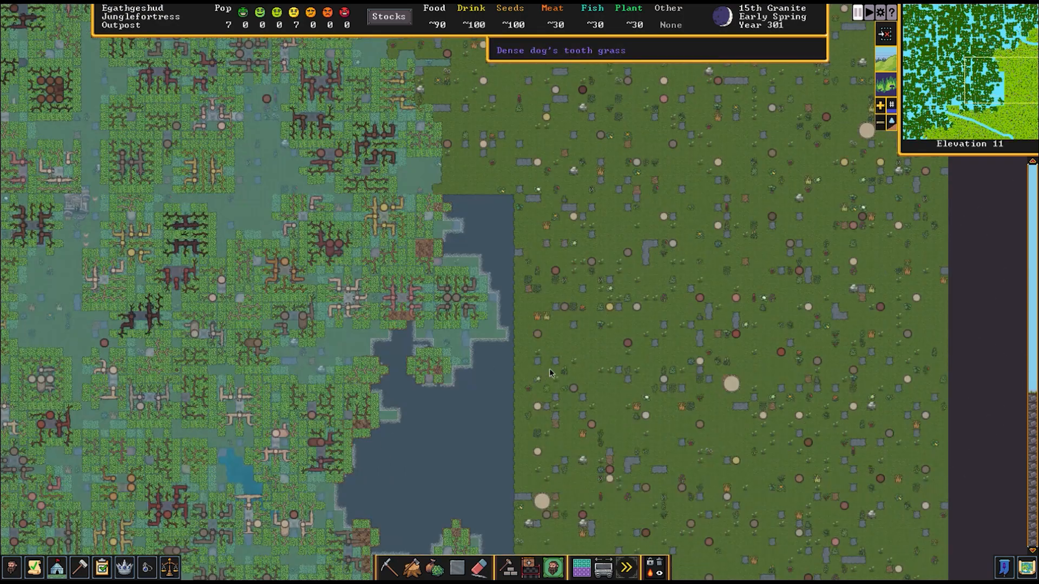
# Scroll down through the embark site's elevation levels to survey the terrain
pyautogui.scroll(-3)
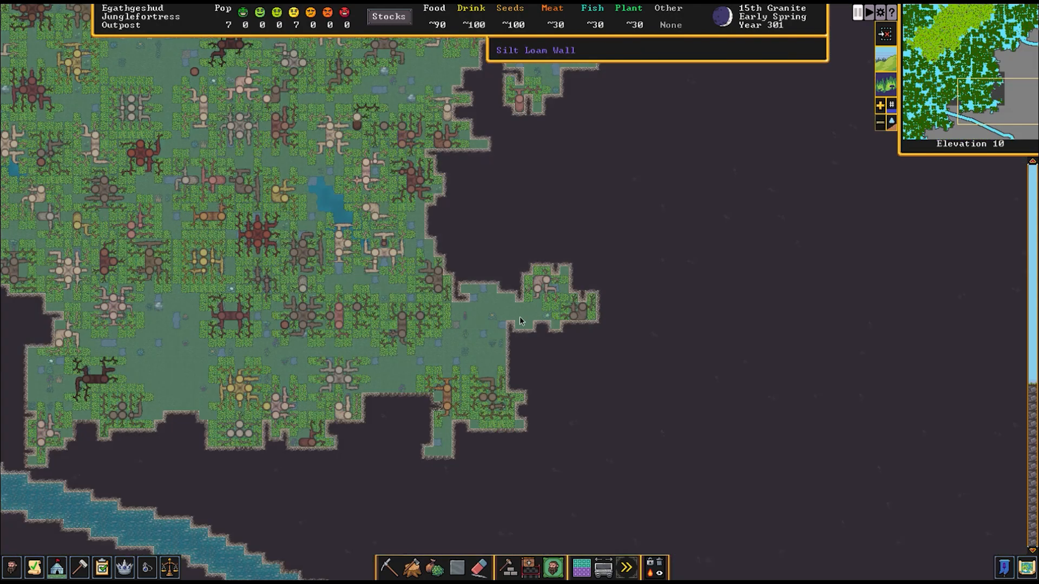
pyautogui.scroll(-3)
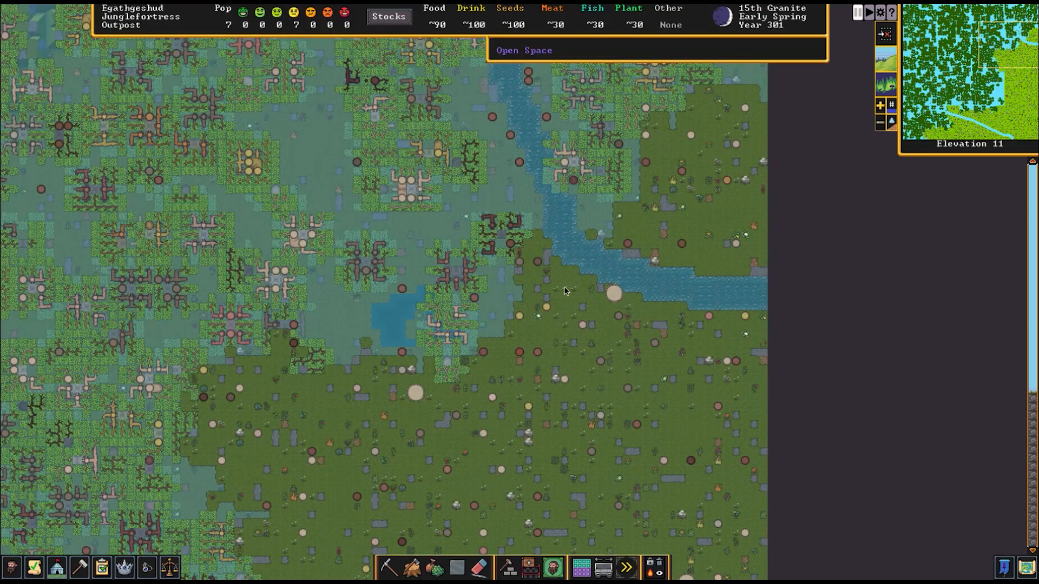
pyautogui.scroll(-3)
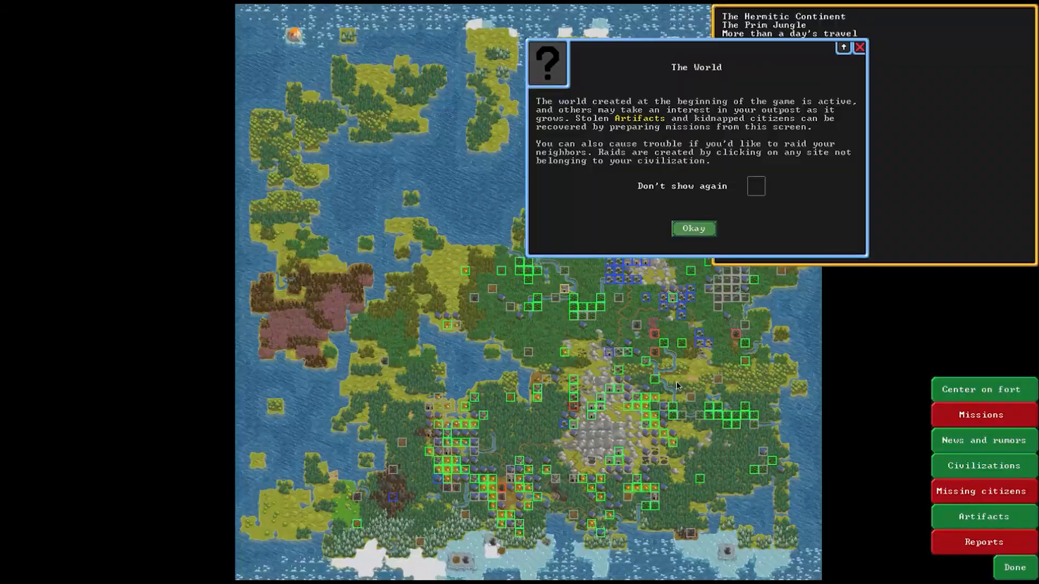
# Dismiss the world map notice, inspect the region and fortress site details, then close the map
pyautogui.click(692, 228)
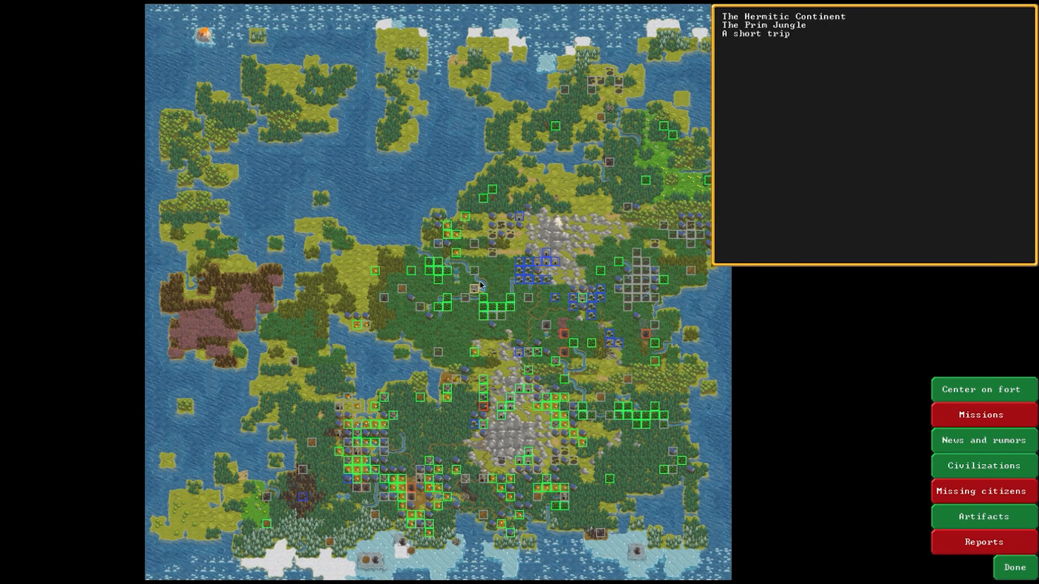
pyautogui.click(471, 296)
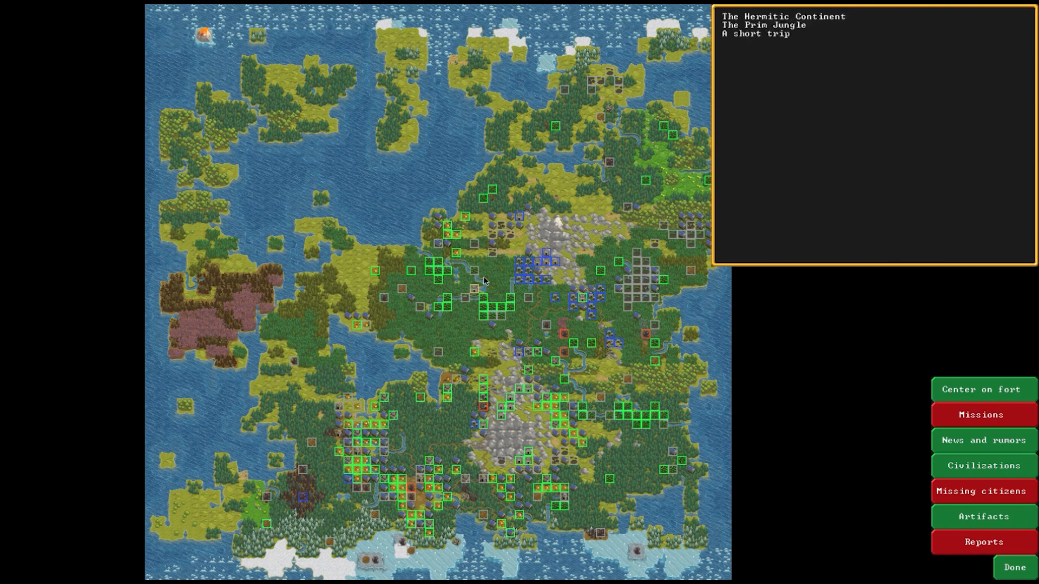
pyautogui.click(526, 274)
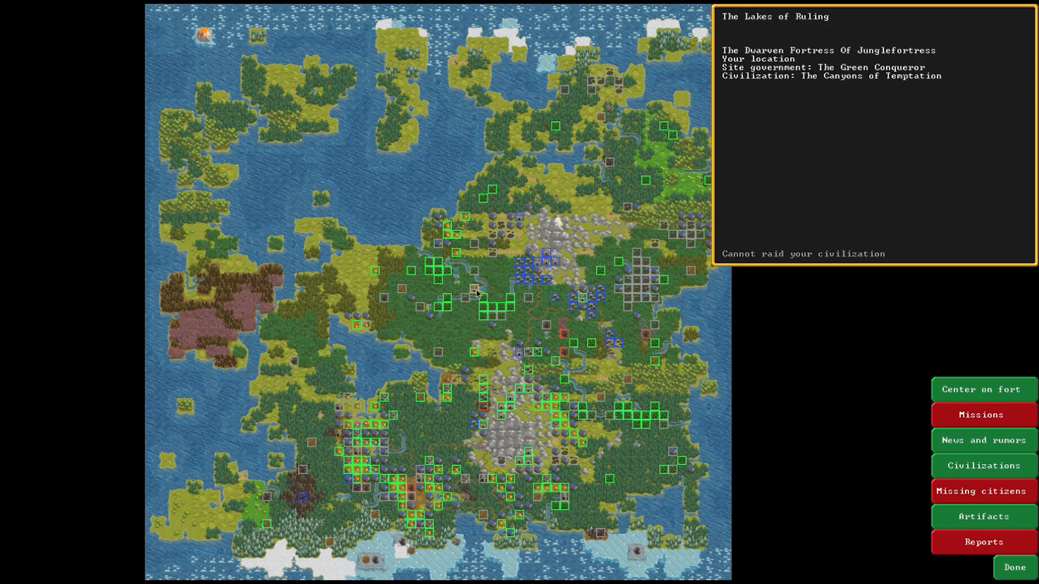
pyautogui.click(480, 295)
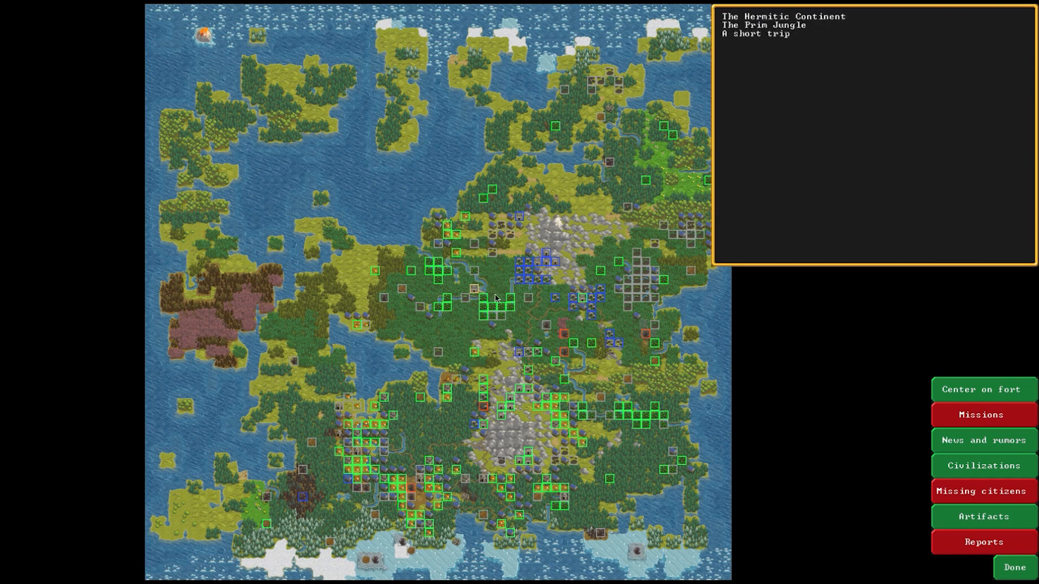
pyautogui.click(476, 289)
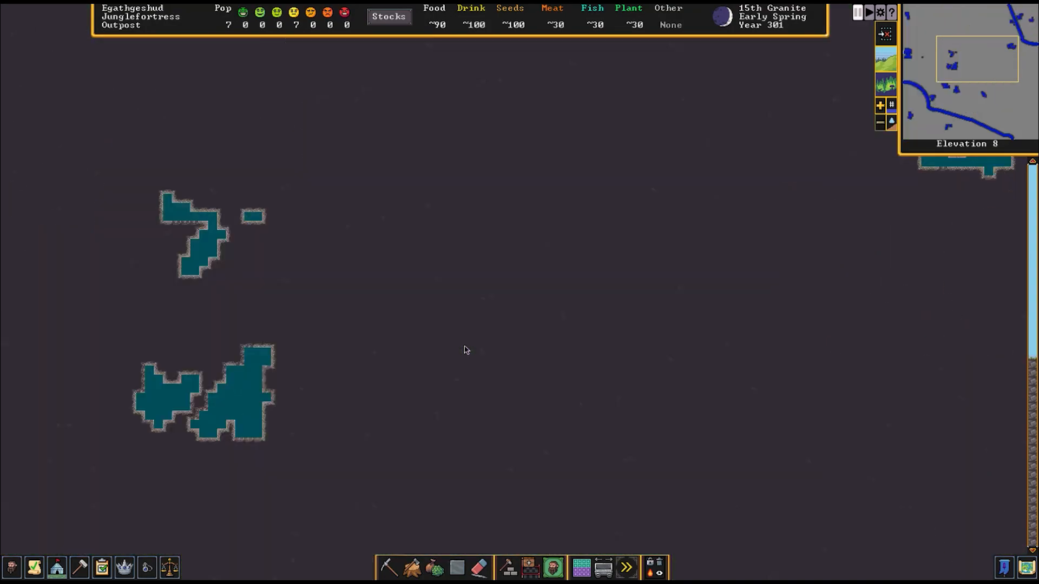
# Survey the site and wagon, stepping from elevation 12 to 9 over grassland, ponds and river
pyautogui.scroll(3)
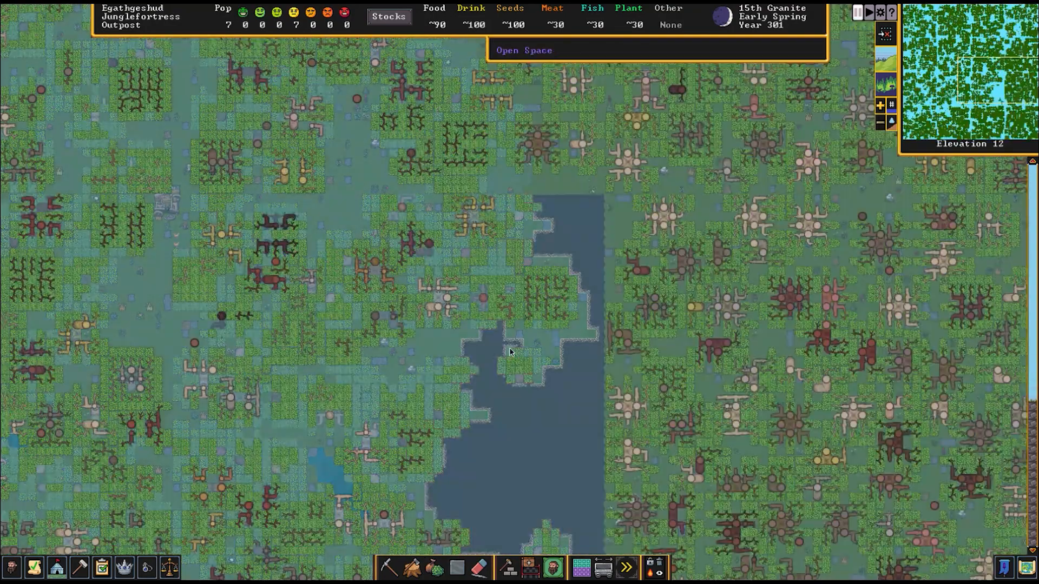
pyautogui.click(879, 122)
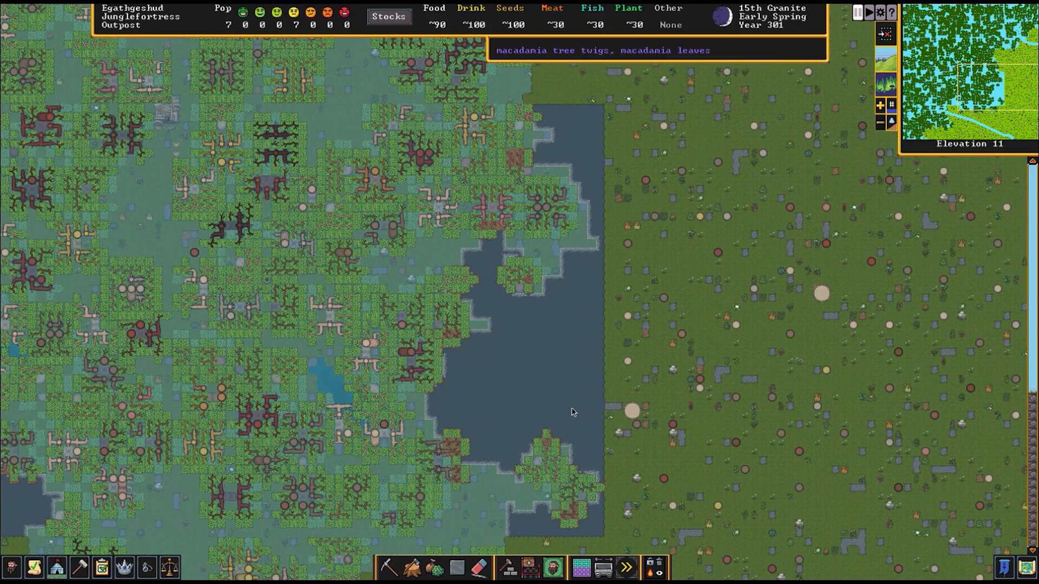
pyautogui.moveTo(581, 502)
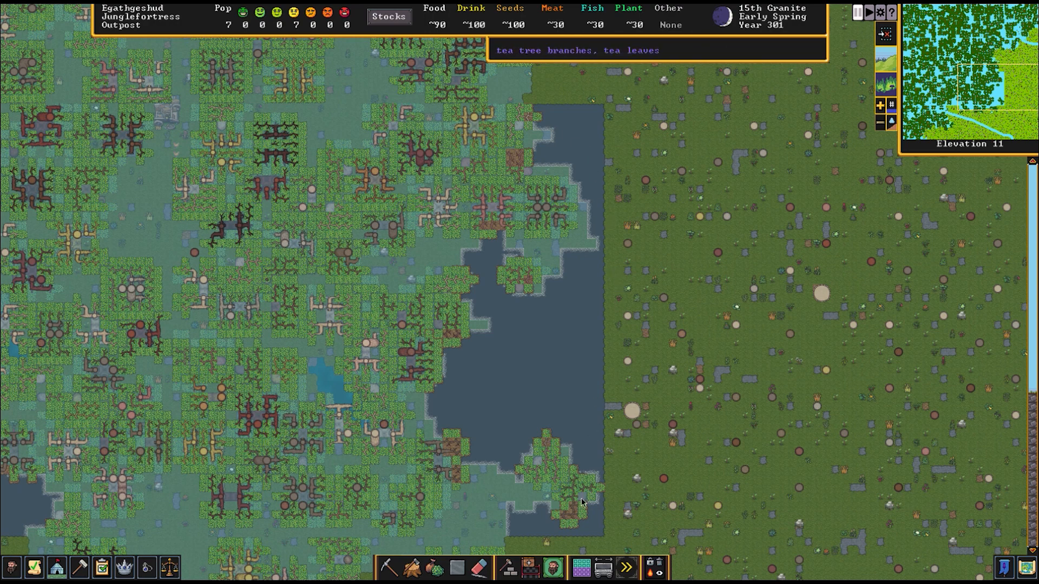
pyautogui.moveTo(527, 406)
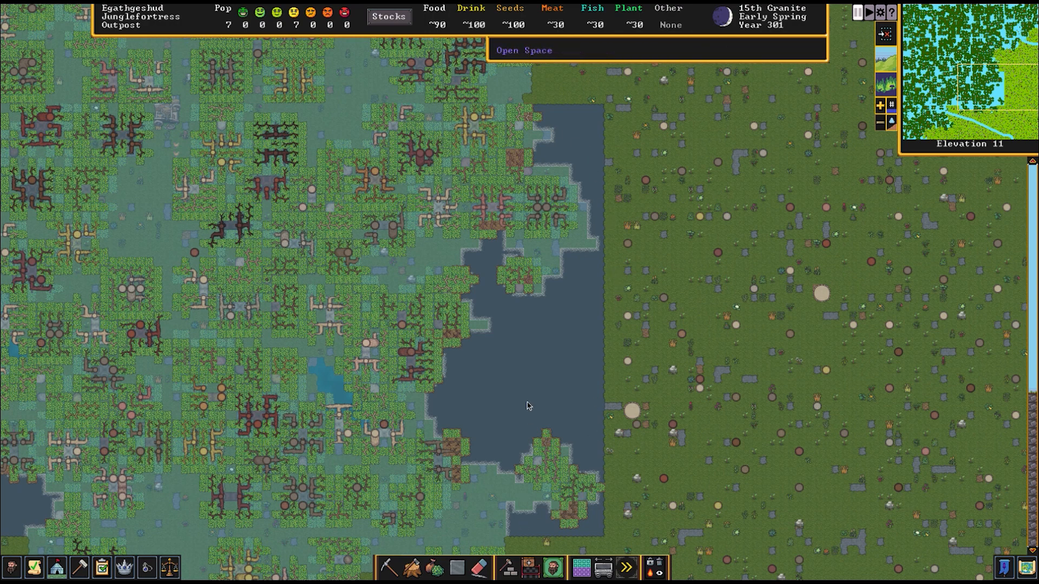
pyautogui.scroll(-3)
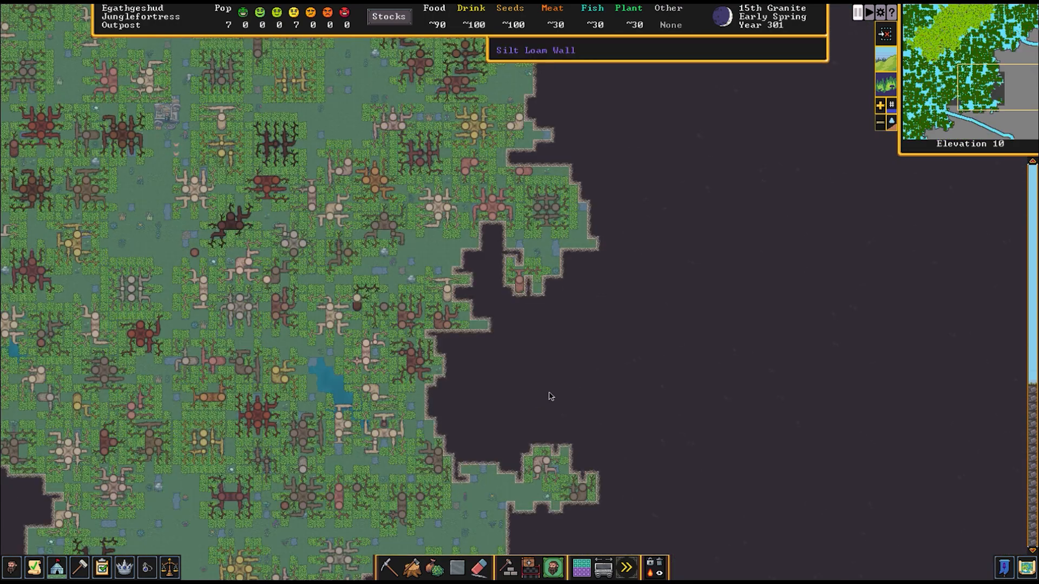
pyautogui.moveTo(590, 324)
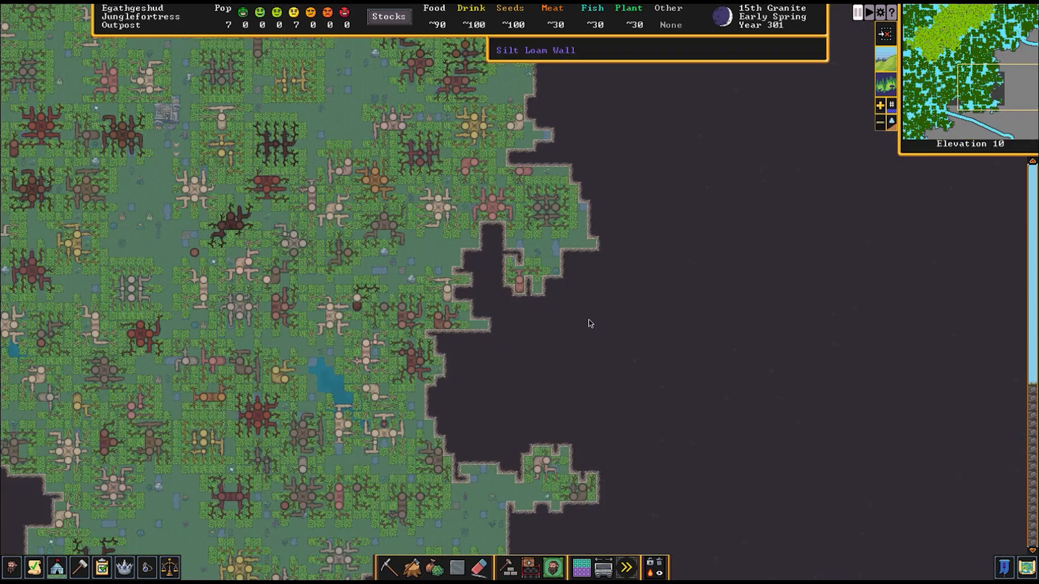
pyautogui.scroll(-3)
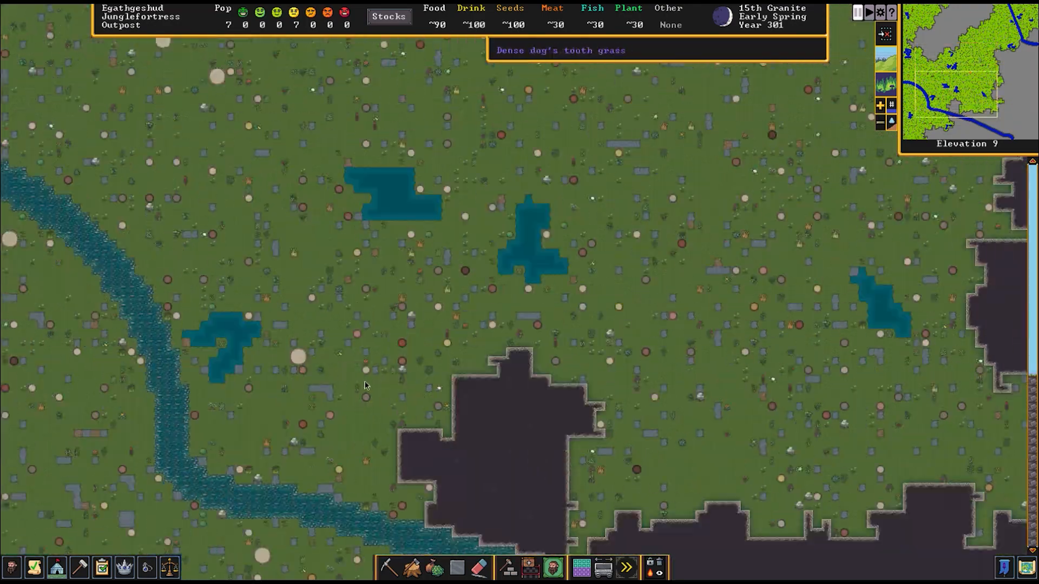
pyautogui.scroll(3)
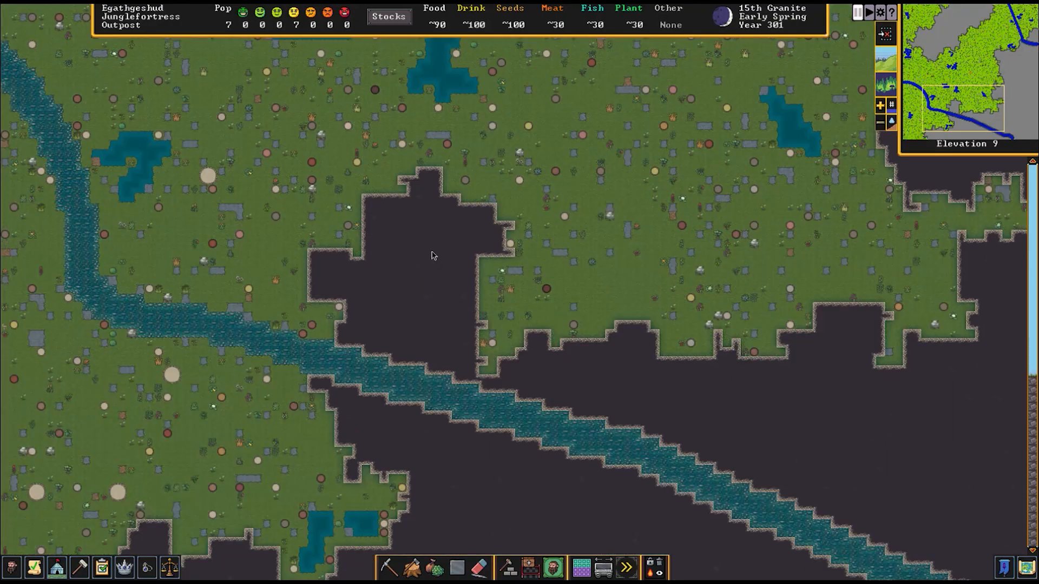
pyautogui.moveTo(421, 313)
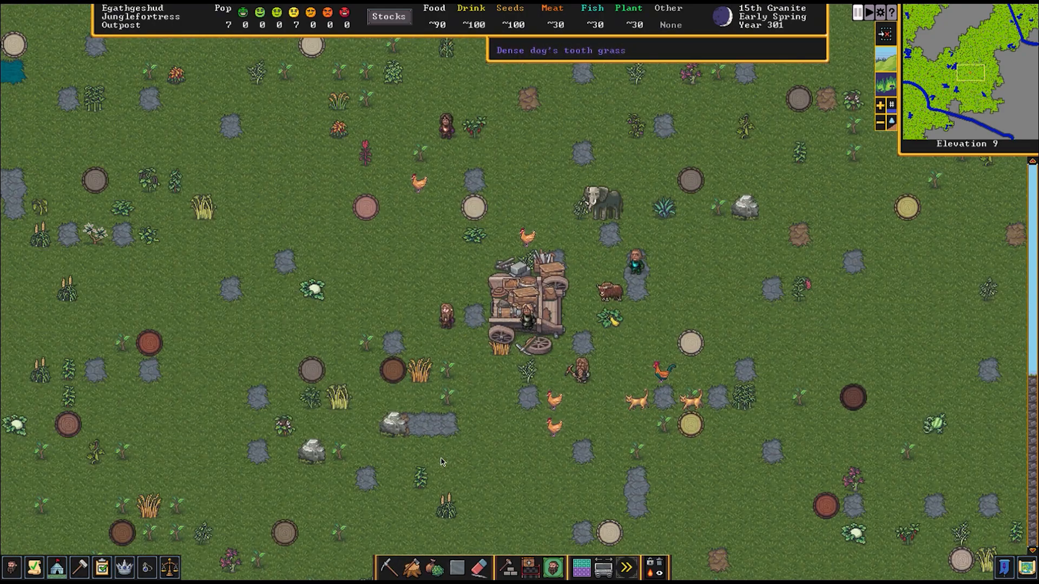
pyautogui.moveTo(467, 416)
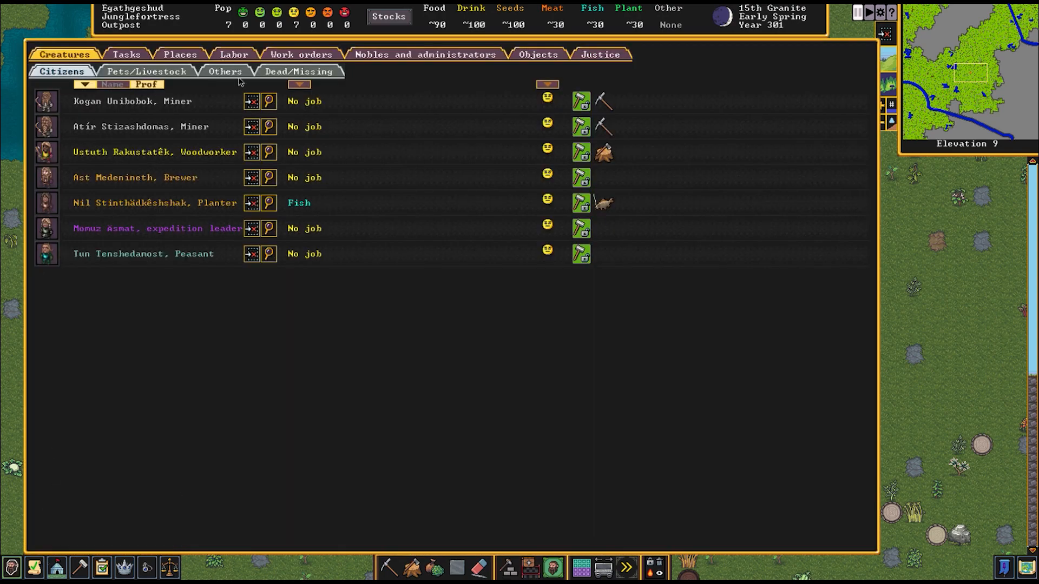
# Check the nearby wild animals and the single fishing task, then return to creature lists
pyautogui.click(224, 72)
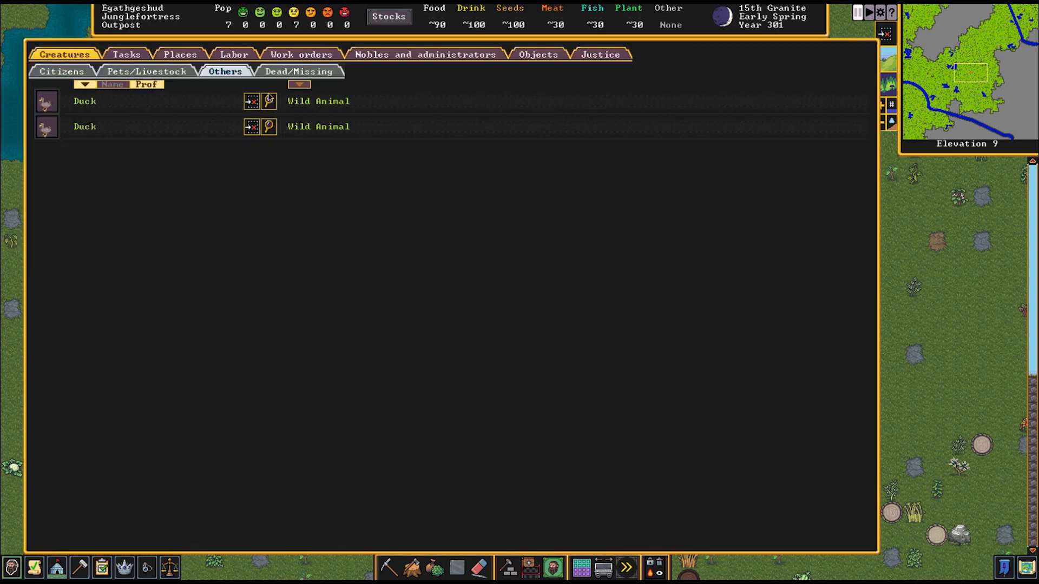
pyautogui.click(126, 54)
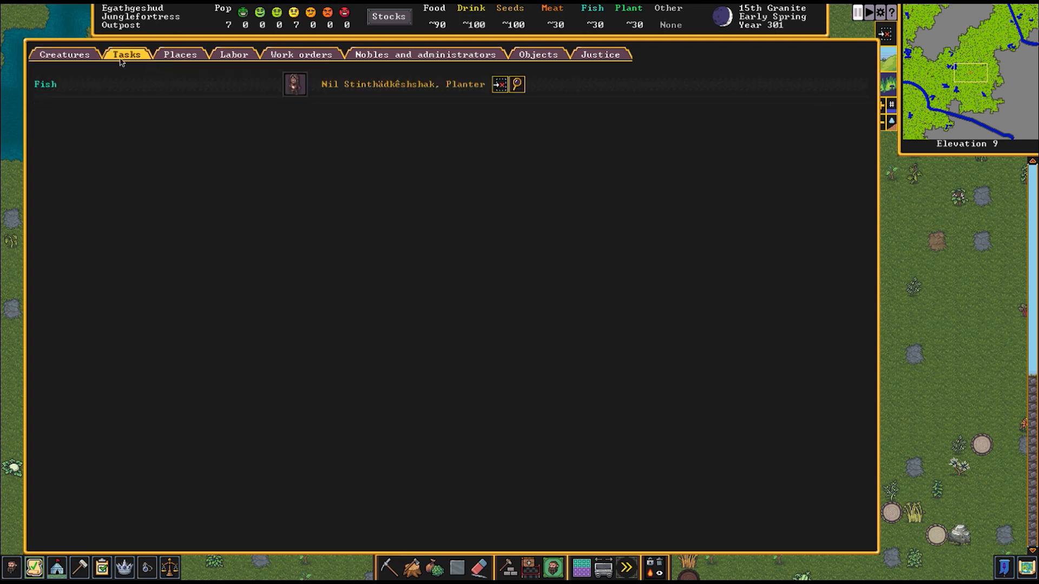
pyautogui.click(64, 54)
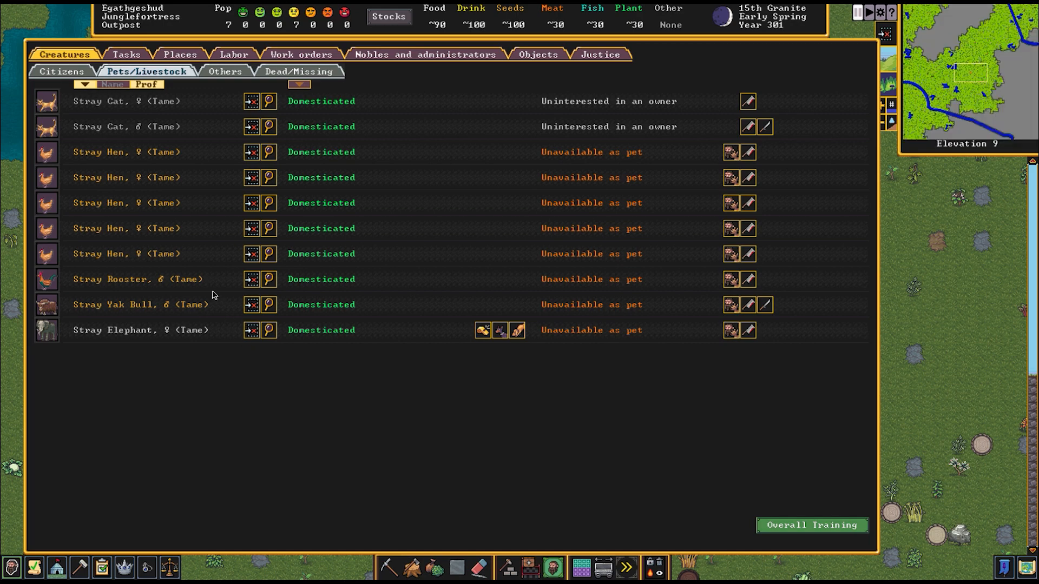
pyautogui.moveTo(137, 163)
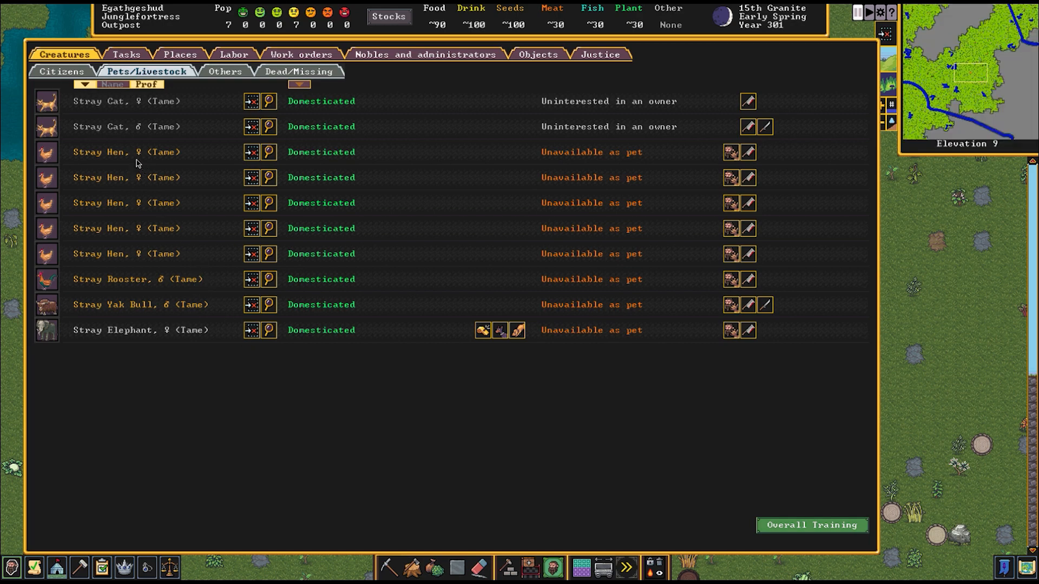
pyautogui.moveTo(133, 253)
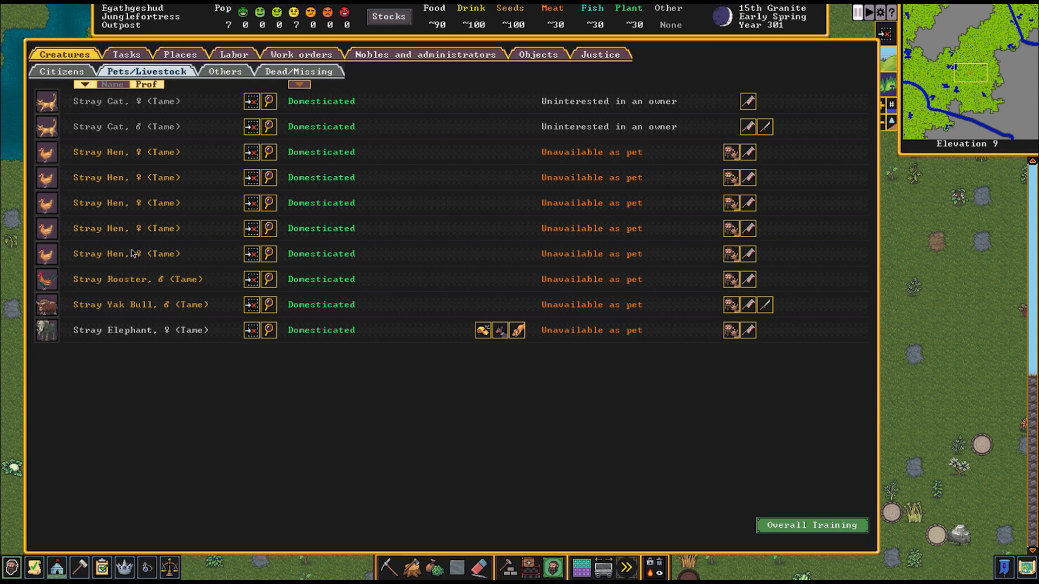
pyautogui.moveTo(120, 119)
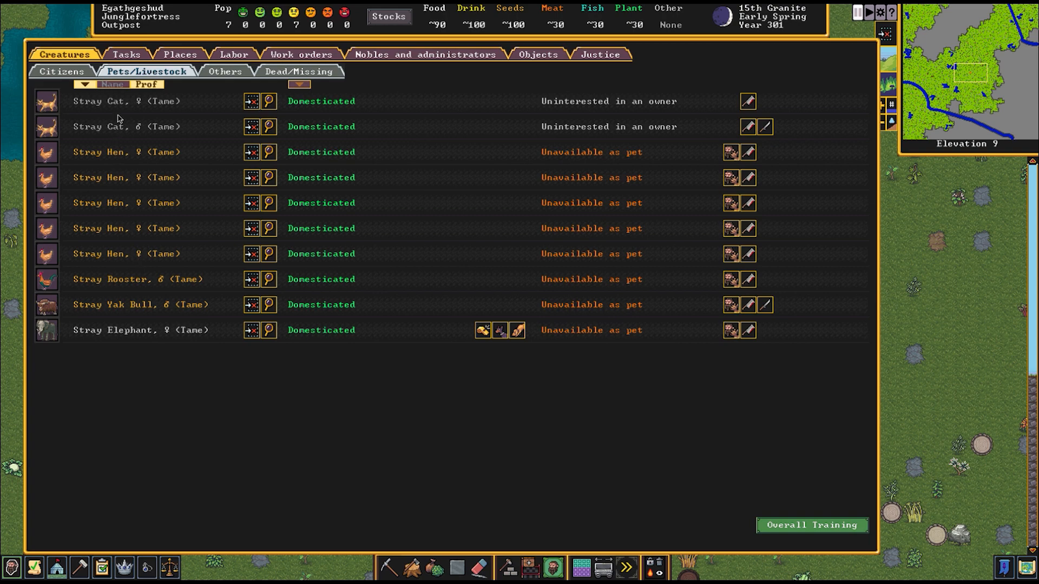
pyautogui.moveTo(317, 340)
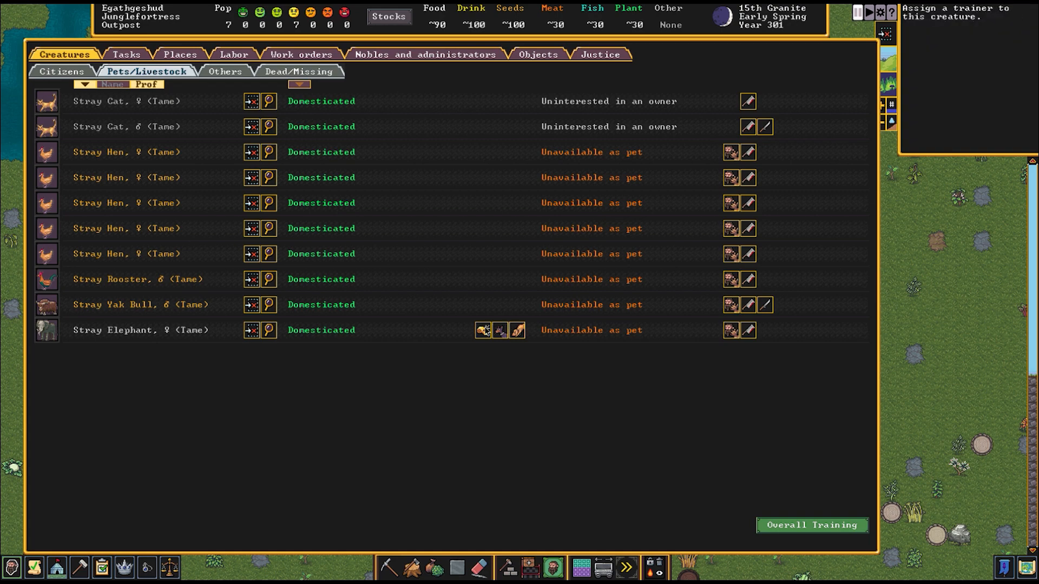
pyautogui.moveTo(501, 331)
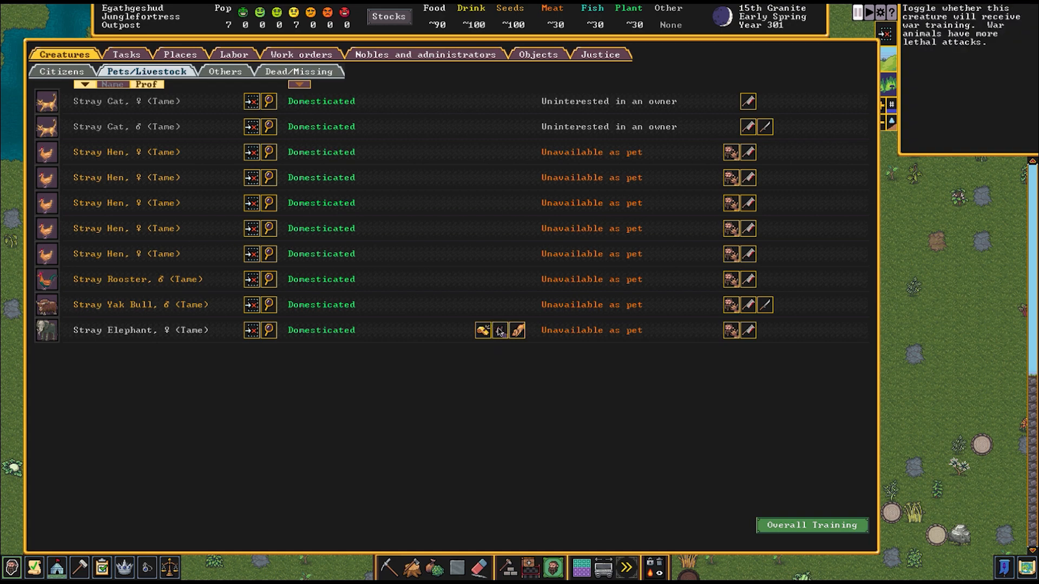
pyautogui.moveTo(518, 330)
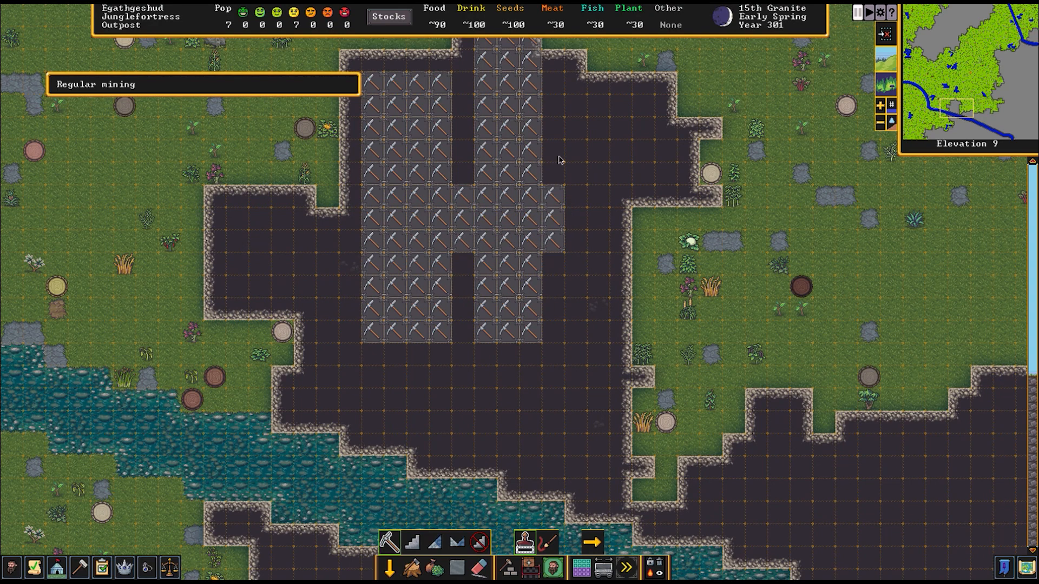
pyautogui.moveTo(567, 189)
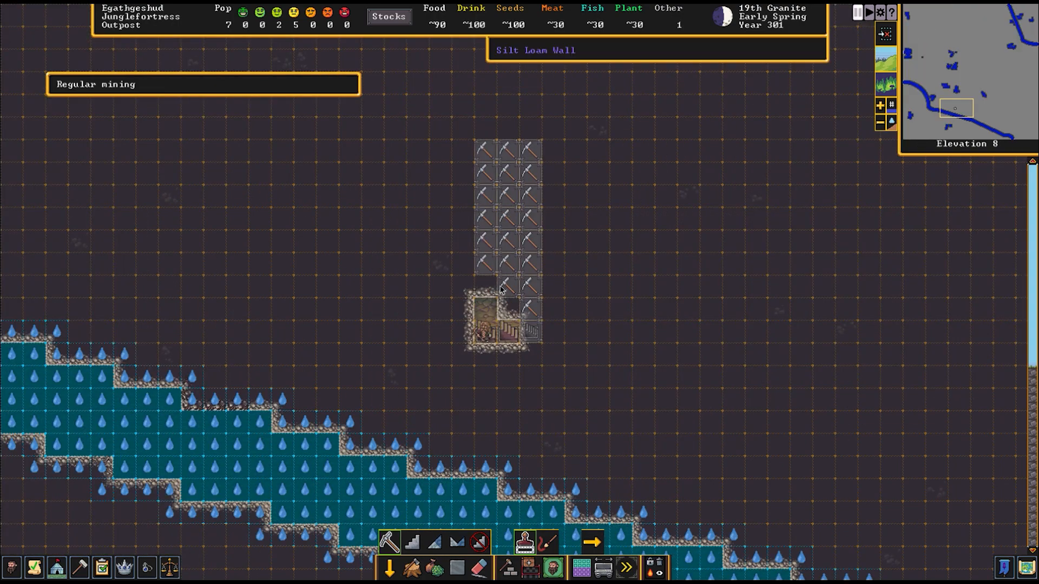
pyautogui.moveTo(412, 543)
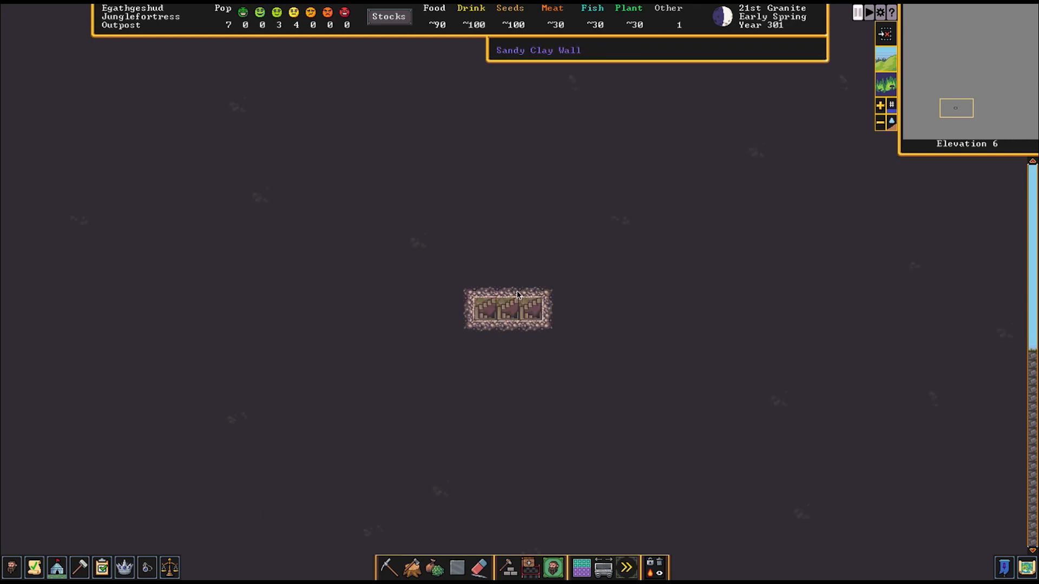
# Start a farm plot in the dirt room below the workshops, setting its first corner
pyautogui.click(389, 567)
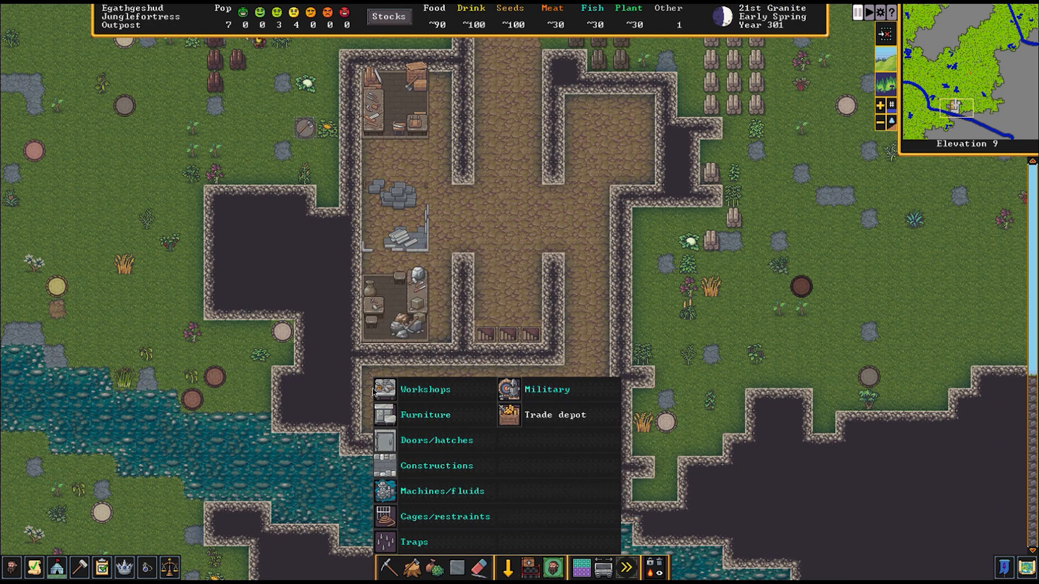
pyautogui.click(424, 389)
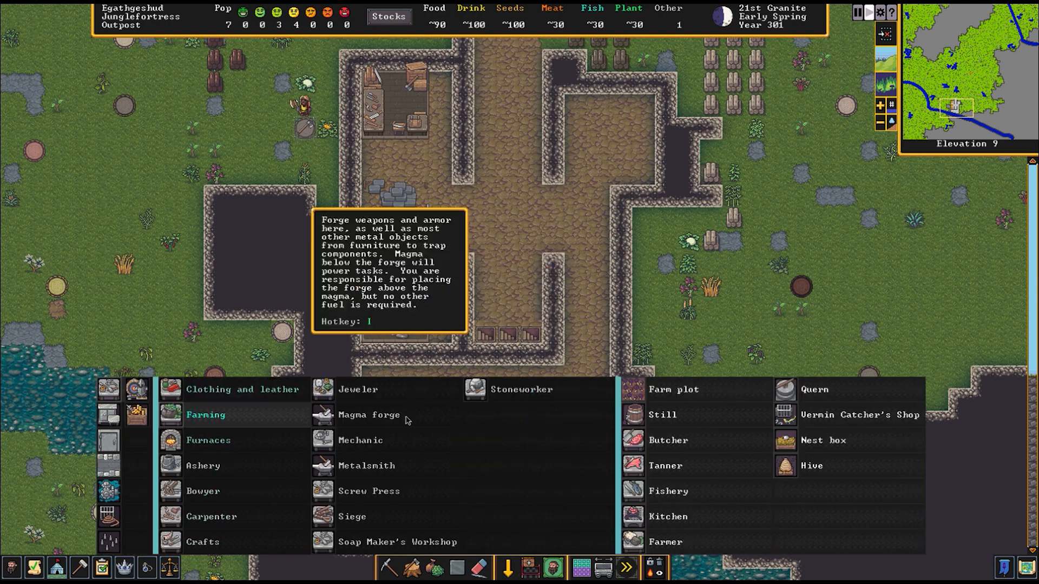
pyautogui.click(671, 388)
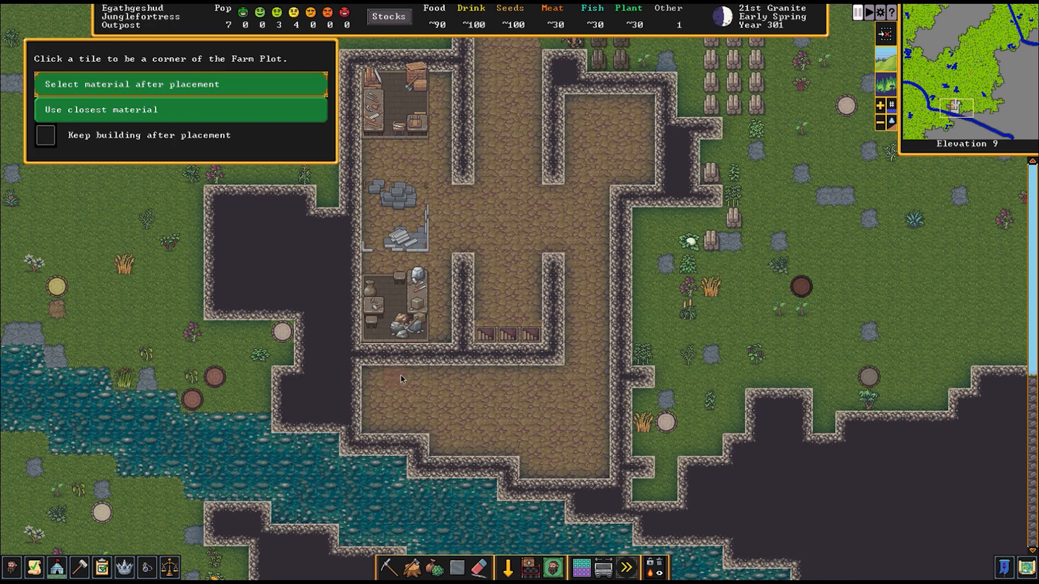
pyautogui.click(401, 377)
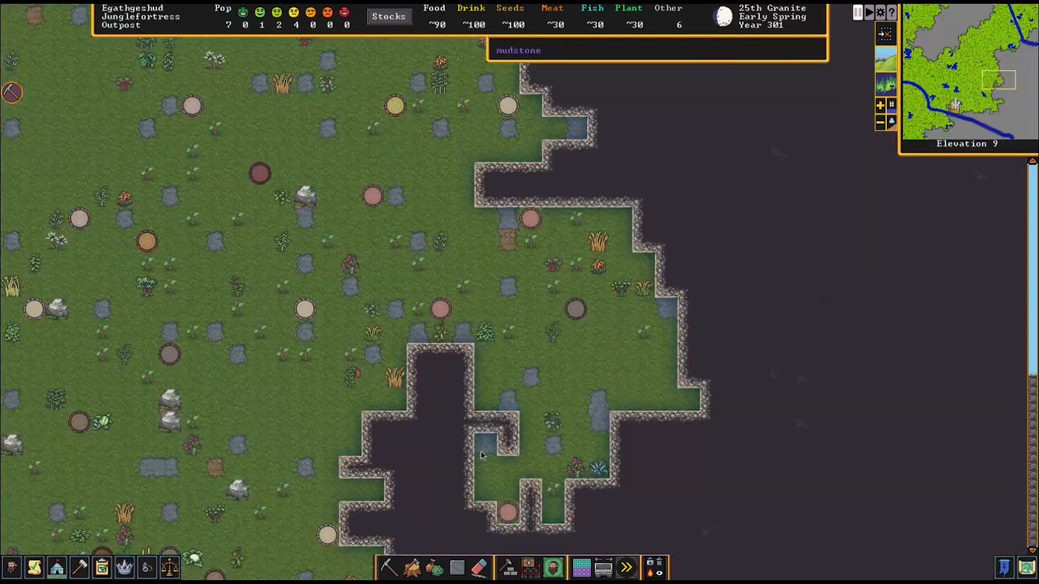
pyautogui.moveTo(507, 573)
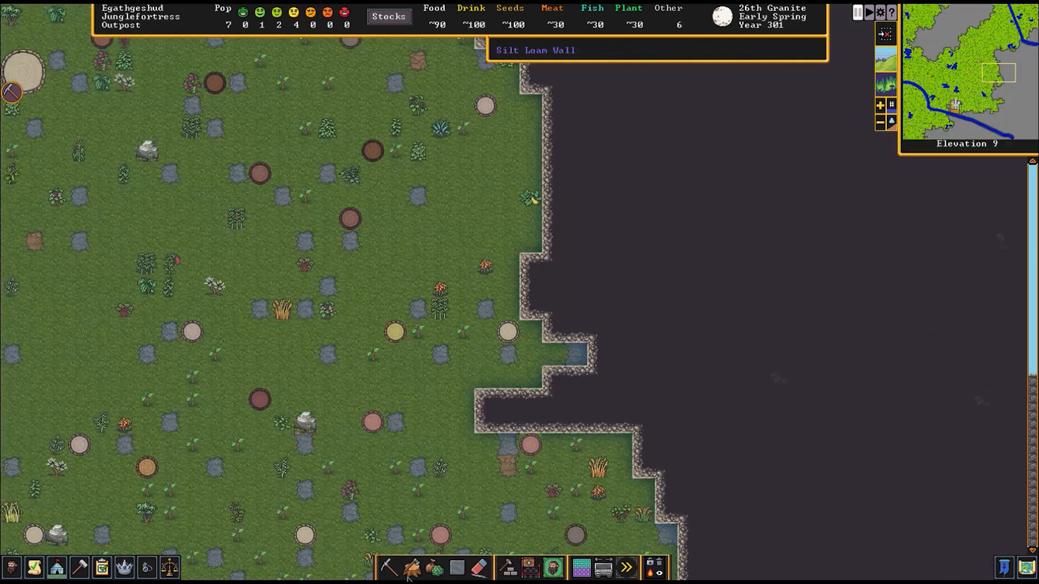
# Mark the jungle trees above the cliff at elevation 11 for chopping
pyautogui.click(390, 567)
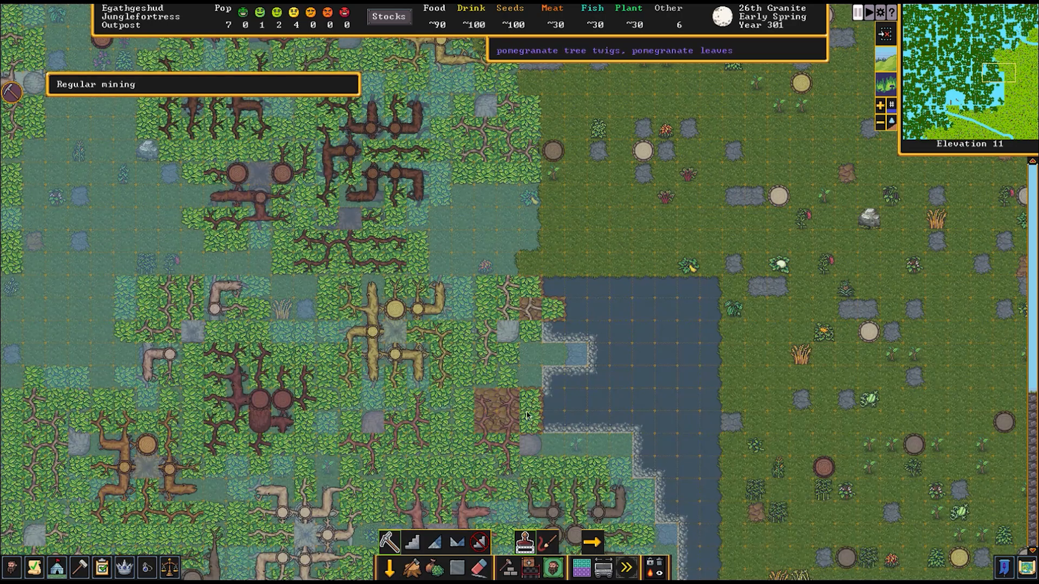
pyautogui.scroll(-3)
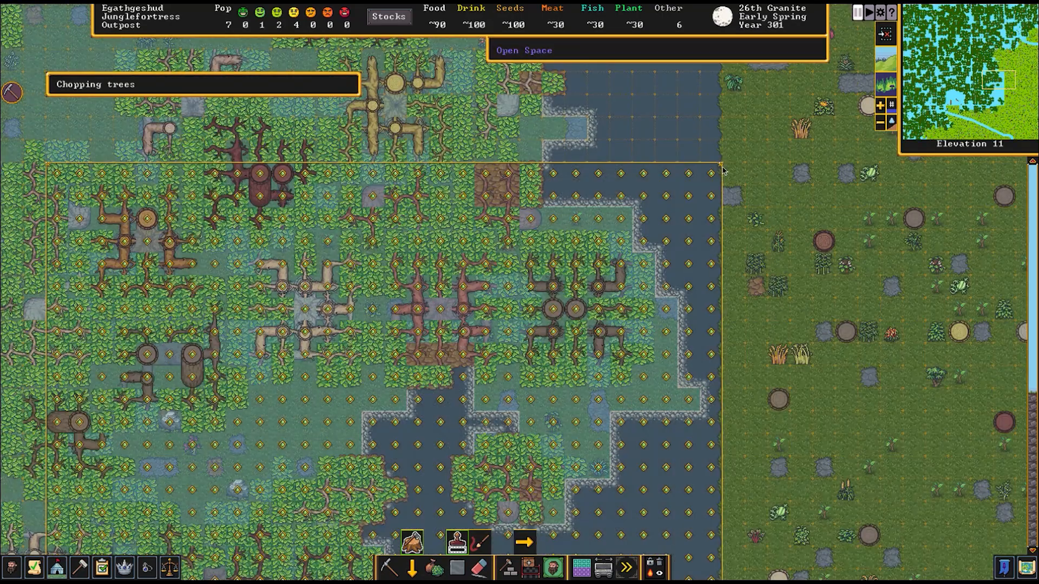
pyautogui.scroll(3)
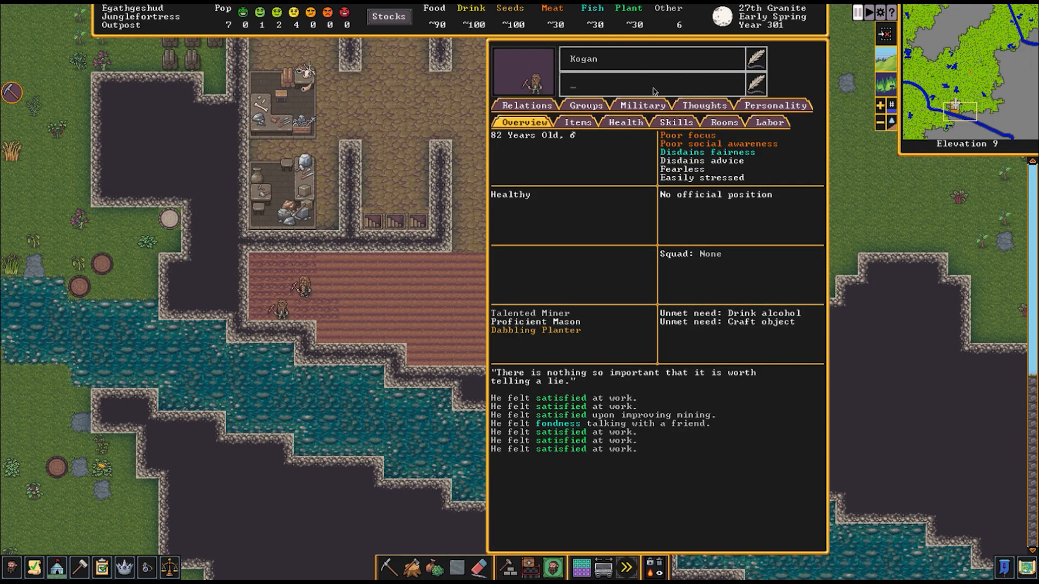
# Give the swordsdwarf the nickname 'Bodyguard' on their unit sheet
pyautogui.write('Fo')
pyautogui.write('Bodygaur')
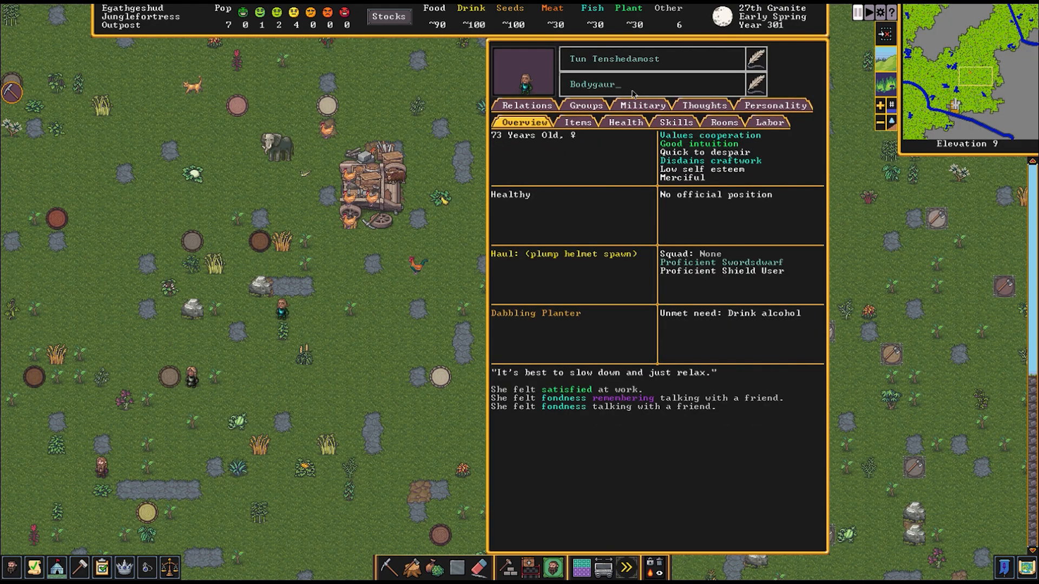
pyautogui.press('BackSpace')
pyautogui.write('uard')
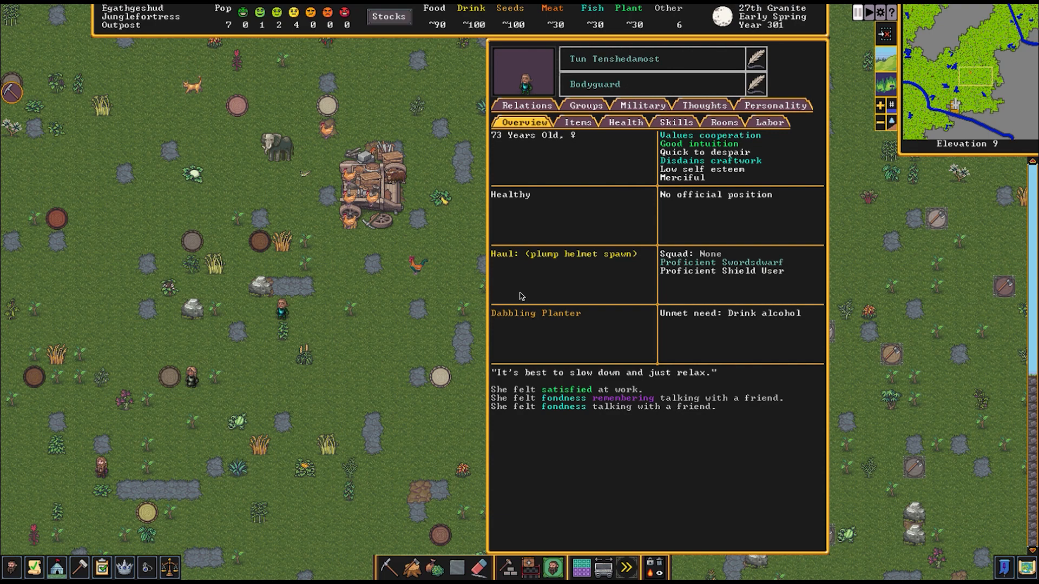
pyautogui.moveTo(655, 232)
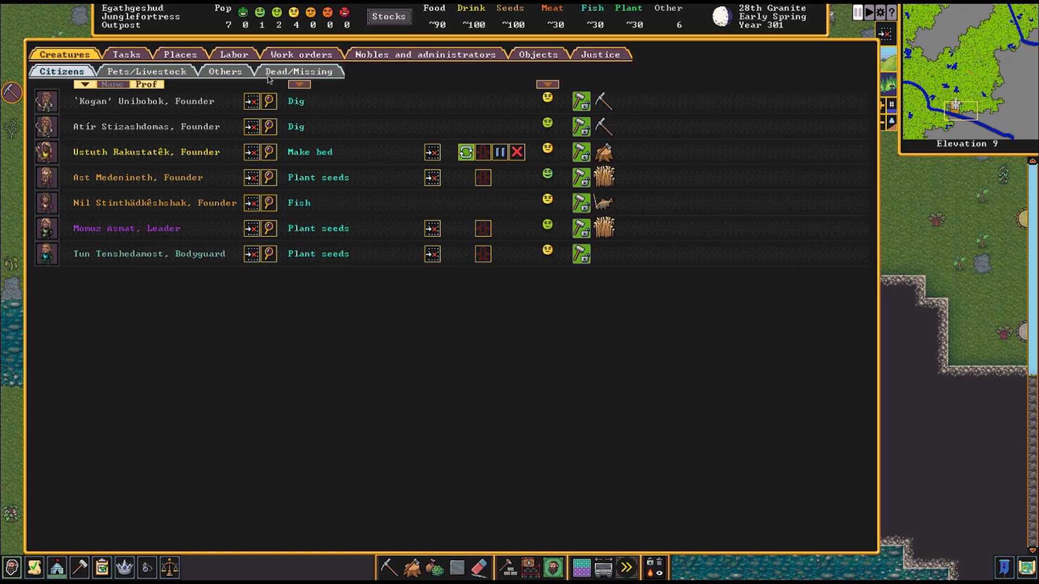
# Review the citizens list and the furnished underground bedroom wing, then close the build options
pyautogui.click(224, 72)
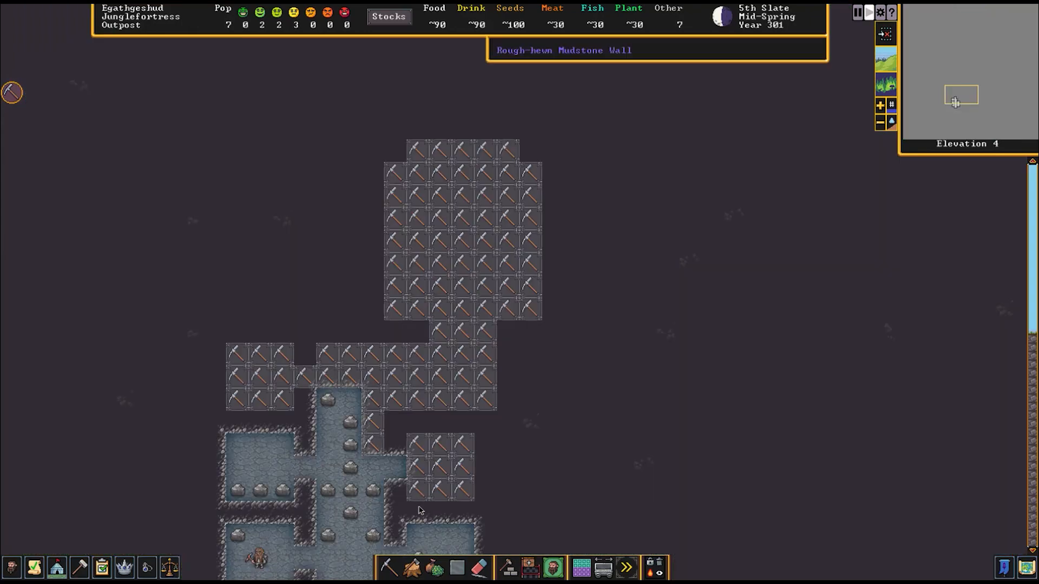
pyautogui.click(390, 567)
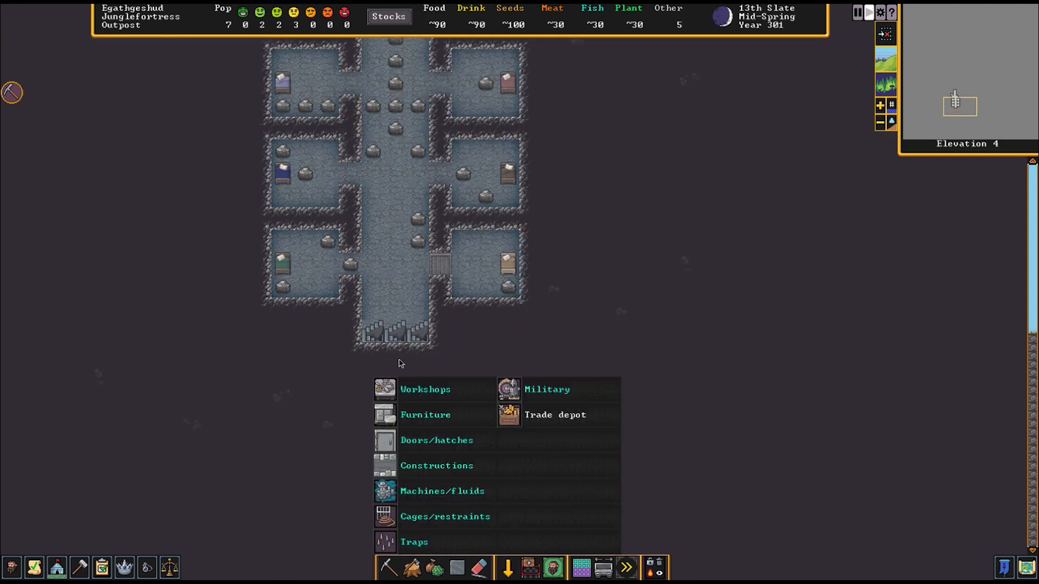
pyautogui.click(436, 439)
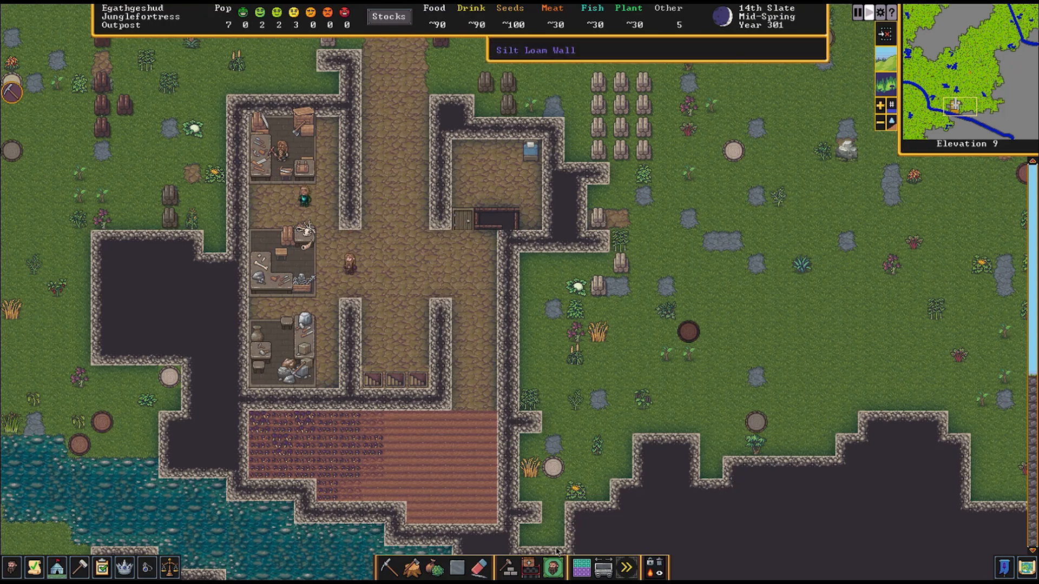
# Place a barracks zone in the northeast room for The Armored Gorges squad
pyautogui.click(528, 568)
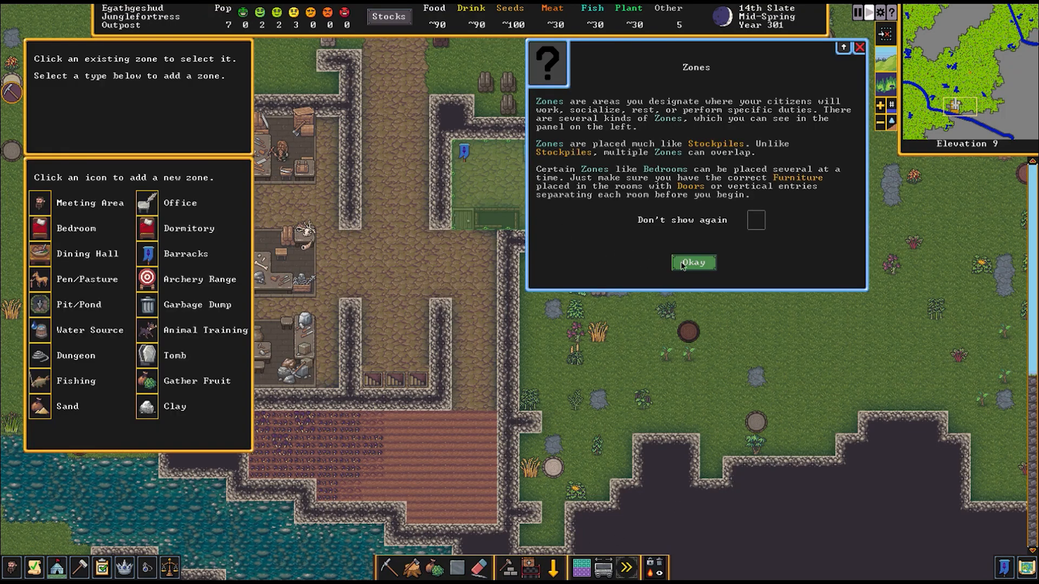
pyautogui.click(692, 263)
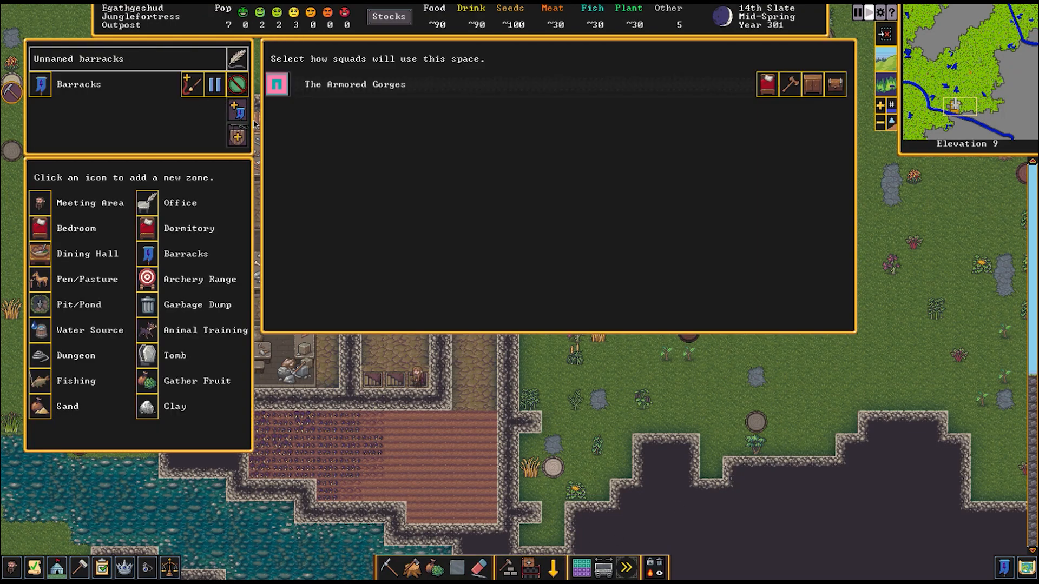
pyautogui.click(789, 85)
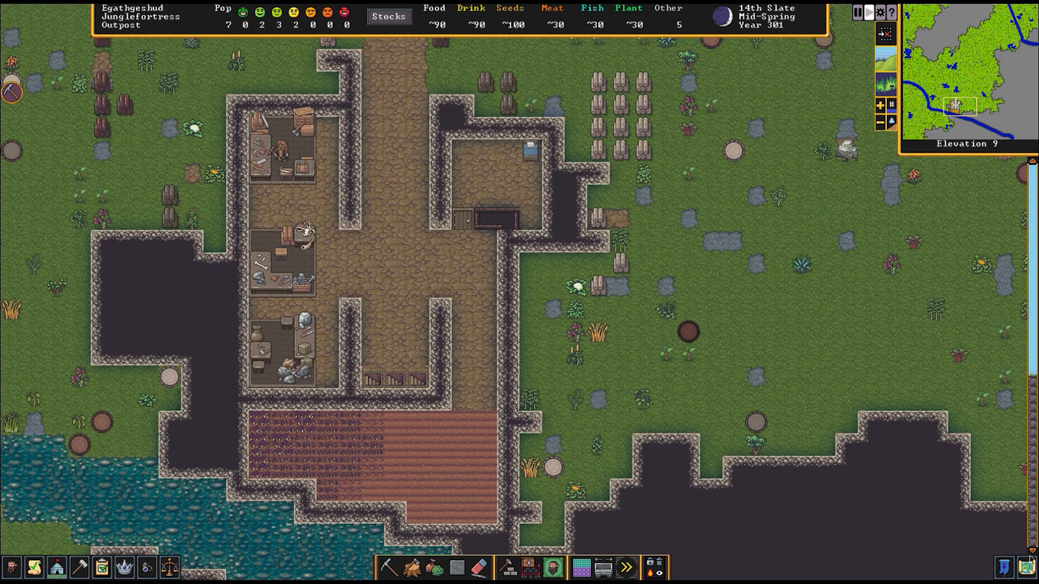
# Review the military squads list with the Bodyguard drilling, then close the menus
pyautogui.click(552, 567)
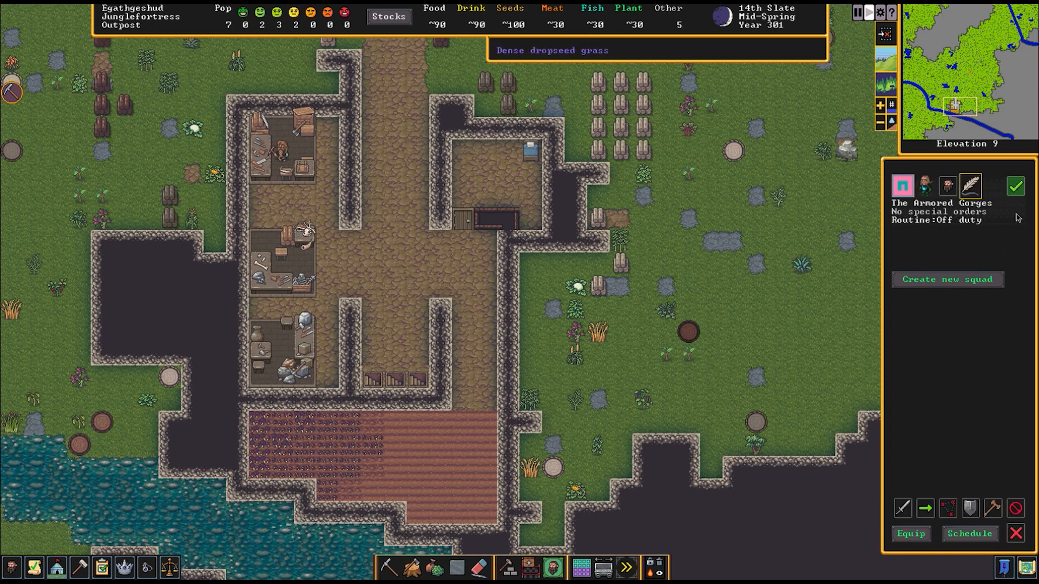
pyautogui.moveTo(993, 509)
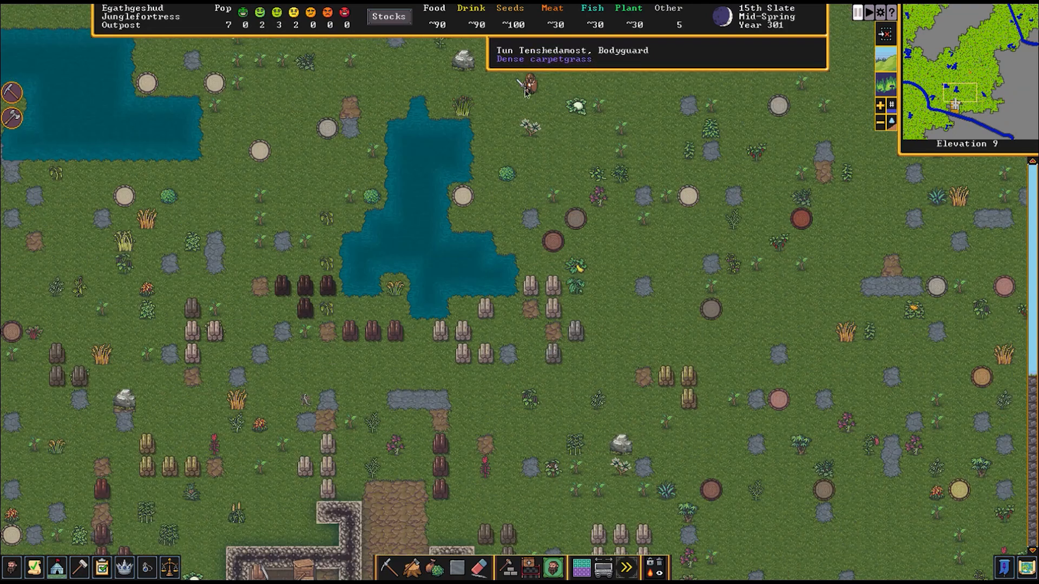
pyautogui.click(526, 85)
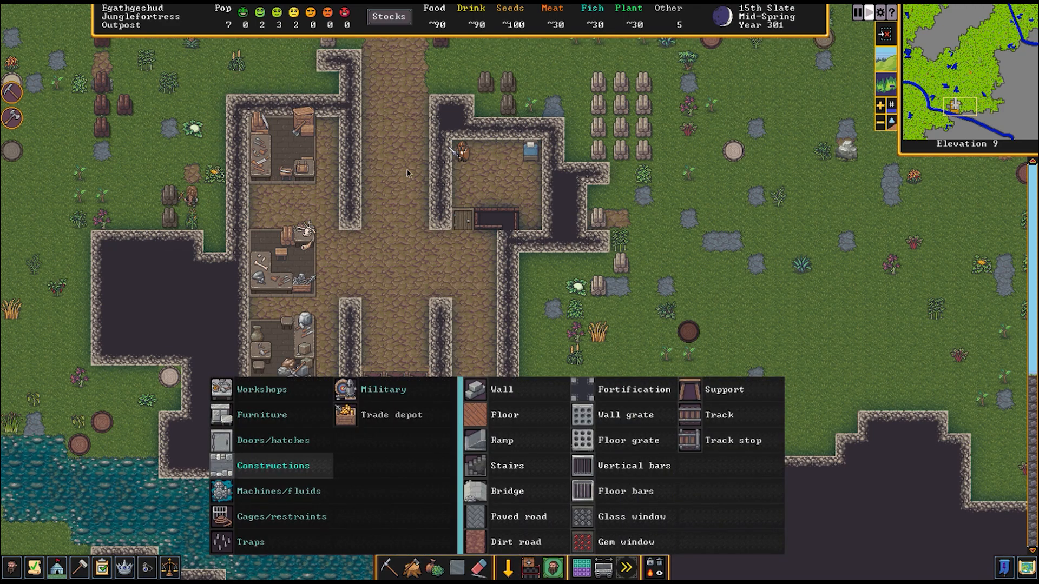
pyautogui.click(501, 388)
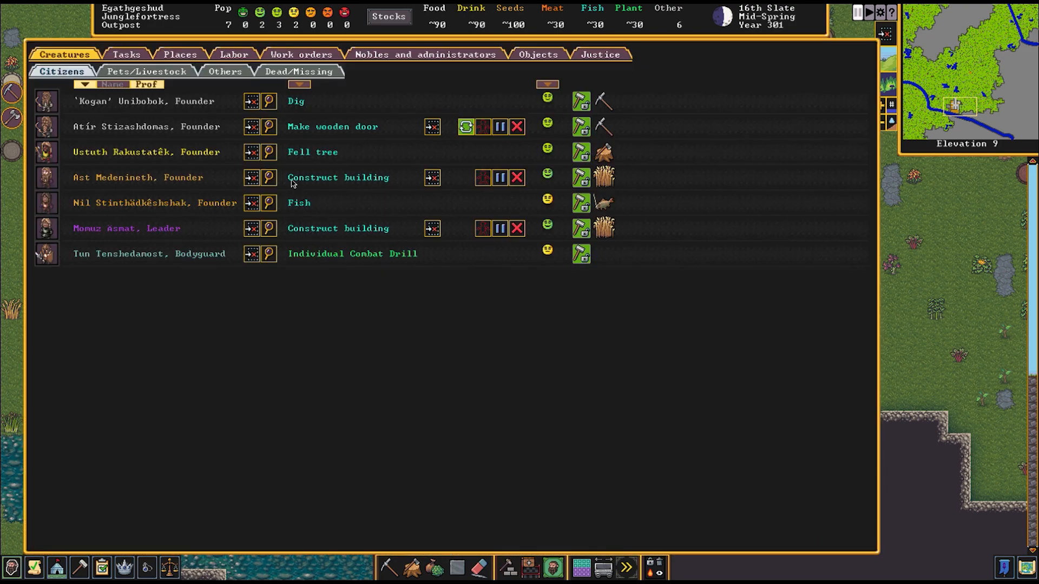
# Close the citizens list and move through elevations to level 10 at the cliff edge
pyautogui.press('Escape')
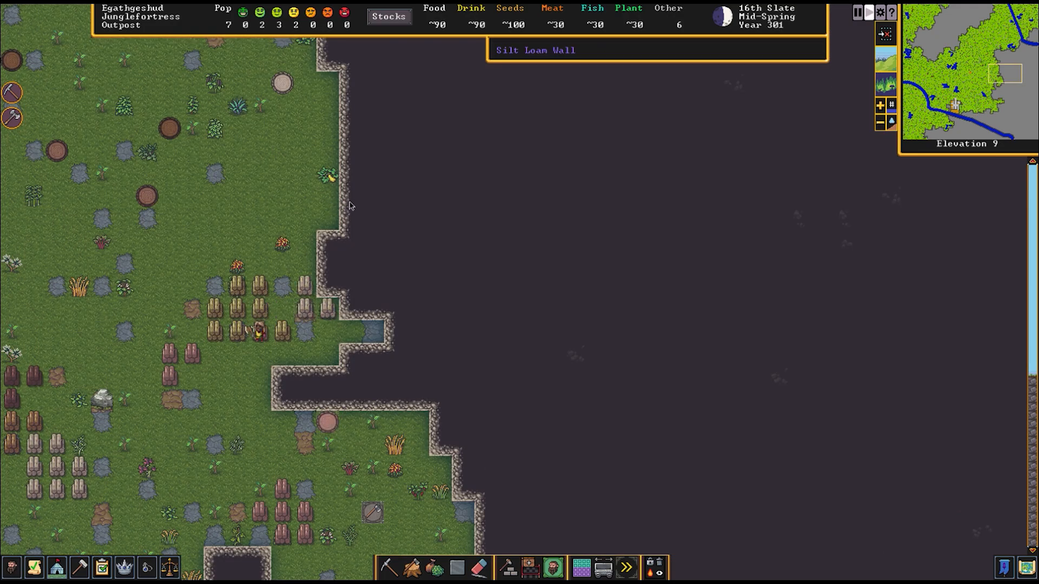
pyautogui.scroll(3)
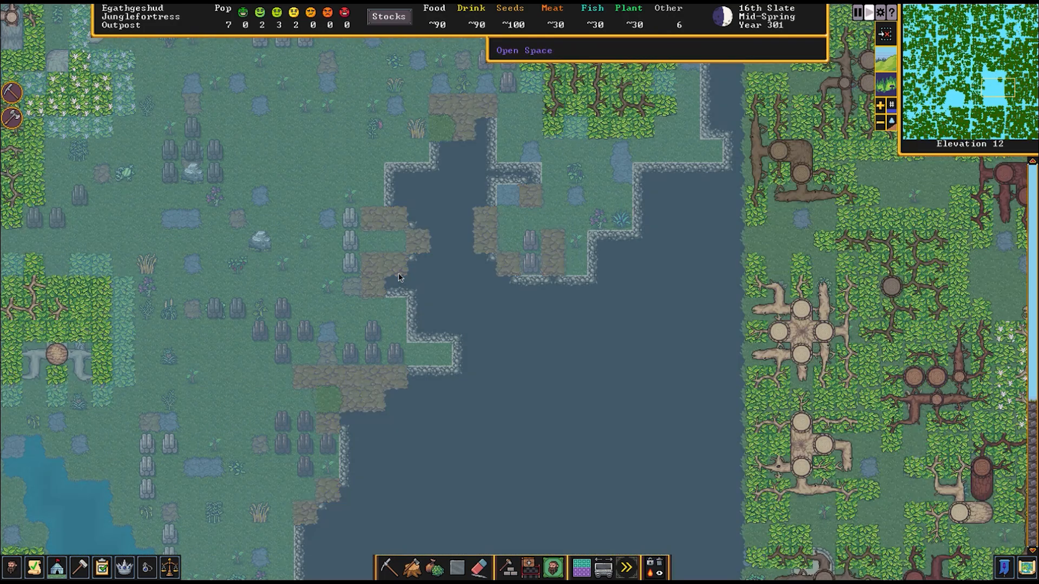
pyautogui.scroll(-3)
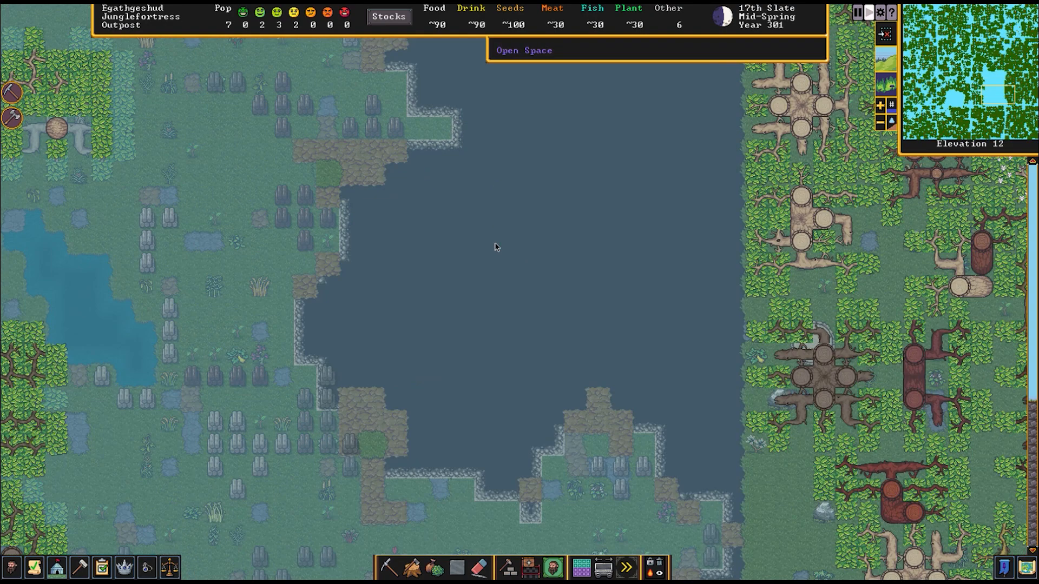
pyautogui.scroll(-3)
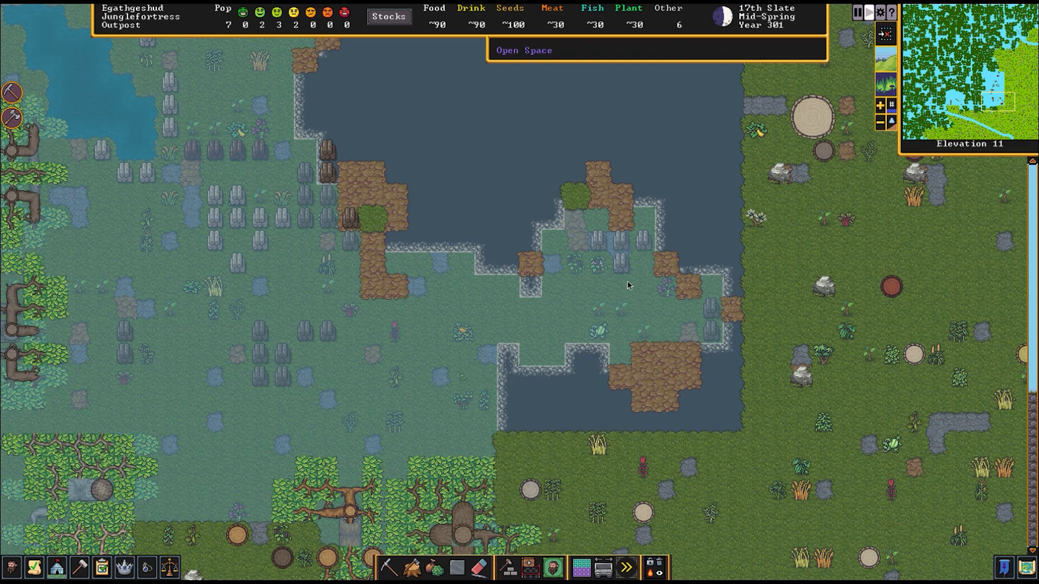
pyautogui.moveTo(68, 139)
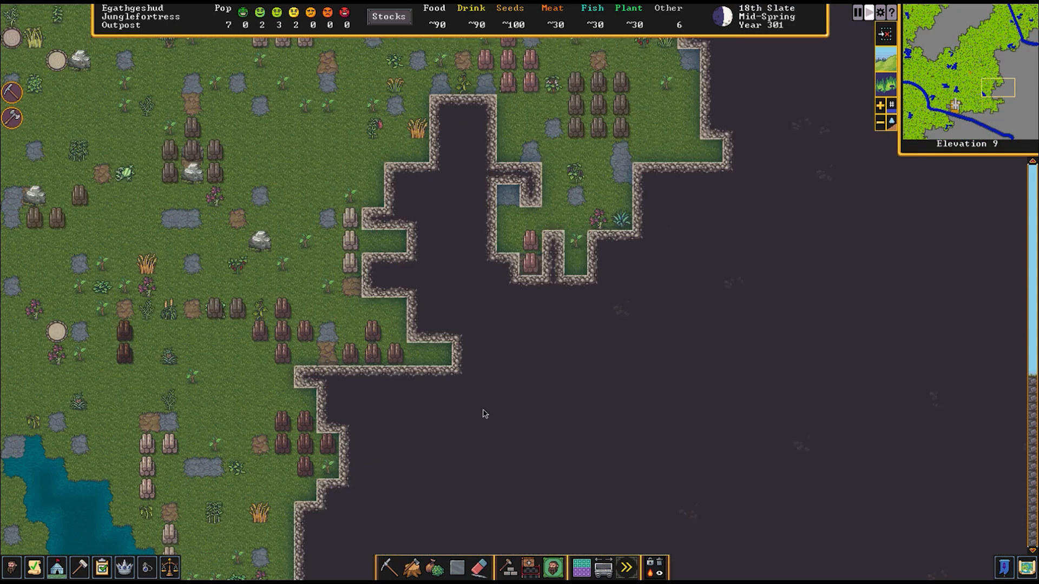
pyautogui.scroll(3)
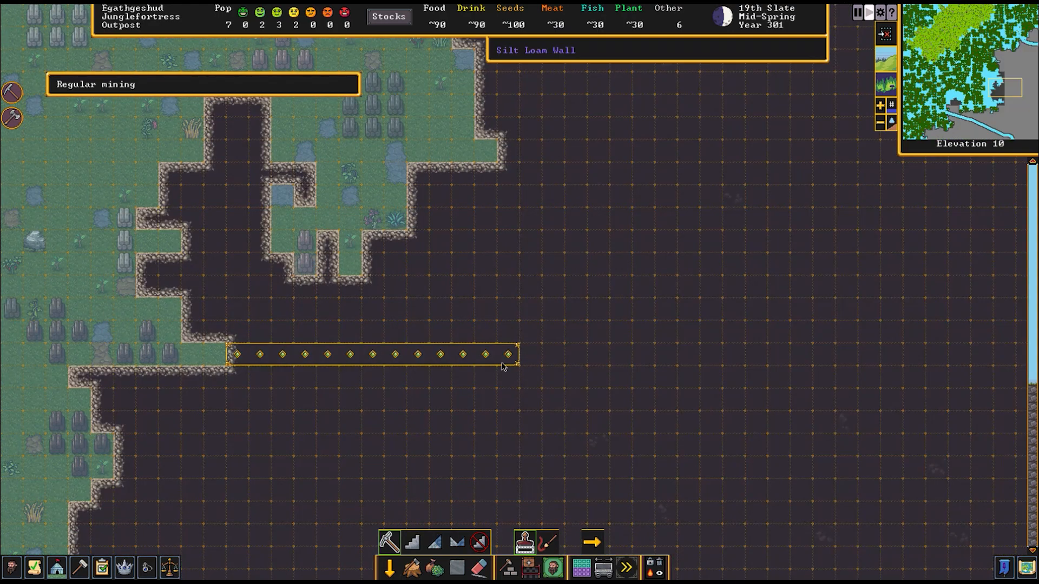
# Designate a staircase tile, then mark the elevation 11 cliff area for digging out
pyautogui.click(411, 542)
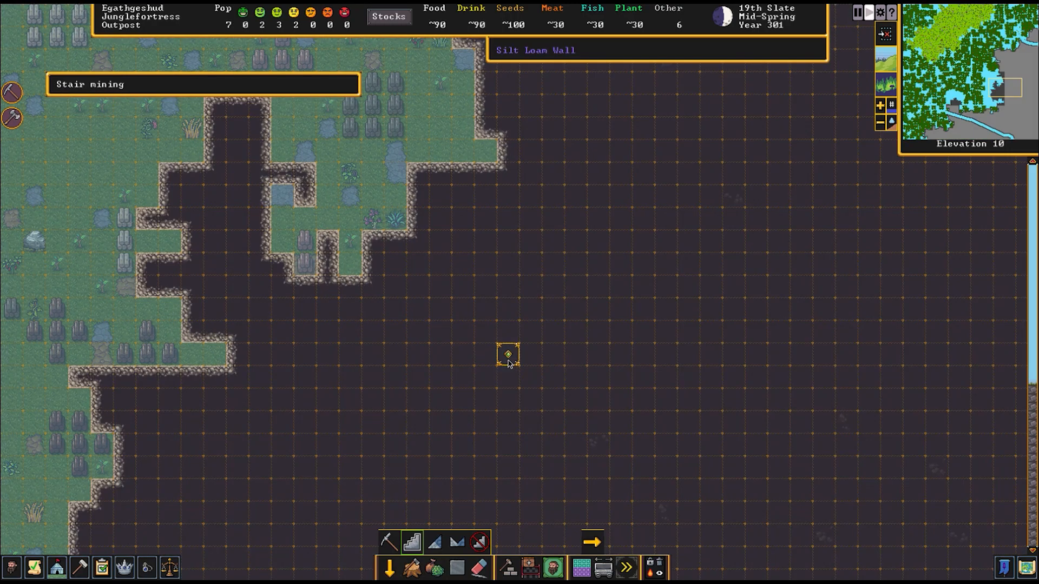
pyautogui.click(879, 105)
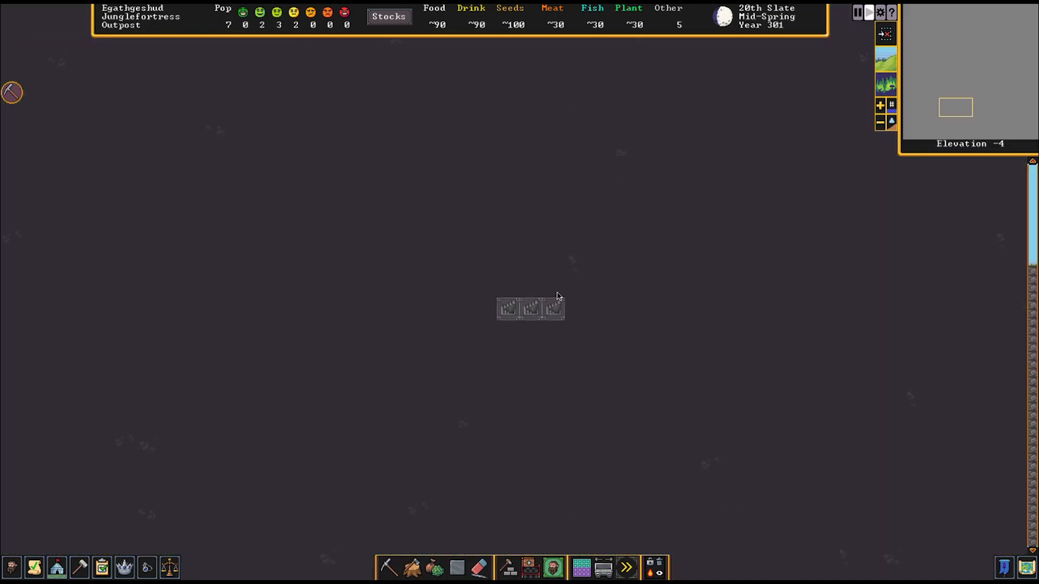
pyautogui.scroll(3)
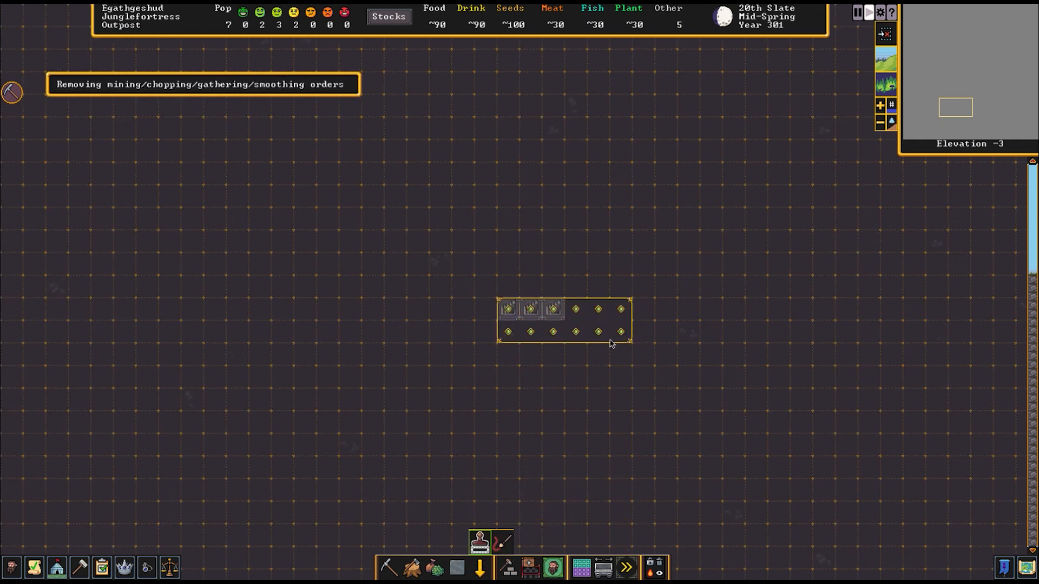
pyautogui.scroll(-3)
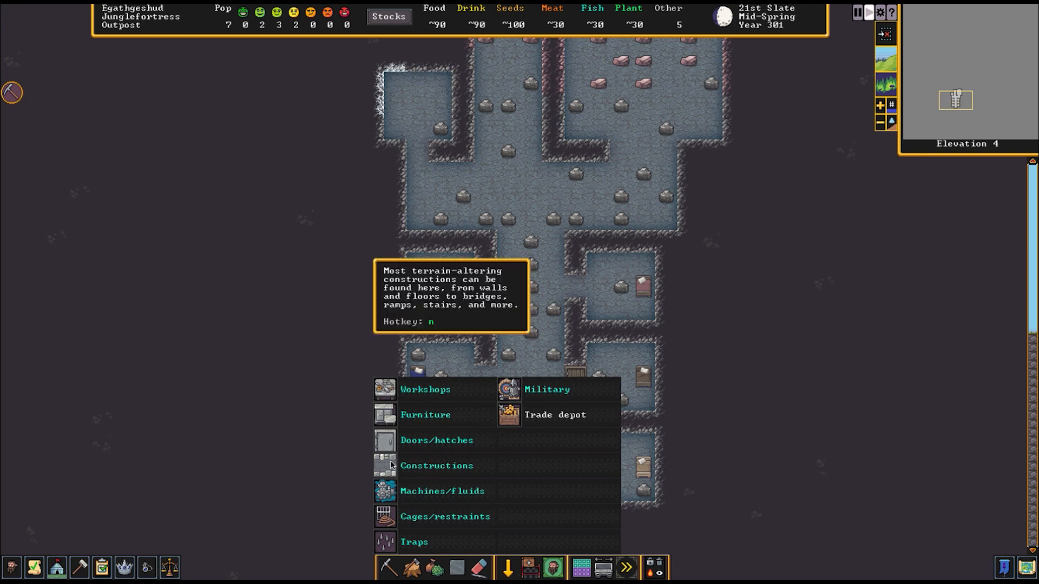
pyautogui.click(436, 440)
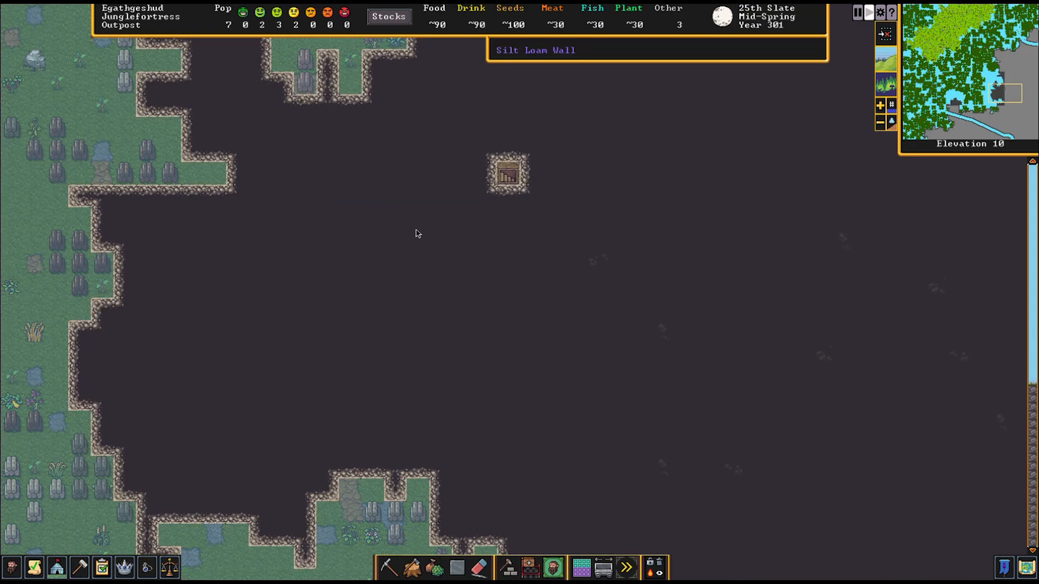
pyautogui.click(389, 567)
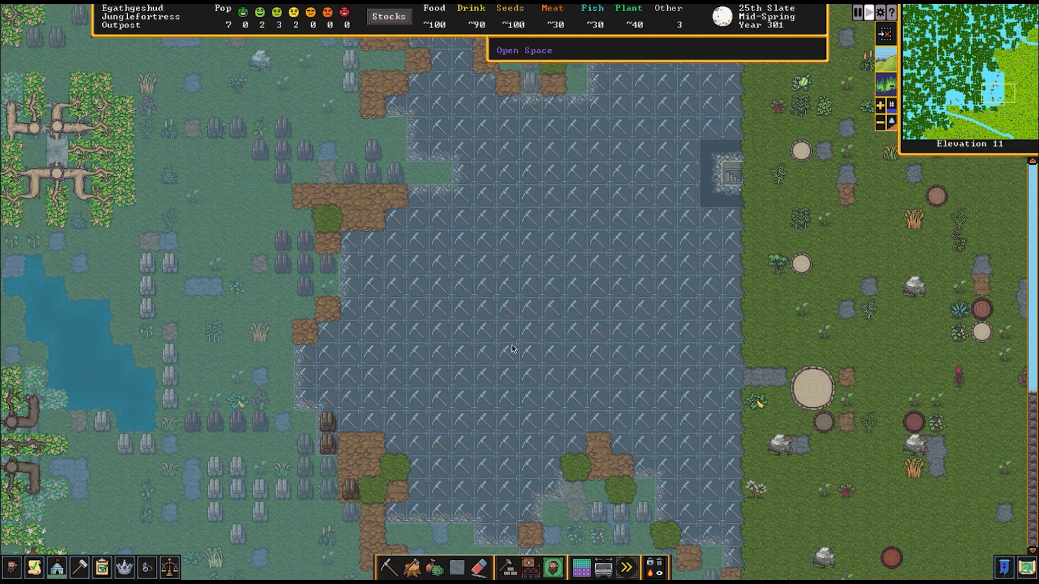
# Descend to elevation 9 over the fortress workshops and farm plot
pyautogui.scroll(-3)
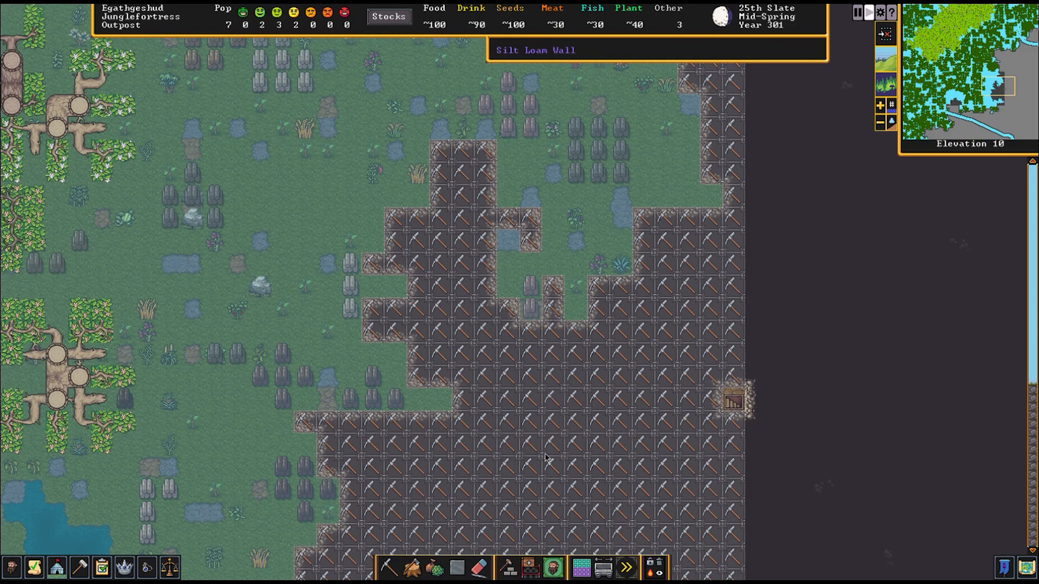
pyautogui.scroll(-3)
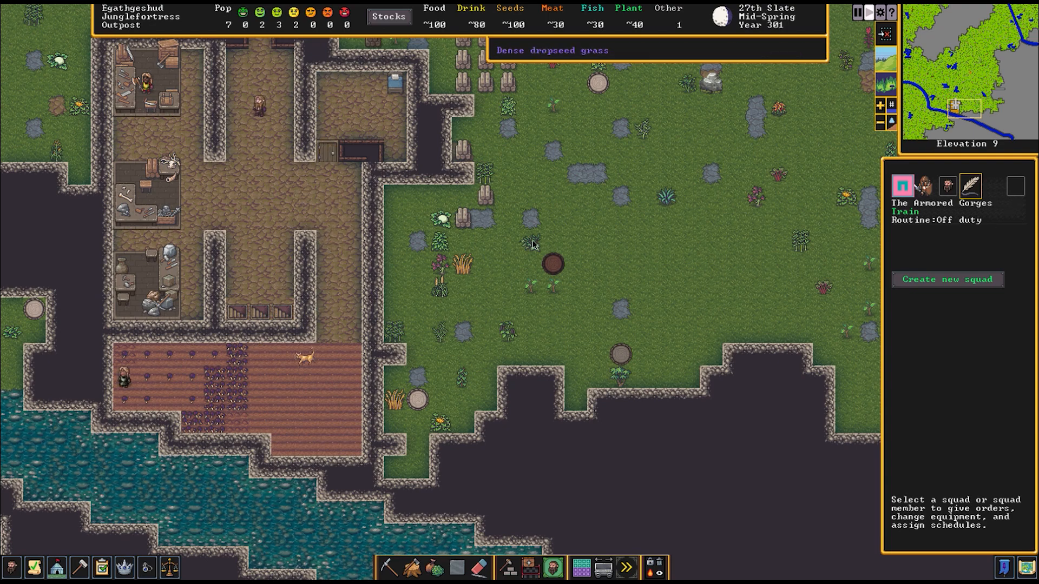
# Close the squads panel, inspect the farm plot, descend to elevation 4 and choose regular mining
pyautogui.click(11, 567)
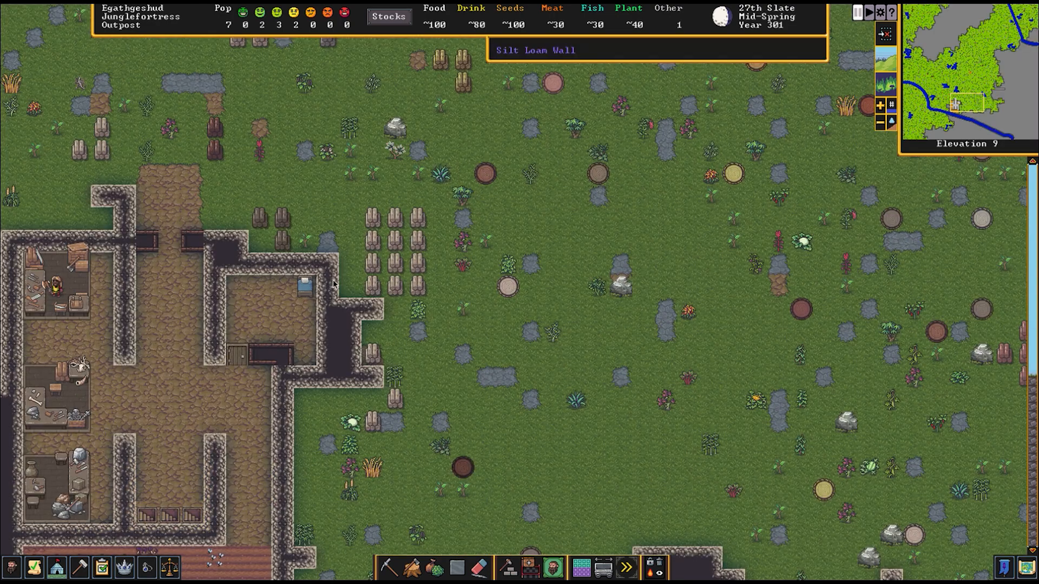
pyautogui.click(301, 284)
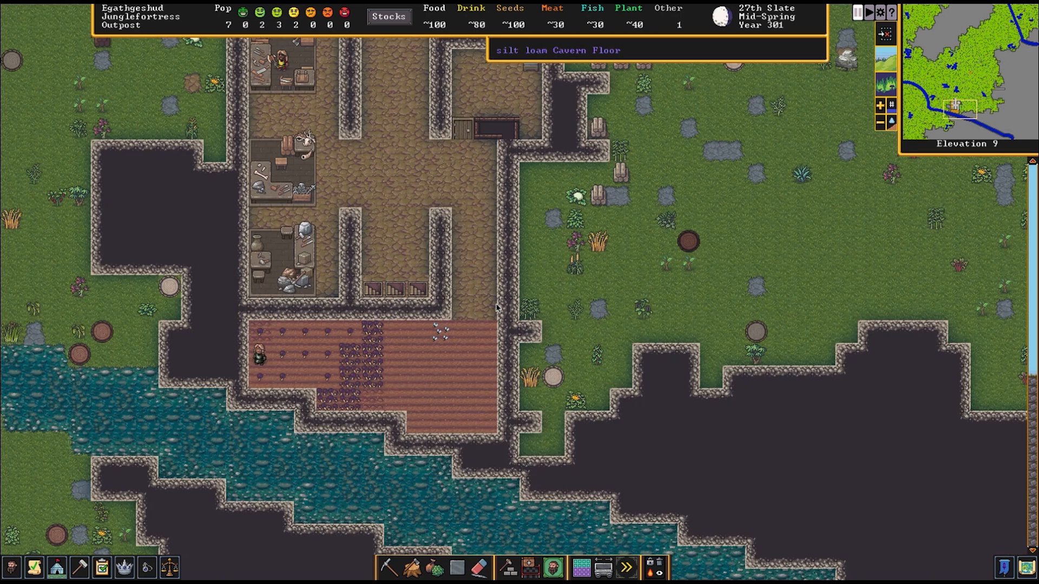
pyautogui.click(259, 351)
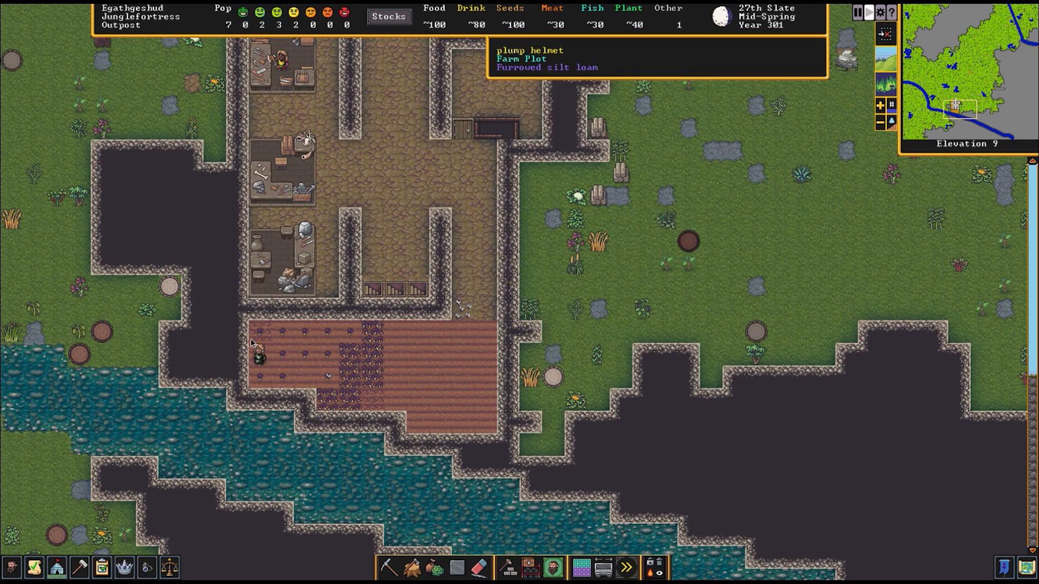
pyautogui.scroll(-3)
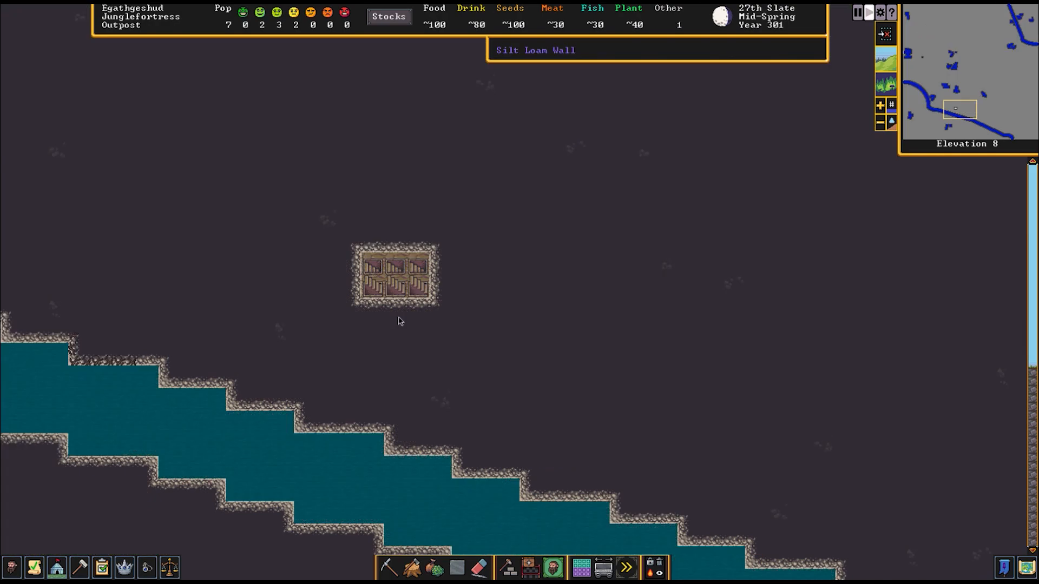
pyautogui.scroll(3)
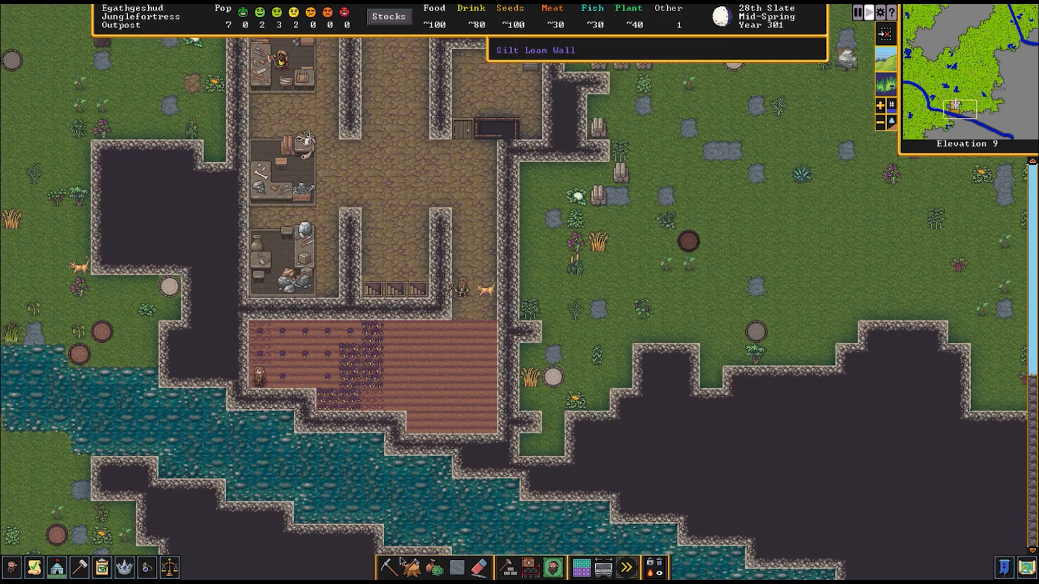
pyautogui.click(390, 568)
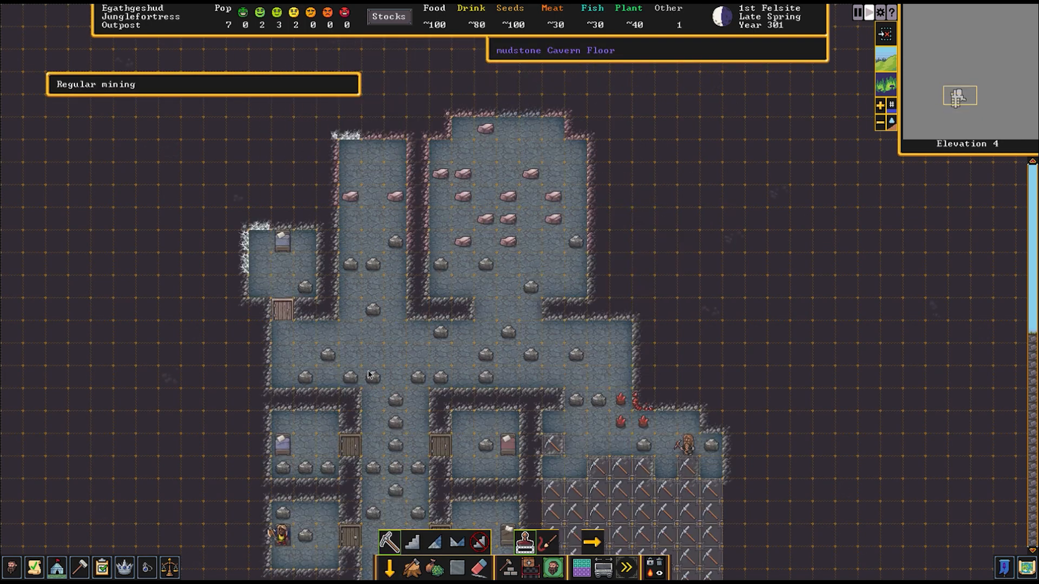
pyautogui.moveTo(610, 372)
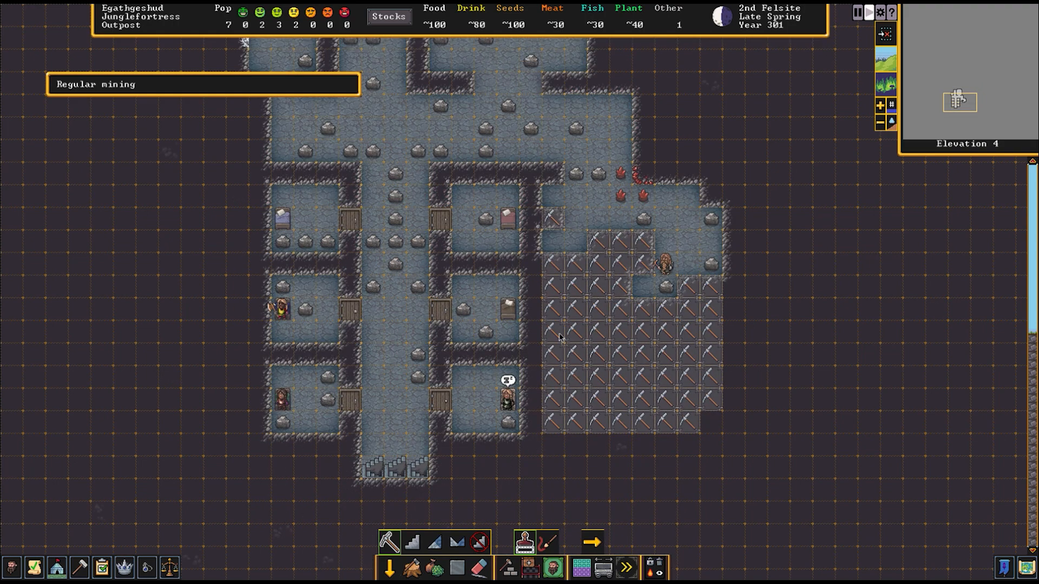
pyautogui.moveTo(643, 130)
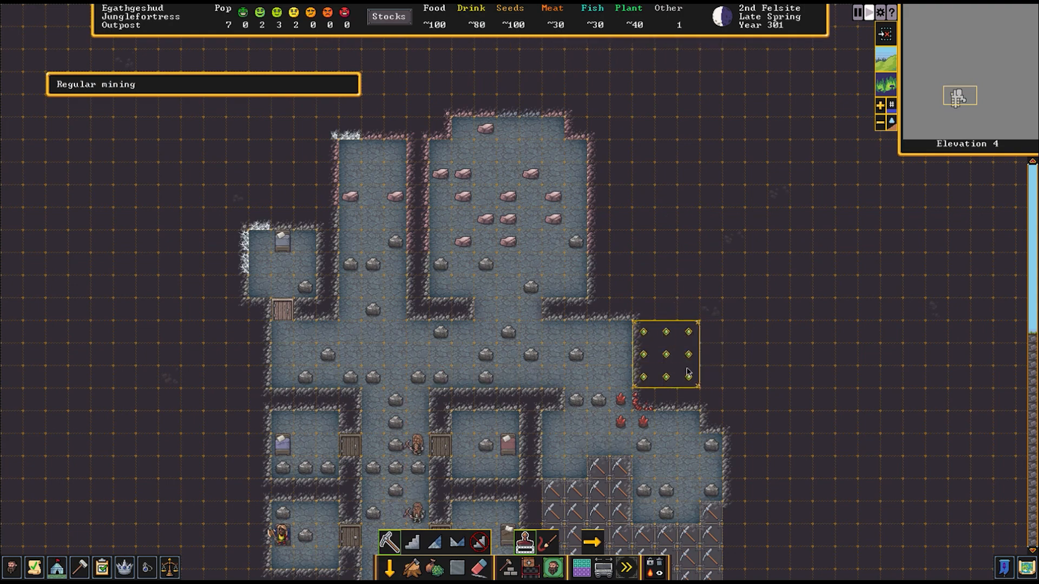
# Mark the area north of the bedrooms for mining and place Stockpile #1 over the eastern room
pyautogui.click(641, 310)
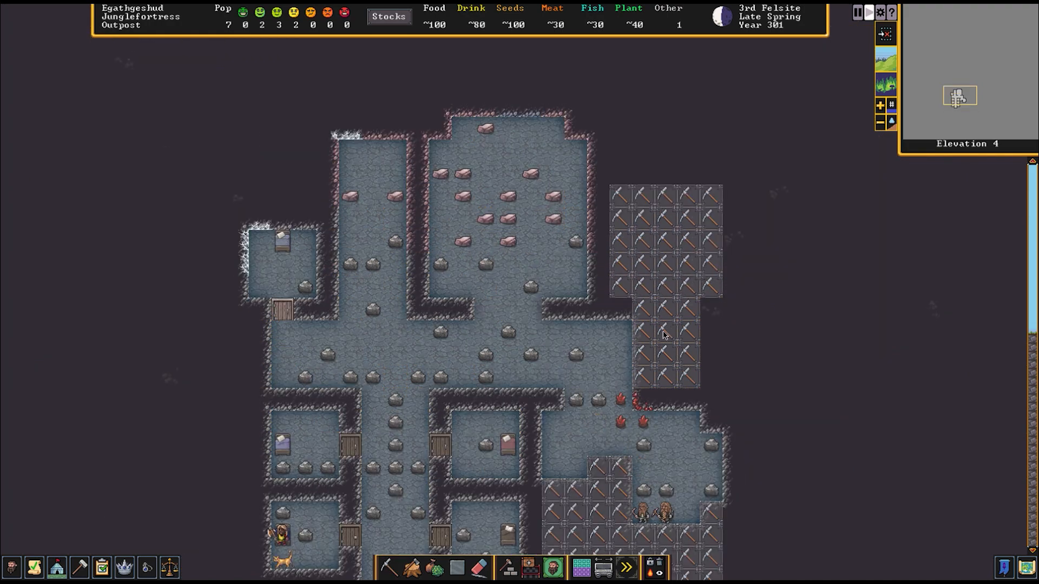
pyautogui.moveTo(647, 460)
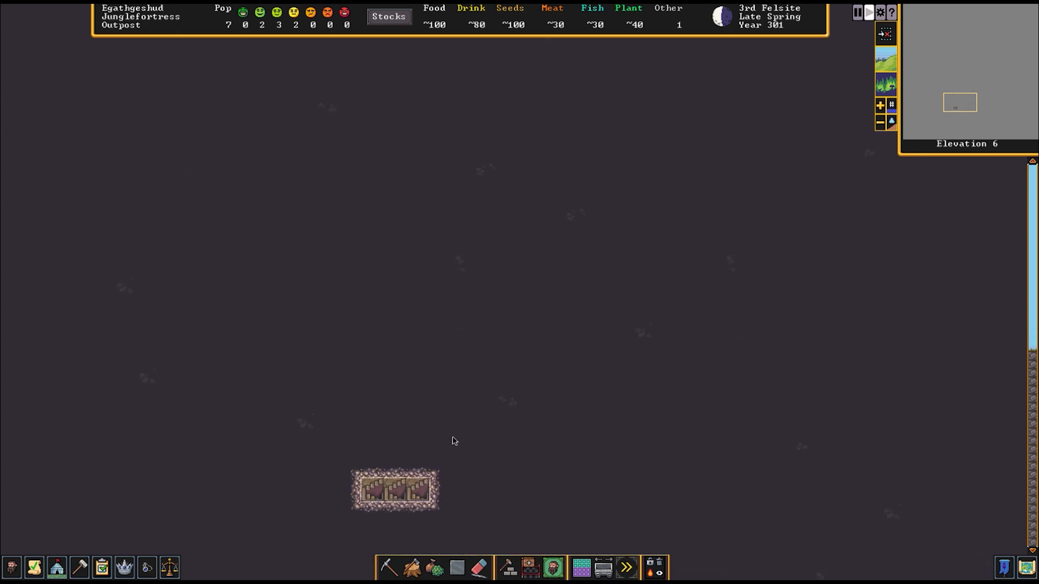
pyautogui.scroll(-3)
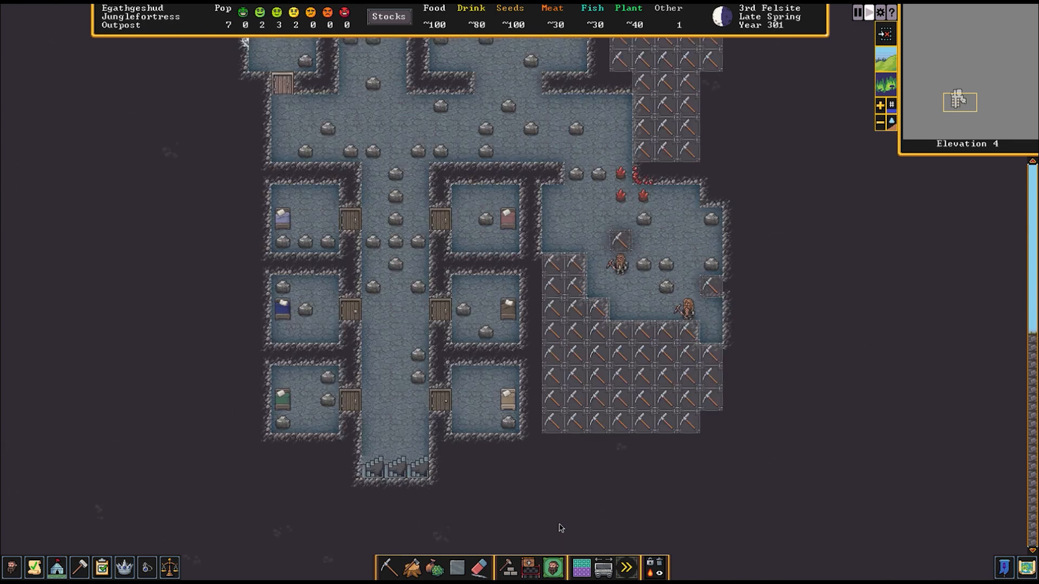
pyautogui.click(552, 569)
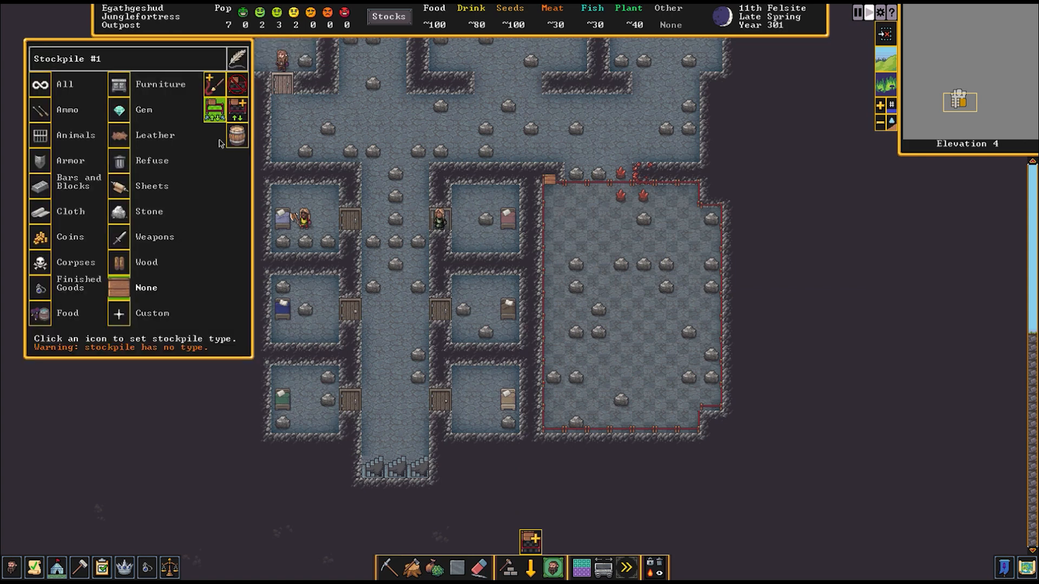
# Close the stockpile settings and bring up the buildable workshops list
pyautogui.click(39, 312)
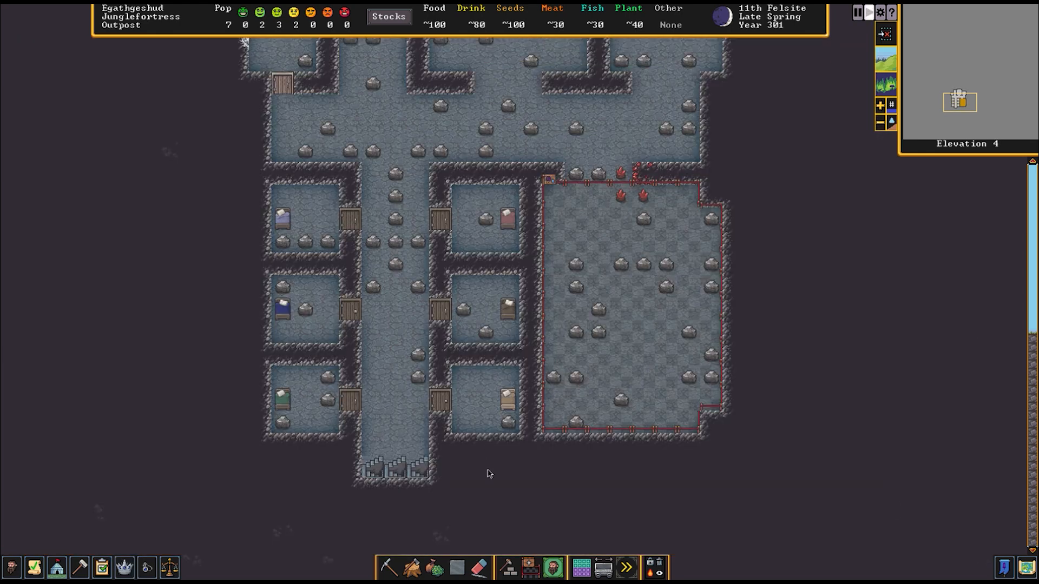
pyautogui.click(508, 567)
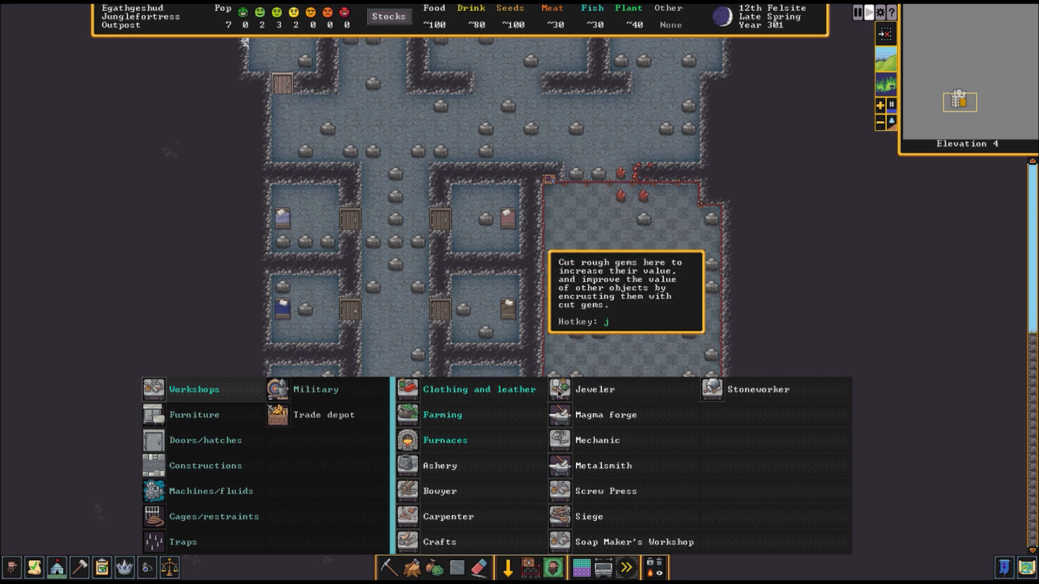
# Close the workshop building list
pyautogui.click(593, 389)
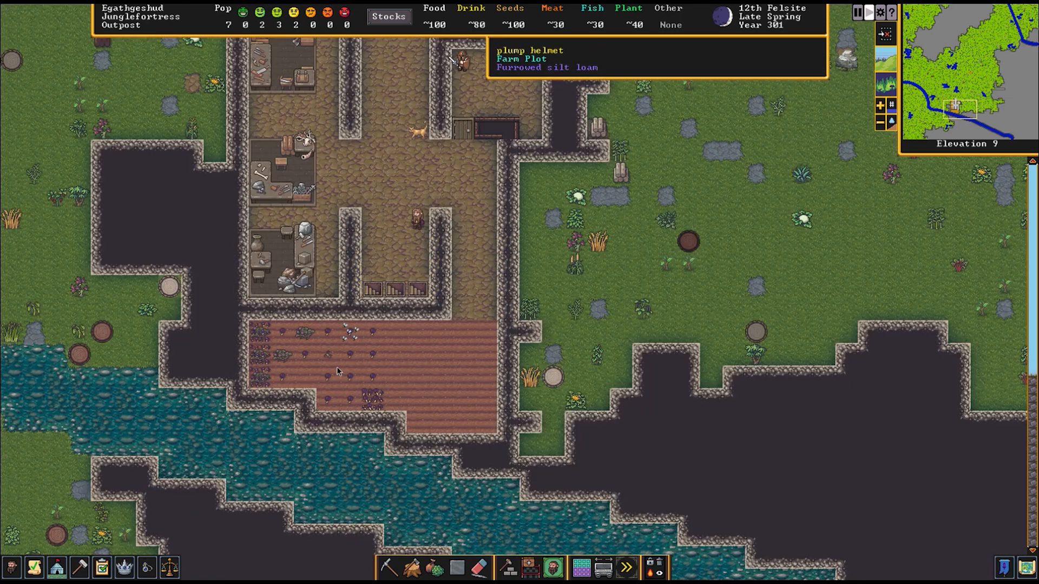
pyautogui.moveTo(283, 364)
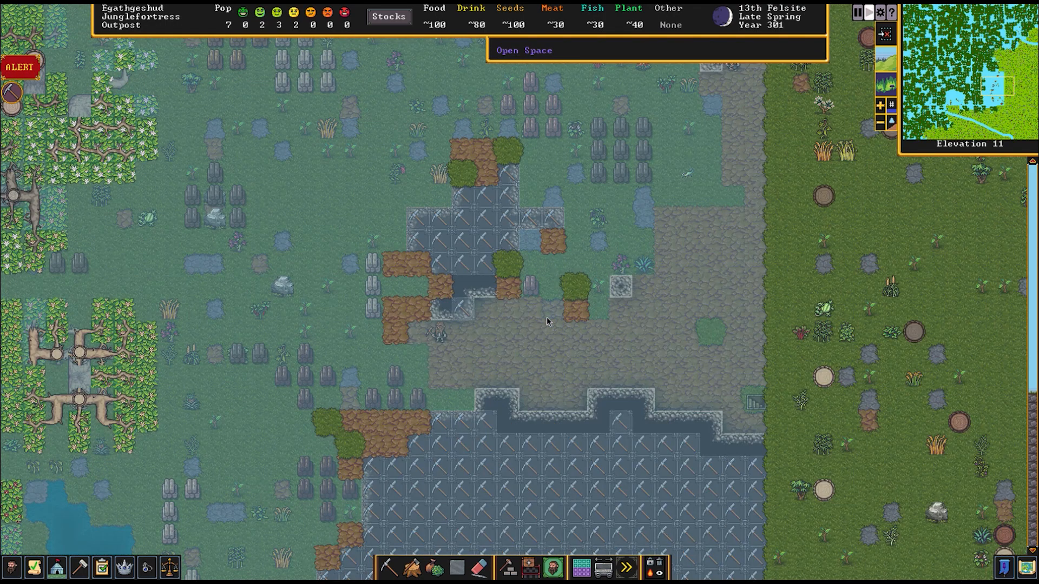
pyautogui.moveTo(481, 316)
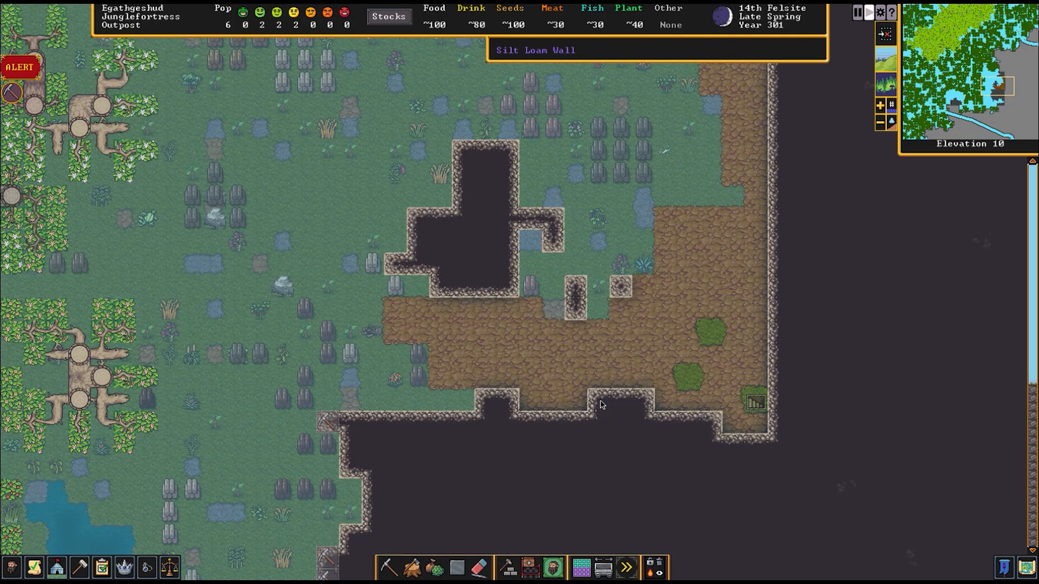
pyautogui.moveTo(103, 105)
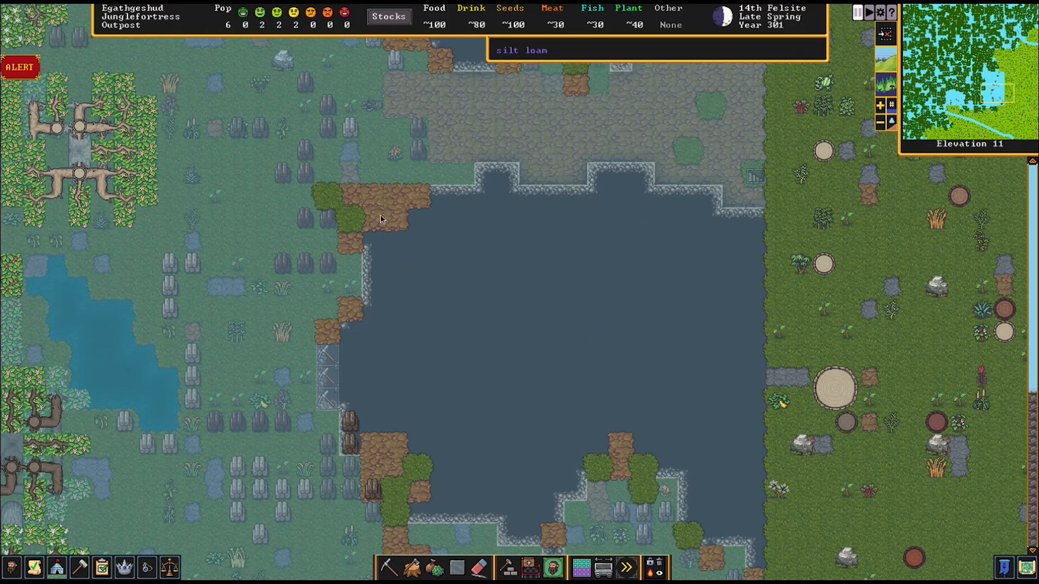
pyautogui.scroll(-3)
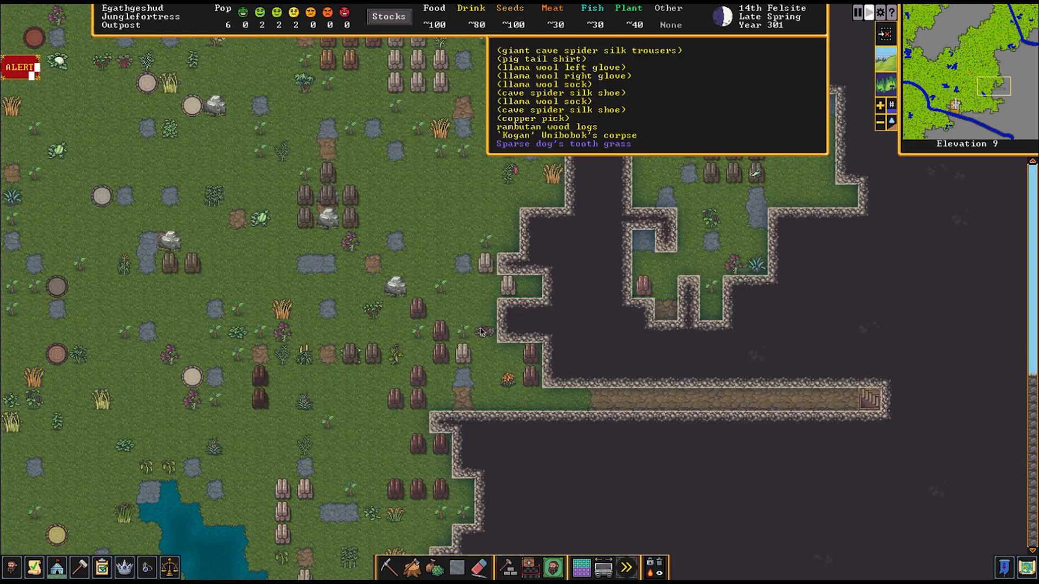
pyautogui.click(566, 135)
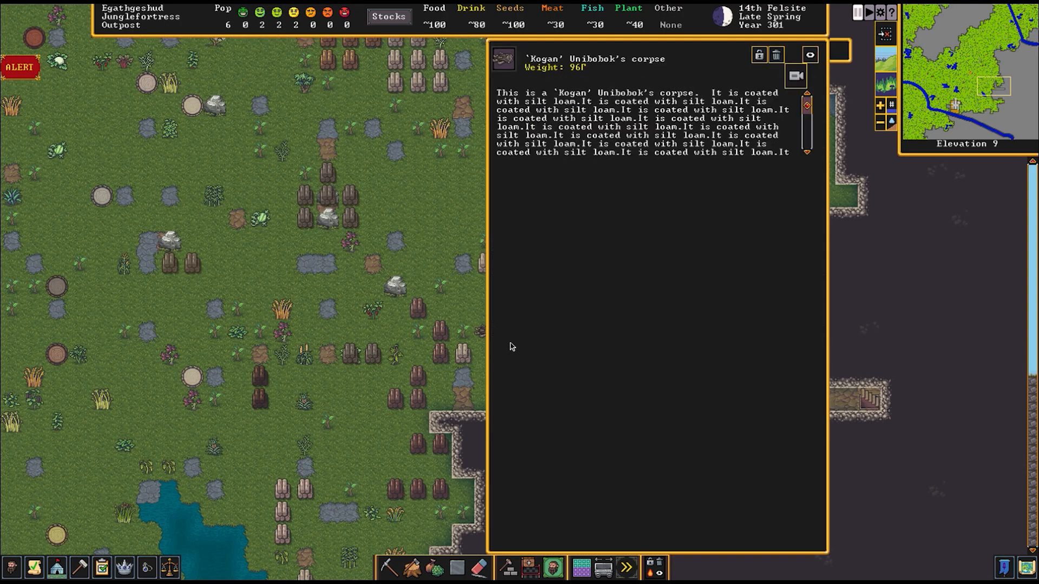
pyautogui.moveTo(673, 124)
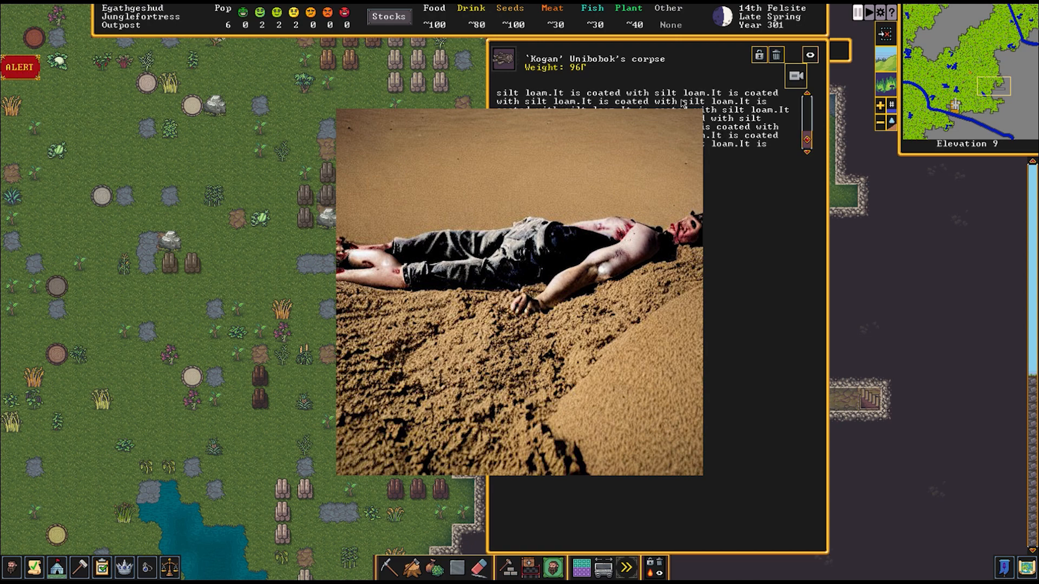
pyautogui.moveTo(719, 126)
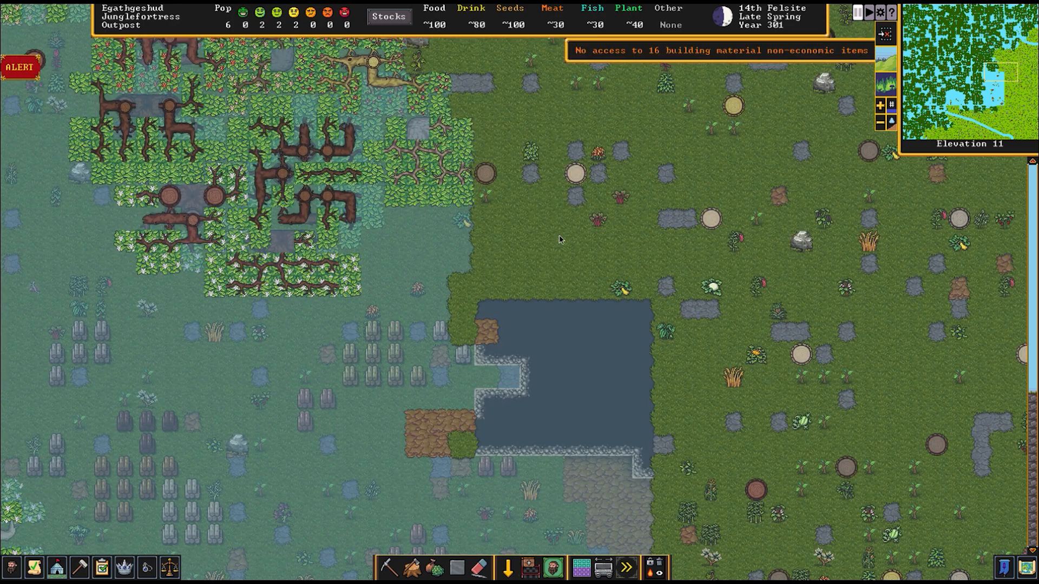
# Move to the channel edge at elevation 11 and choose an Up/Down Stair construction
pyautogui.scroll(-3)
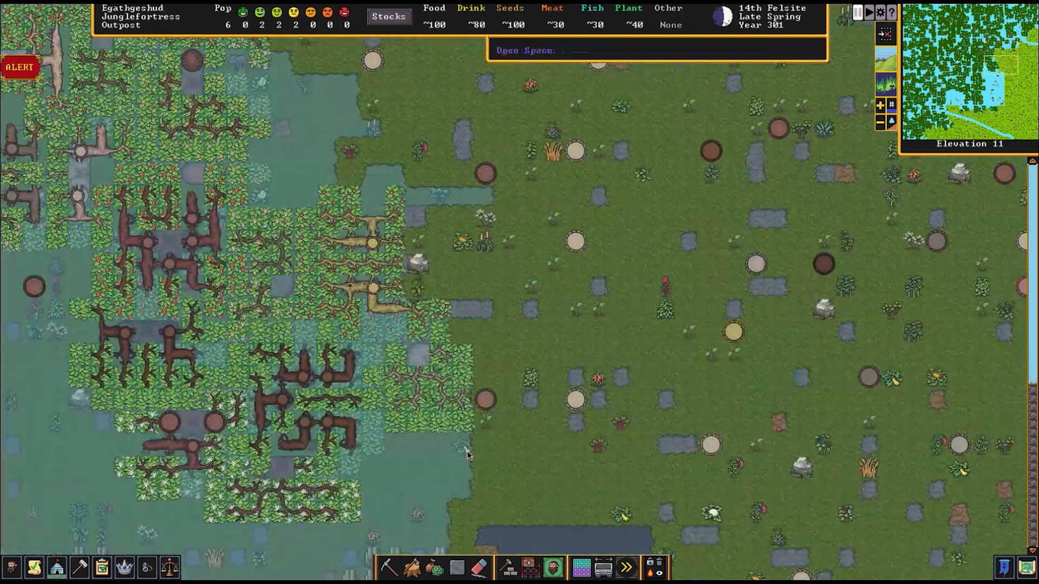
pyautogui.scroll(-3)
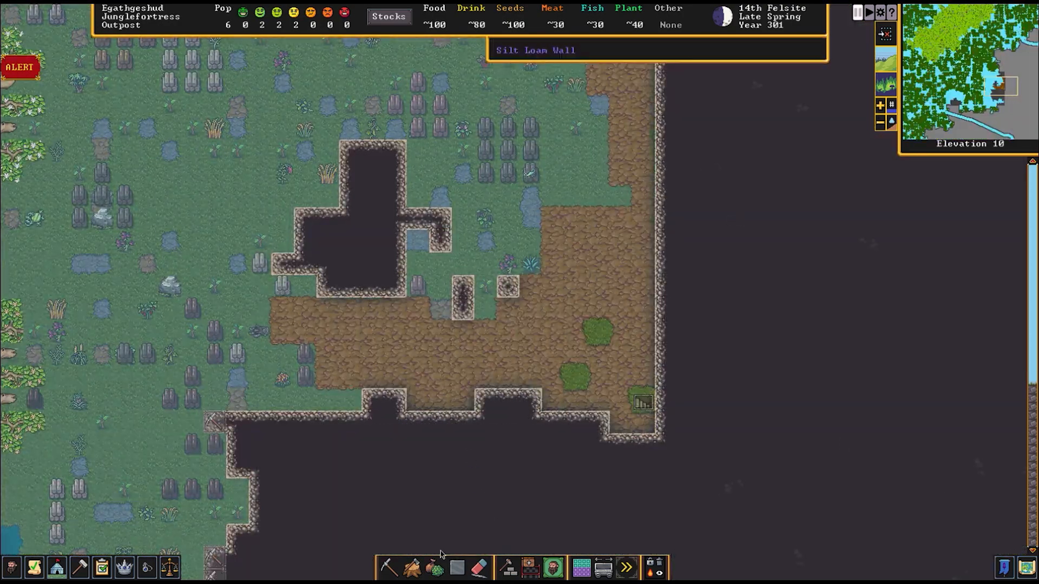
pyautogui.click(389, 567)
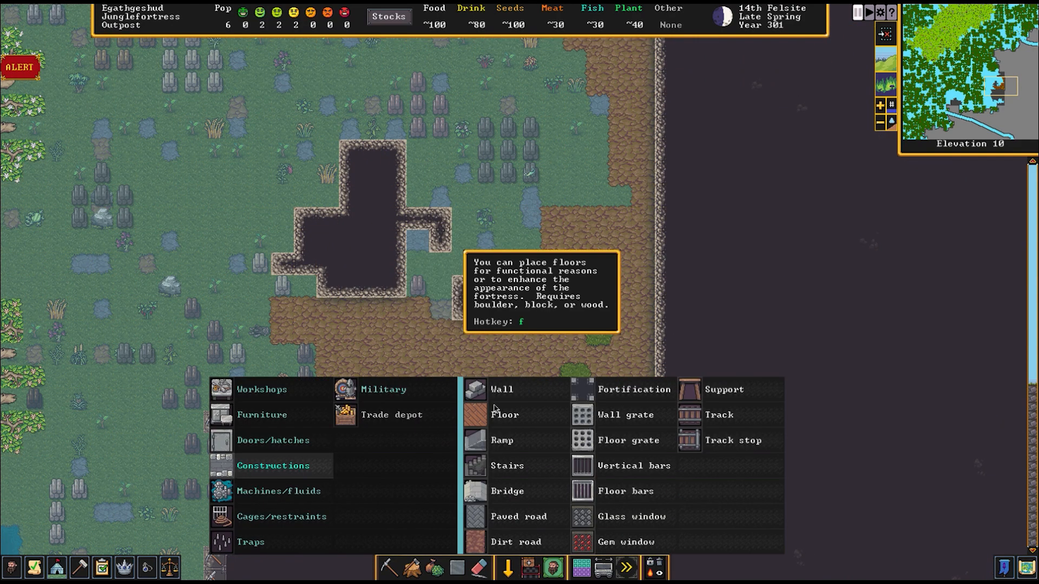
pyautogui.click(508, 466)
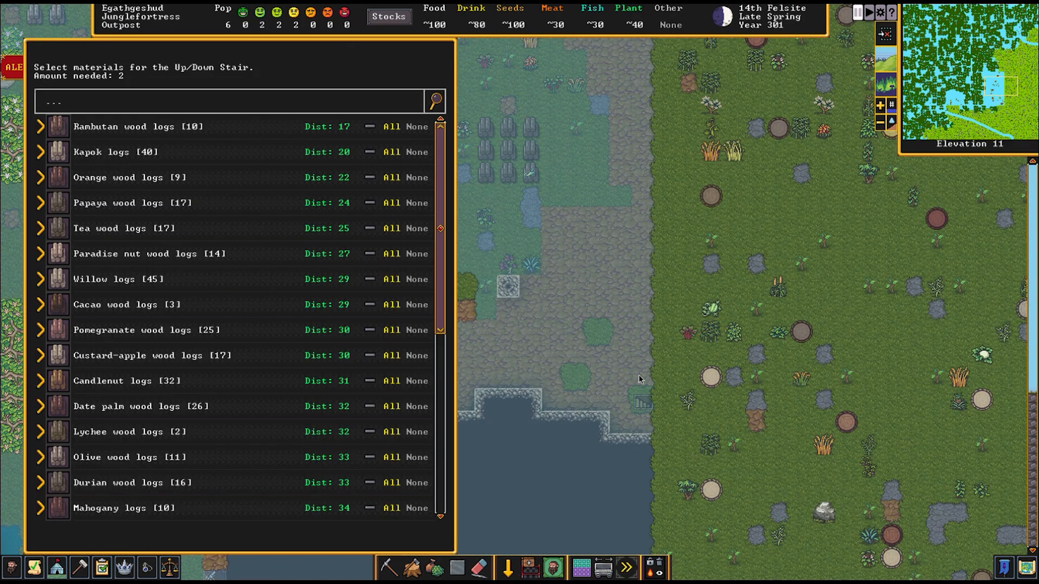
pyautogui.moveTo(383, 142)
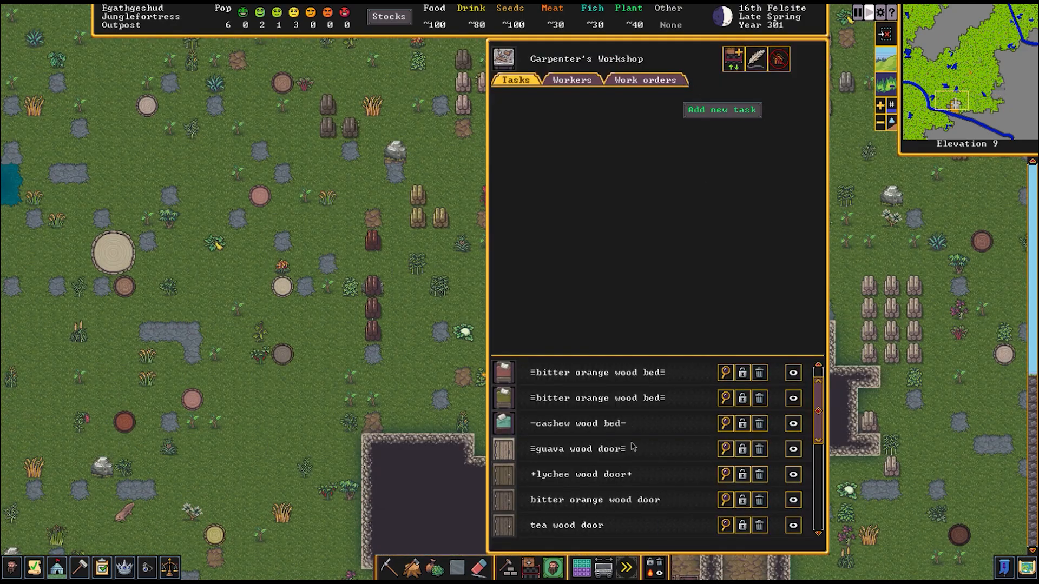
pyautogui.scroll(-3)
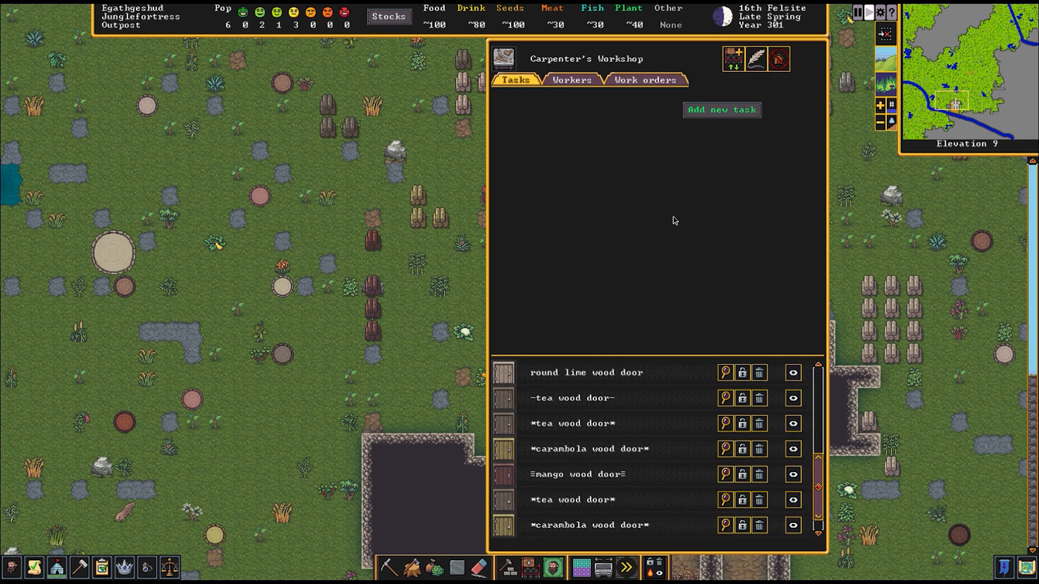
pyautogui.click(720, 110)
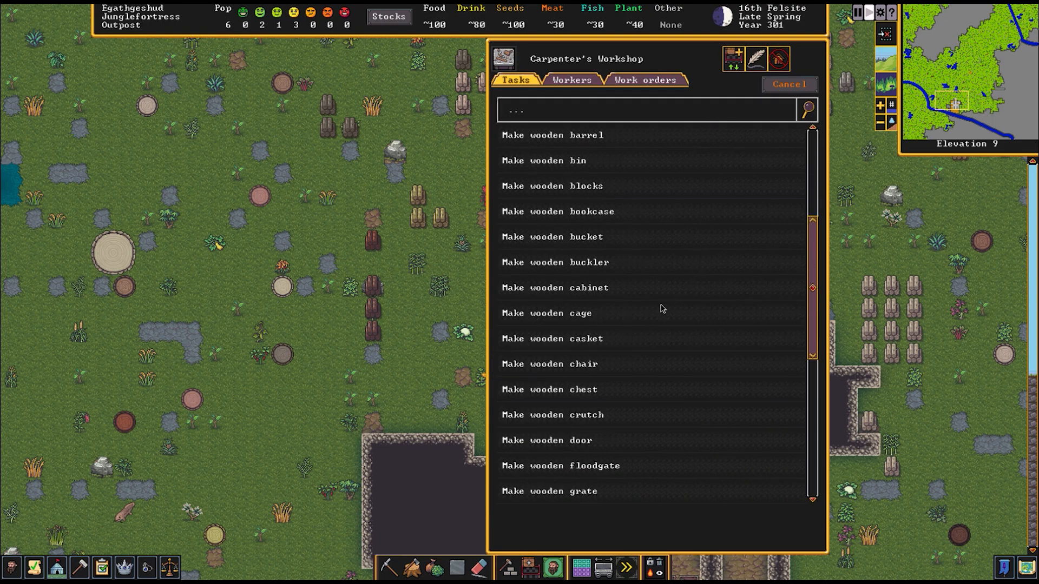
pyautogui.click(551, 338)
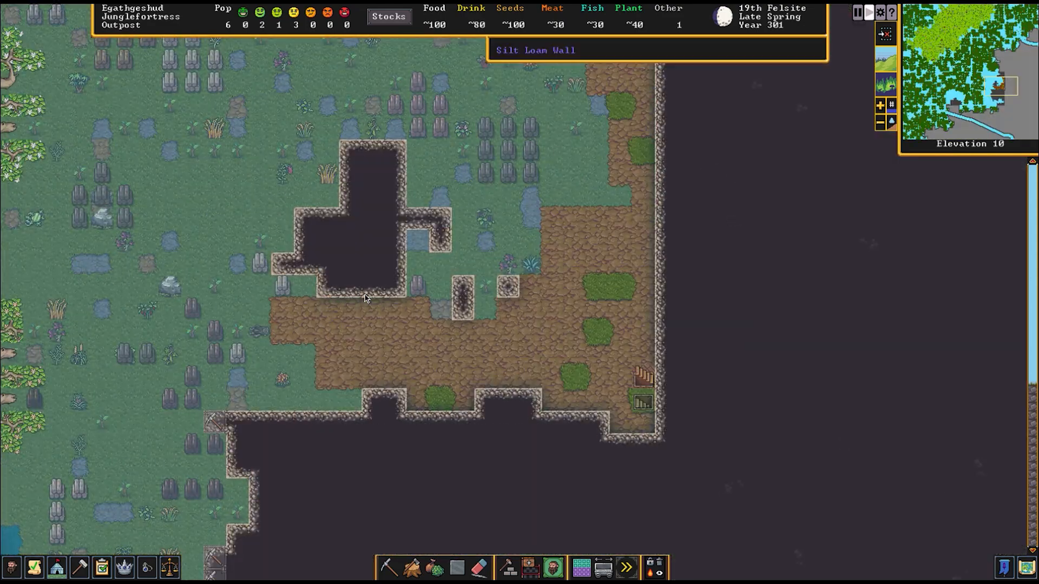
# Bring up the dig orders and switch to Channel mining
pyautogui.click(387, 567)
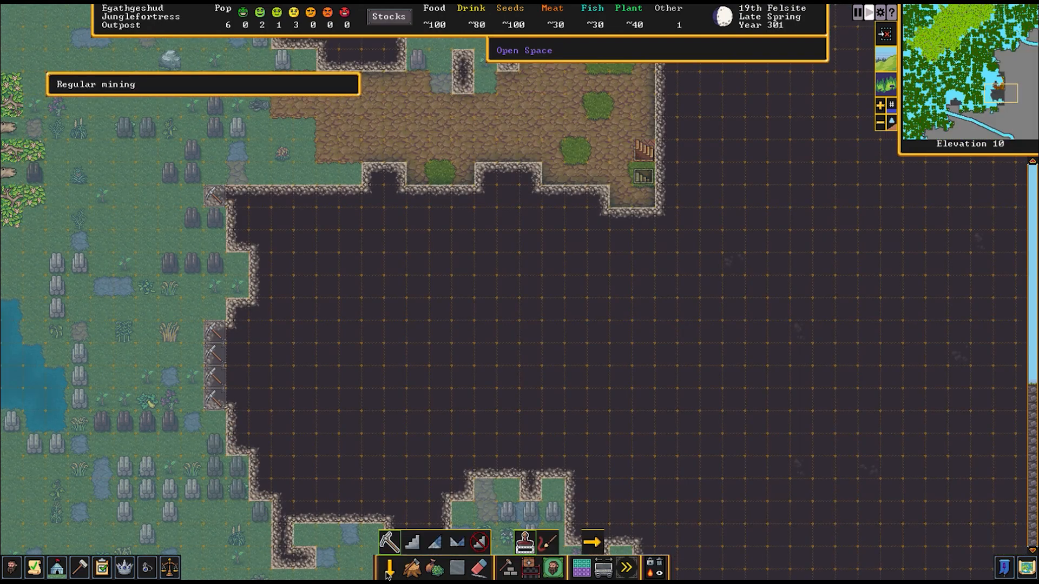
pyautogui.moveTo(380, 168)
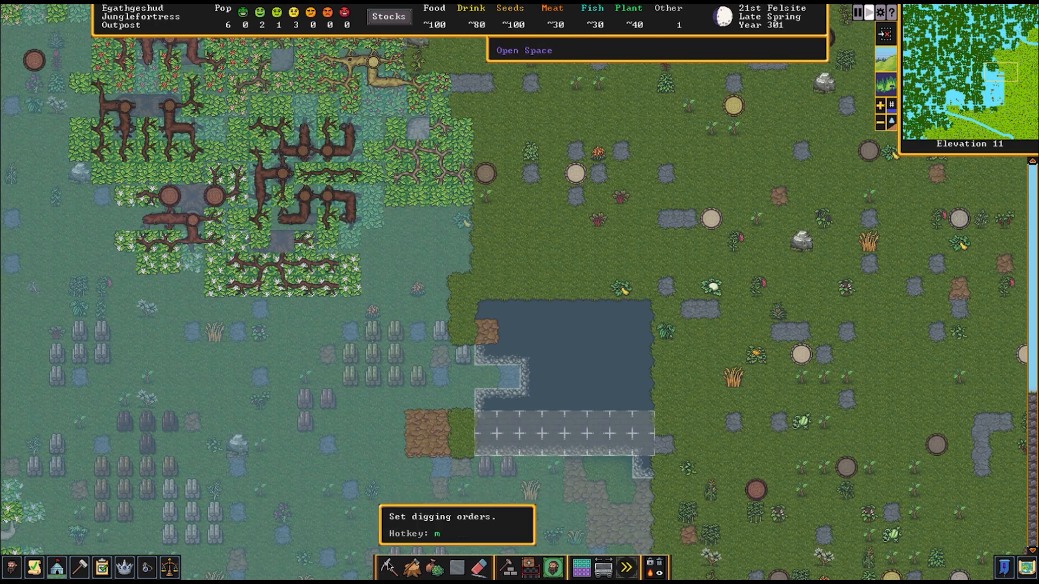
pyautogui.click(392, 568)
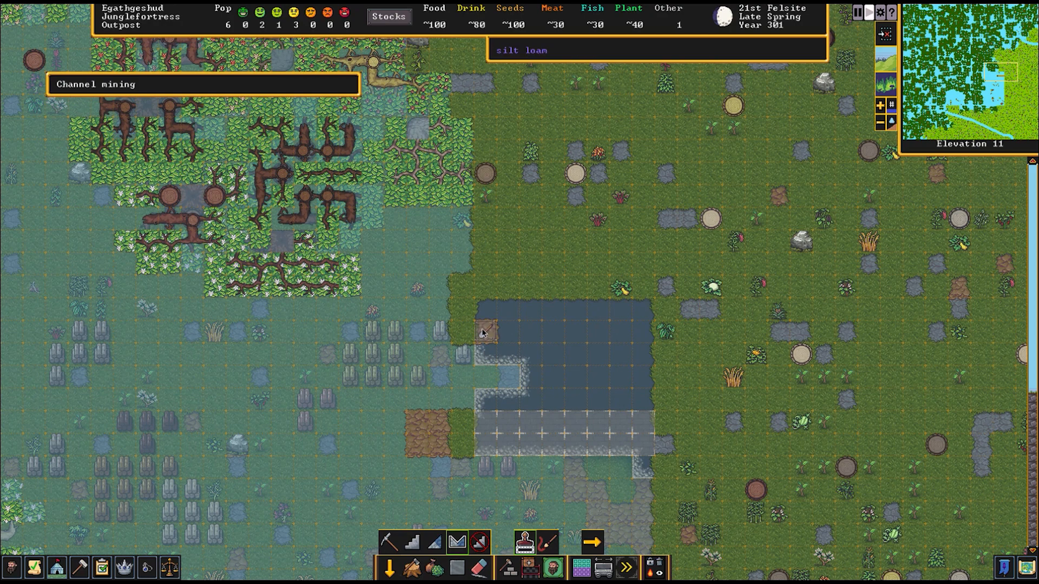
pyautogui.moveTo(466, 306)
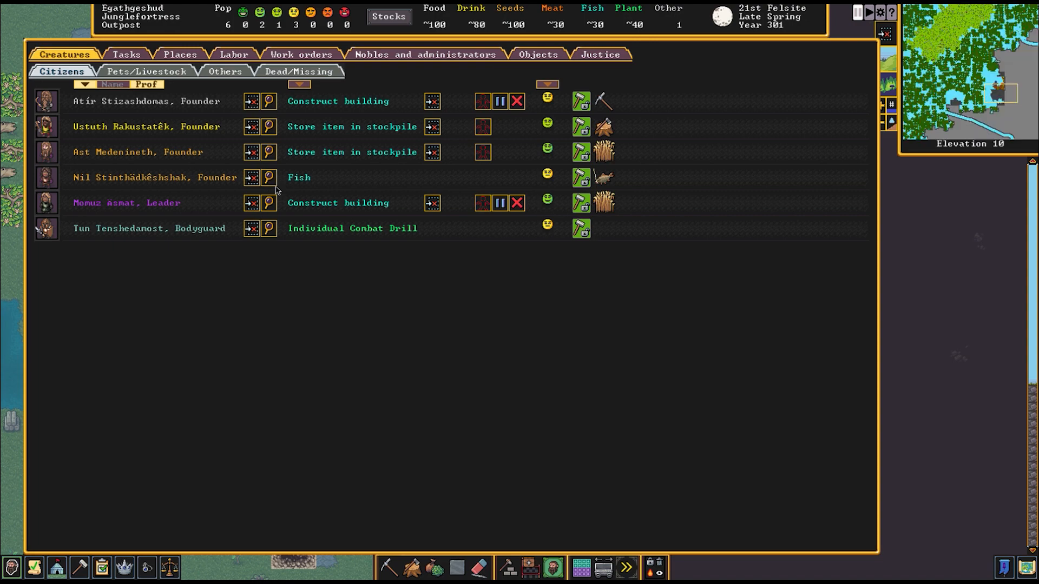
pyautogui.moveTo(272, 242)
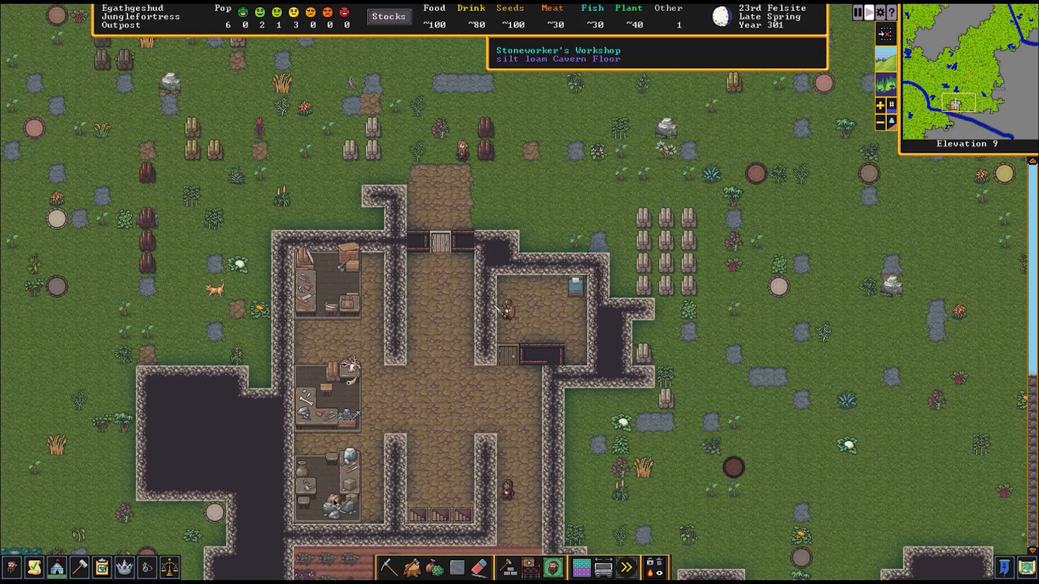
# Mark a few channel tiles along the edge of the cliff-top pit
pyautogui.scroll(-3)
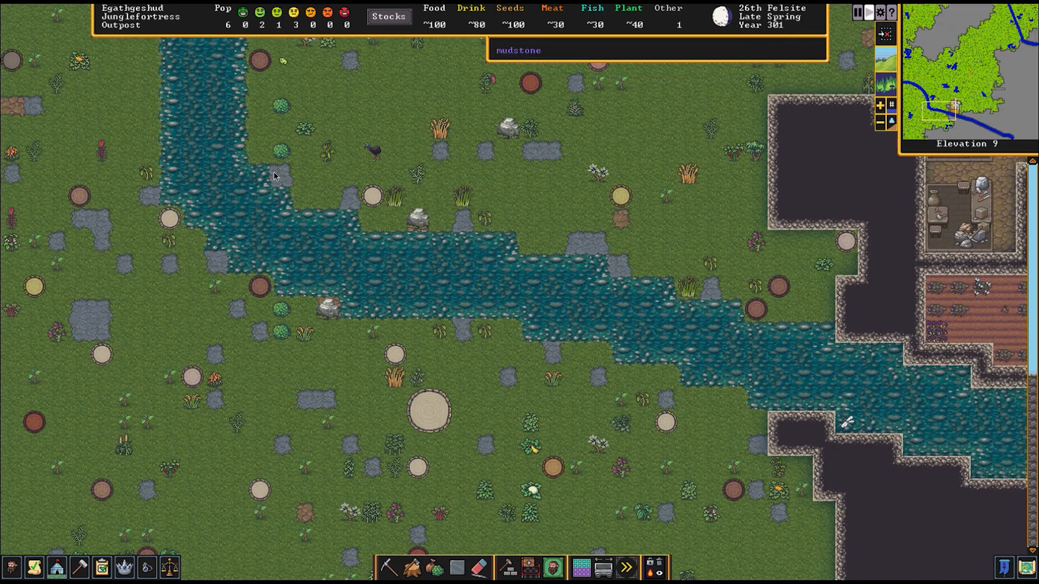
pyautogui.moveTo(330, 139)
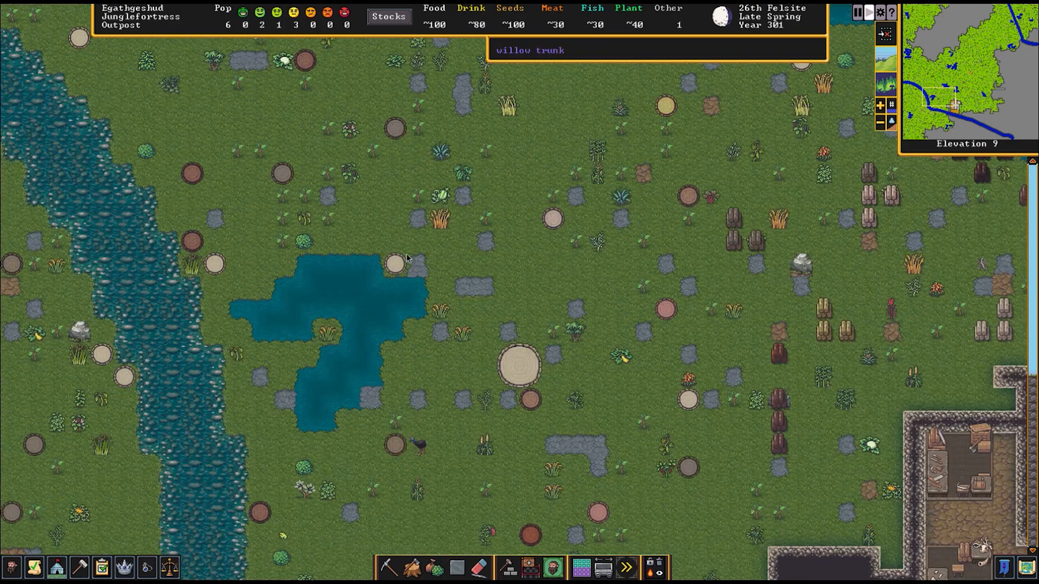
pyautogui.moveTo(381, 290)
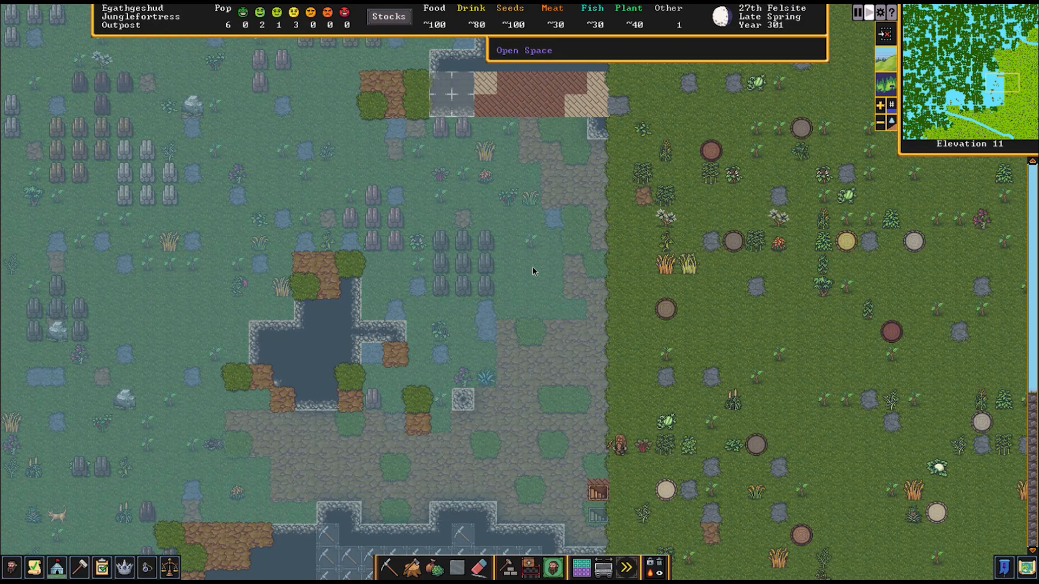
pyautogui.scroll(-3)
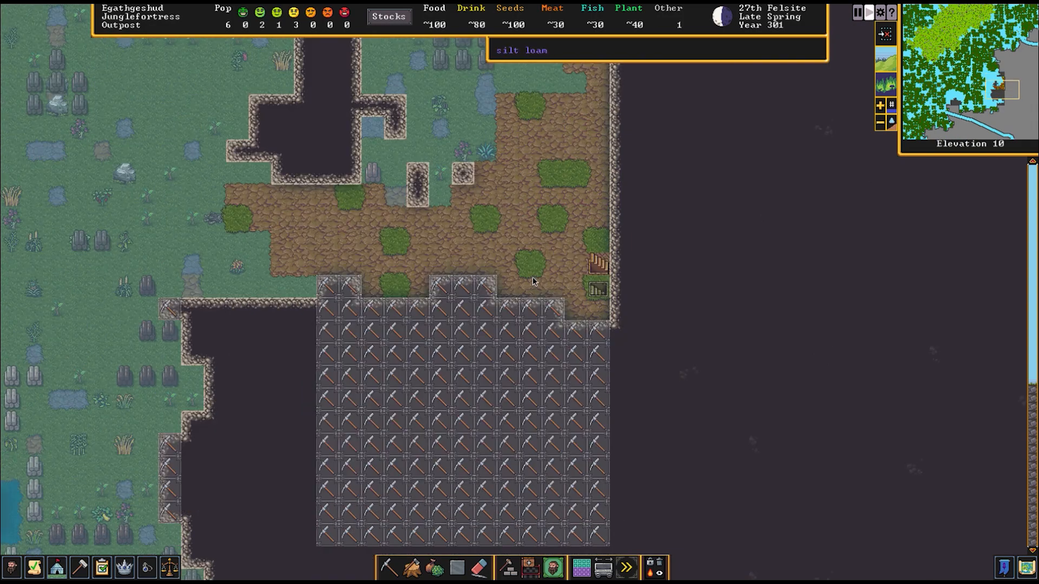
pyautogui.click(552, 568)
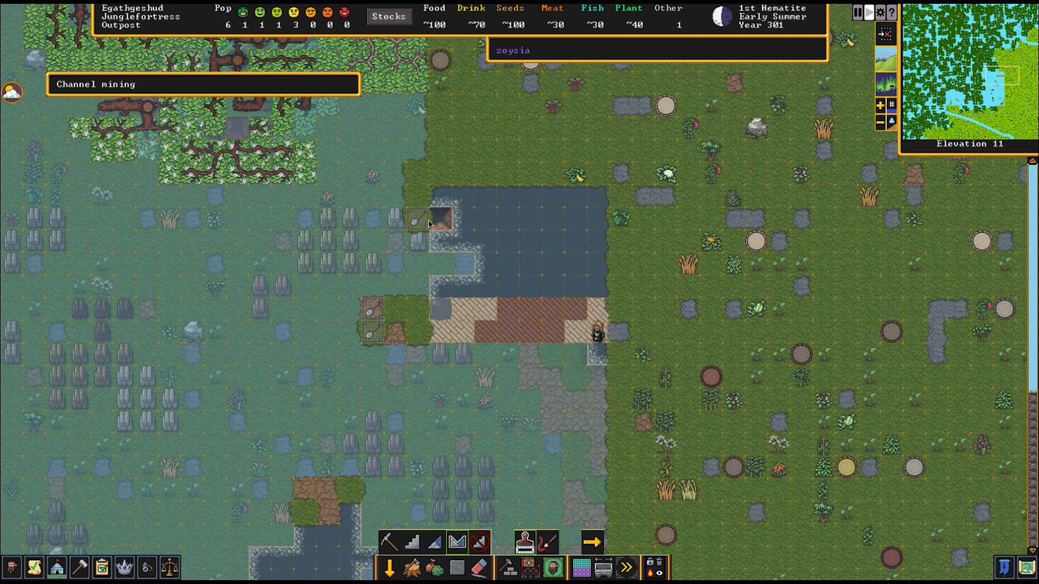
pyautogui.moveTo(428, 207)
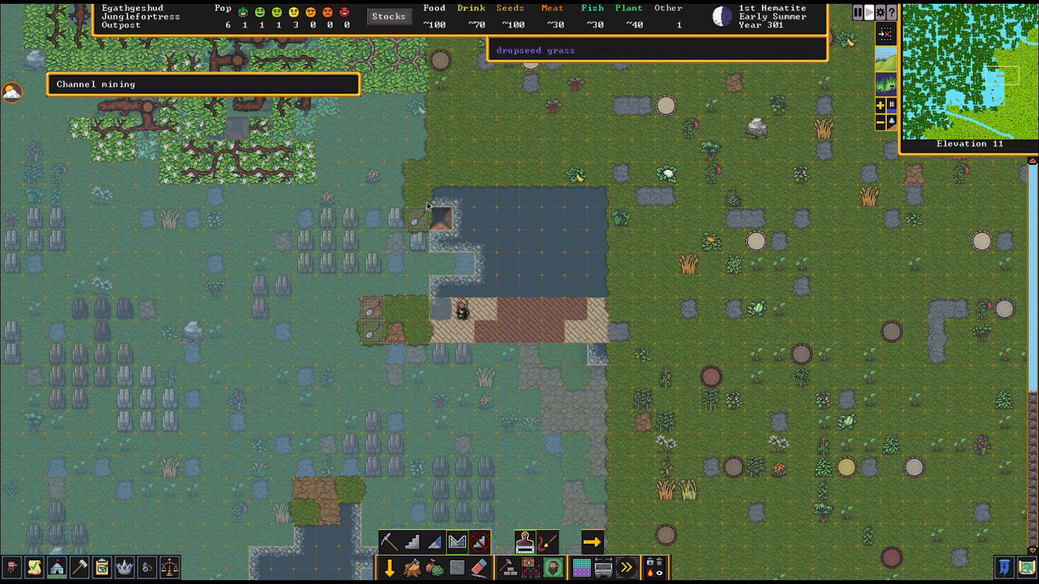
pyautogui.scroll(-3)
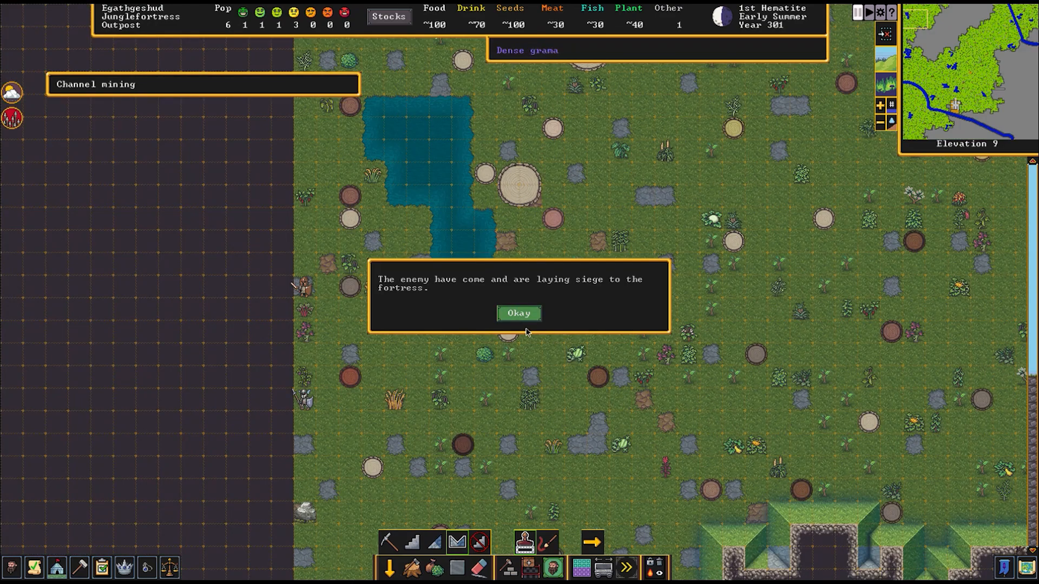
# Dismiss the siege announcement and scroll the map toward the riverside workshops
pyautogui.click(519, 312)
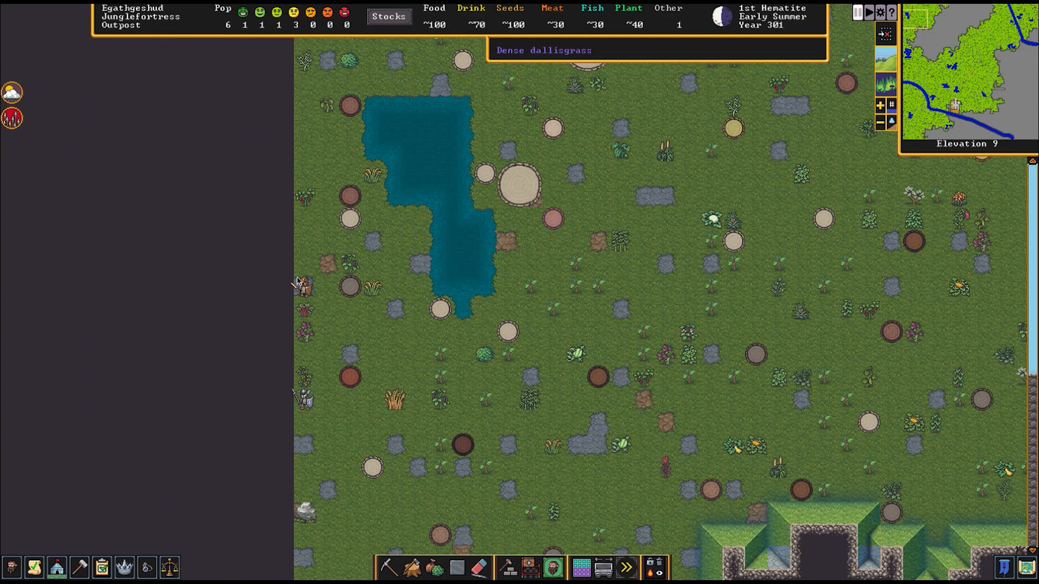
pyautogui.click(301, 285)
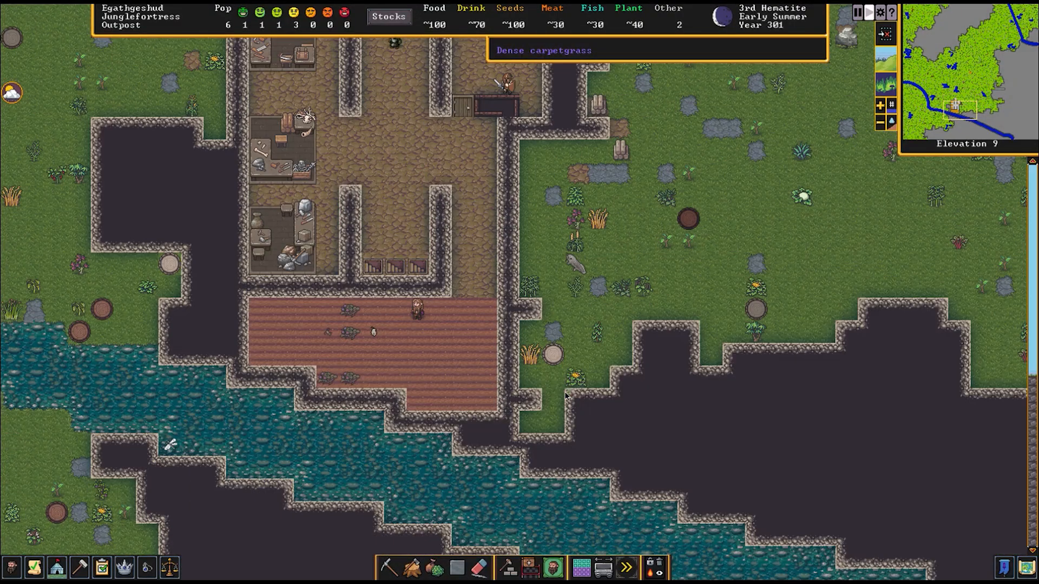
pyautogui.scroll(3)
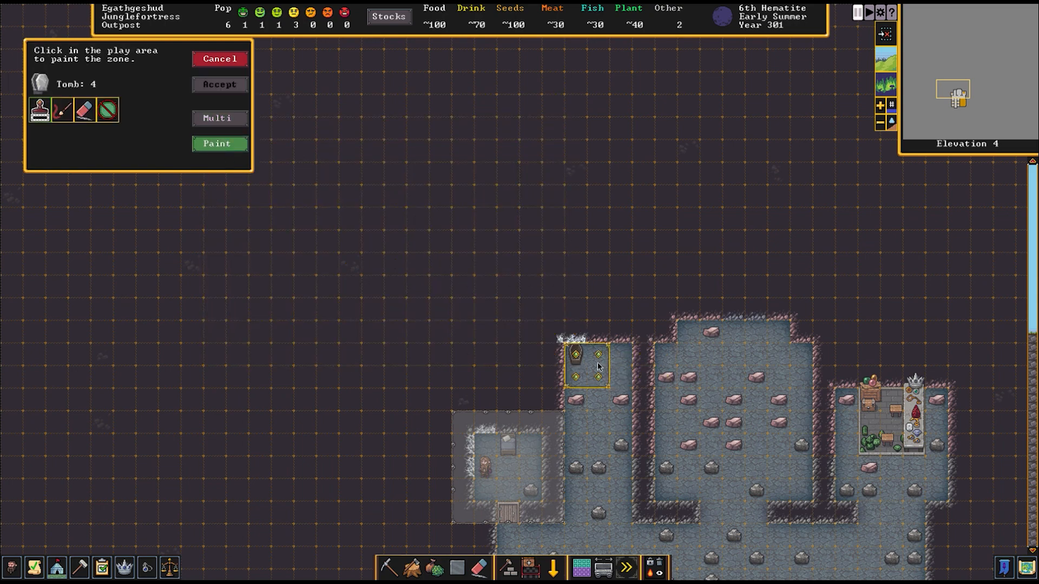
# Paint a Tomb zone over the coffin tile on elevation 4 and close the zone list
pyautogui.click(219, 85)
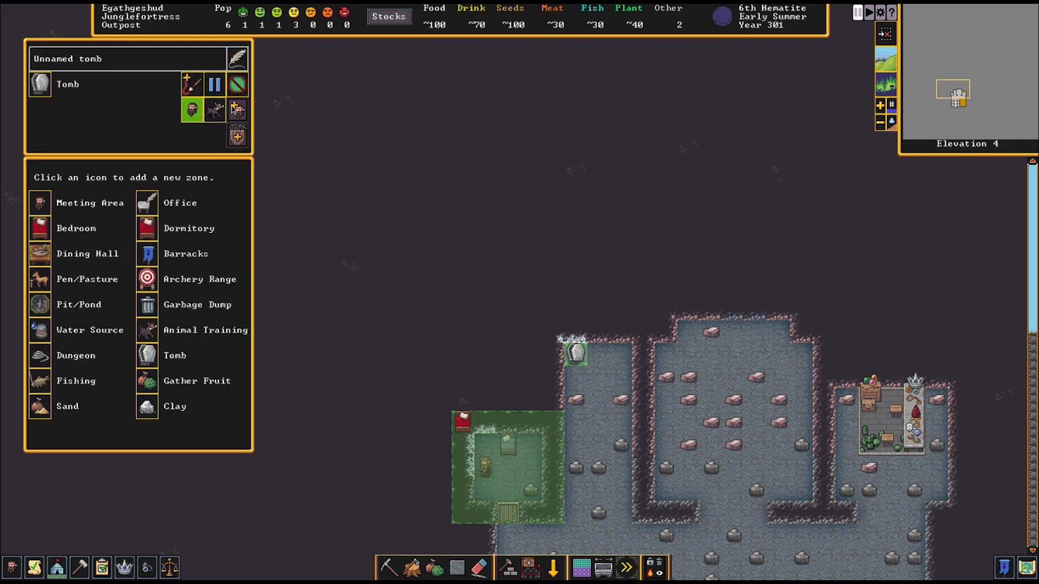
pyautogui.click(236, 110)
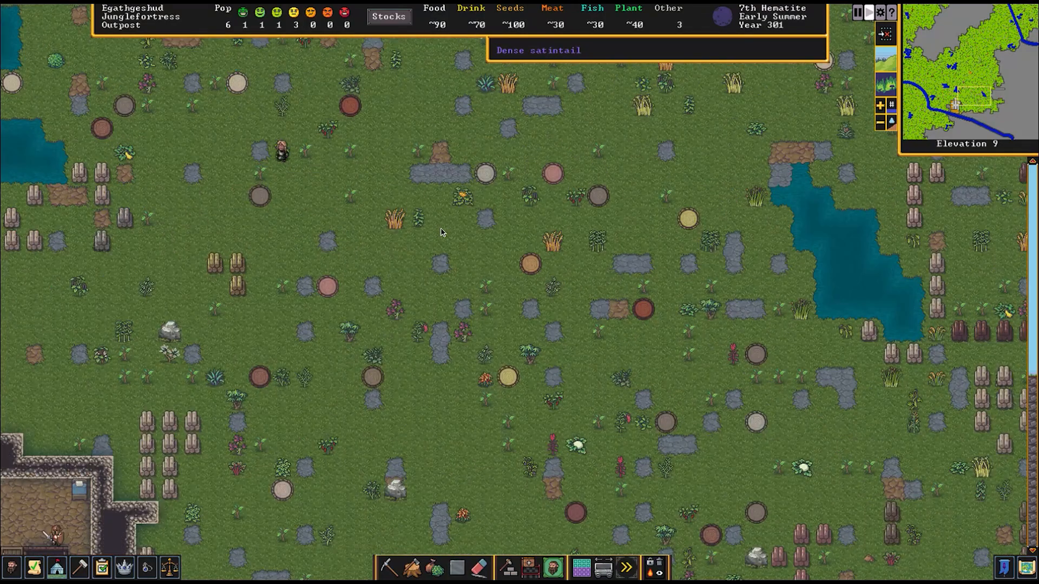
# In the Miners work detail, untick the planter founder and tick the fisherdwarf founder
pyautogui.click(279, 150)
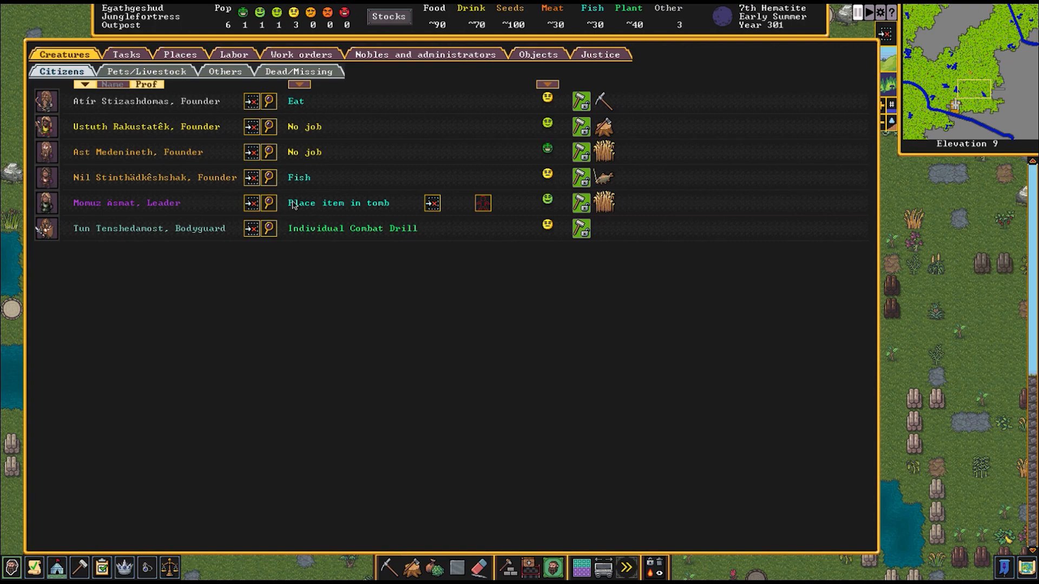
pyautogui.moveTo(270, 153)
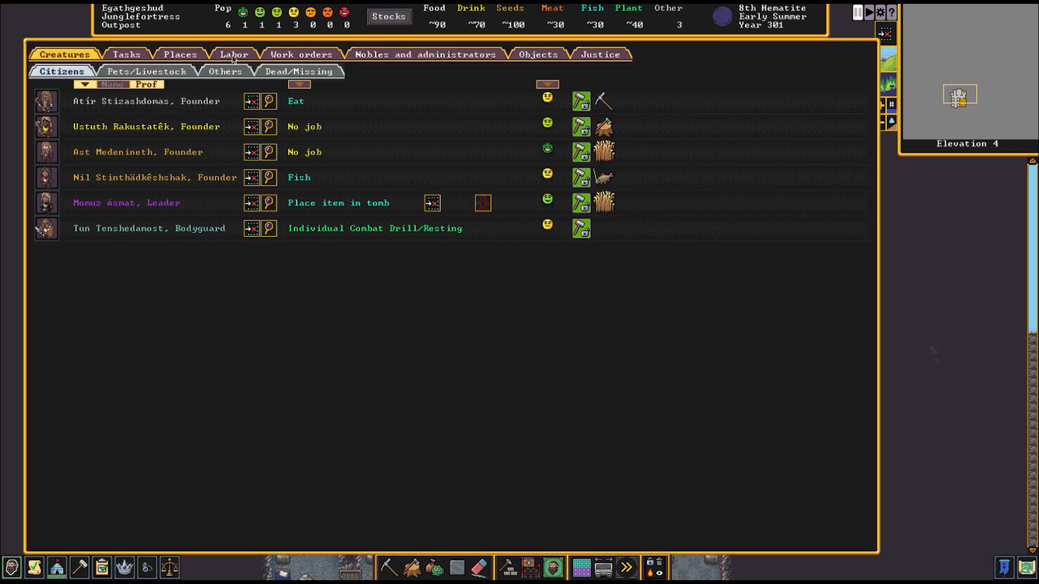
pyautogui.click(233, 55)
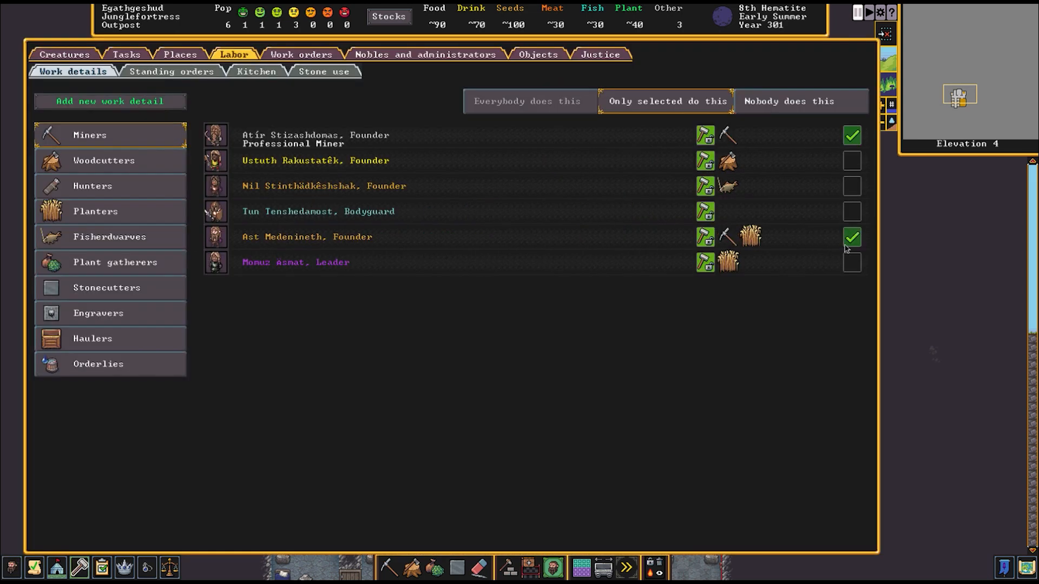
pyautogui.click(851, 237)
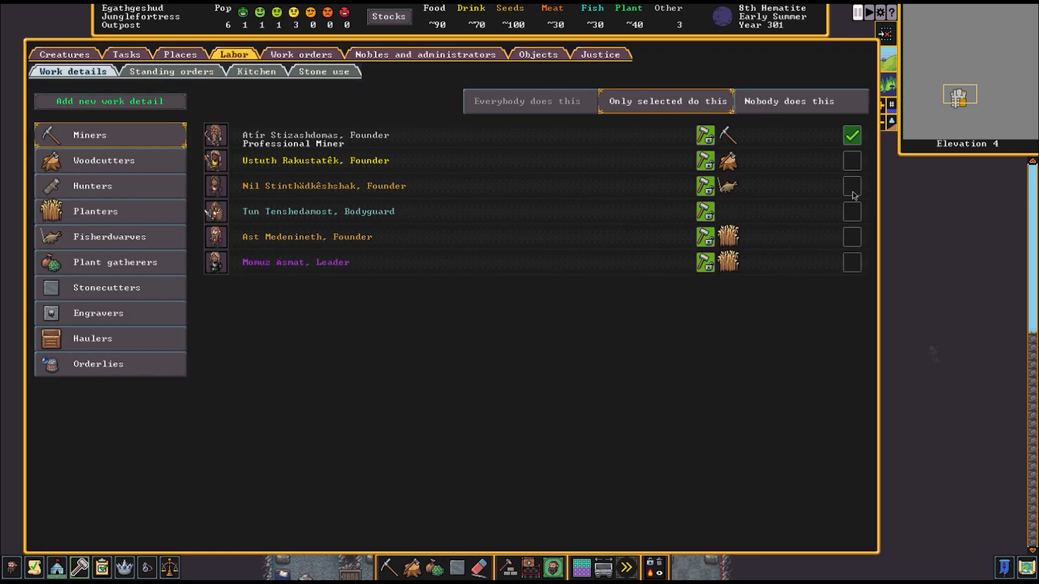
pyautogui.click(110, 237)
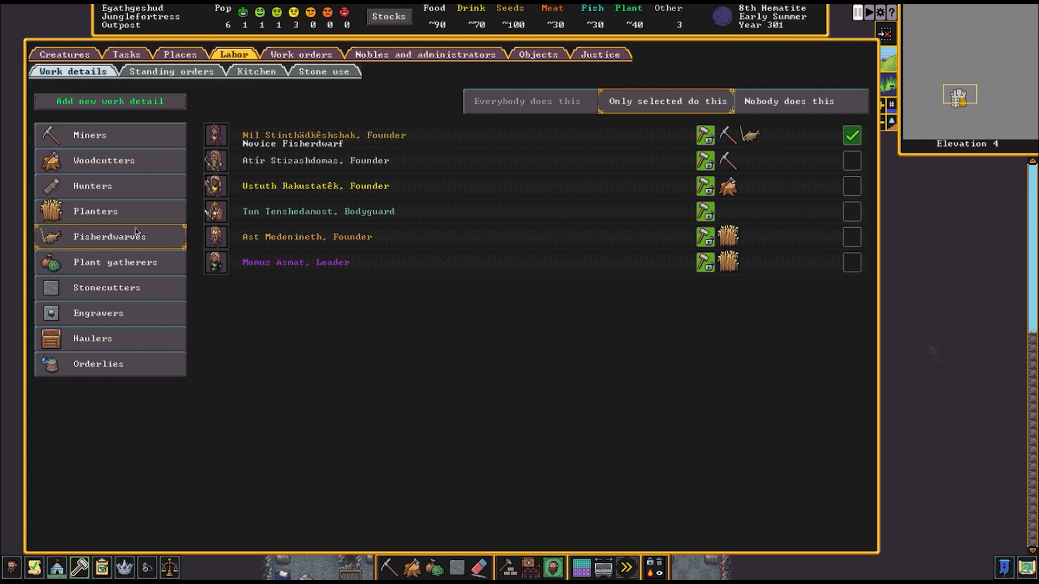
pyautogui.press('Escape')
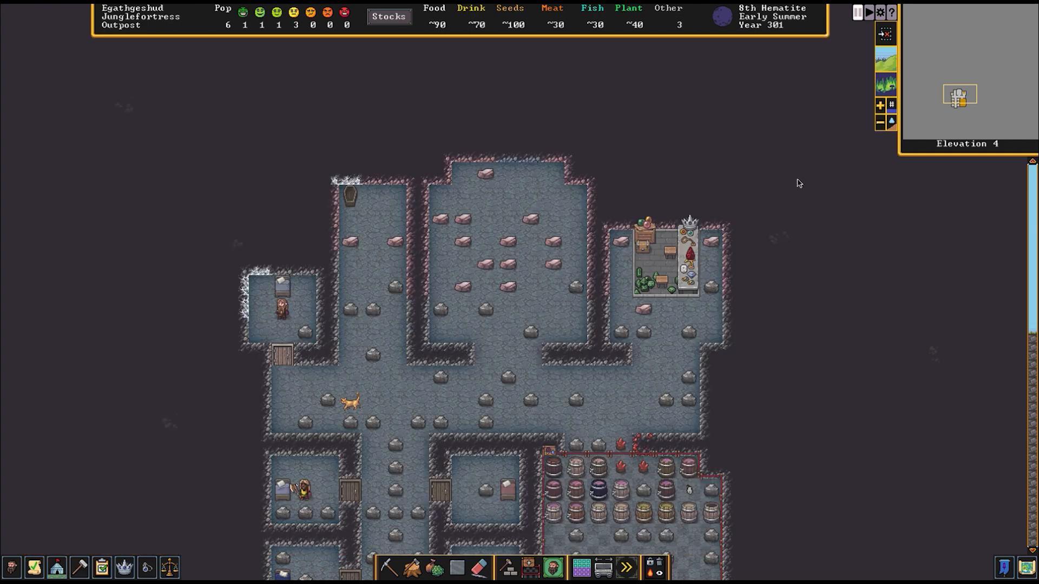
pyautogui.scroll(-3)
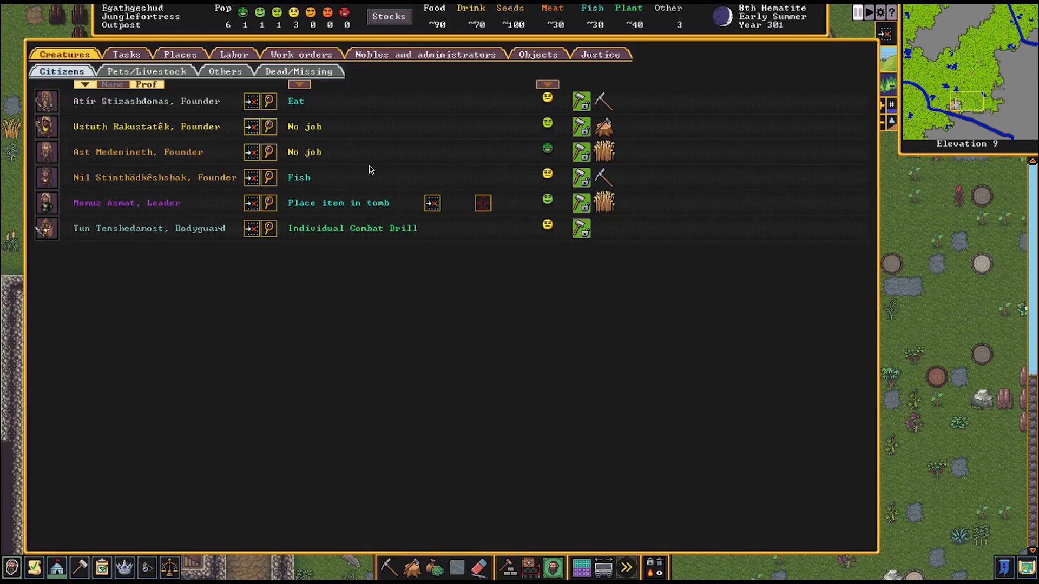
pyautogui.moveTo(341, 129)
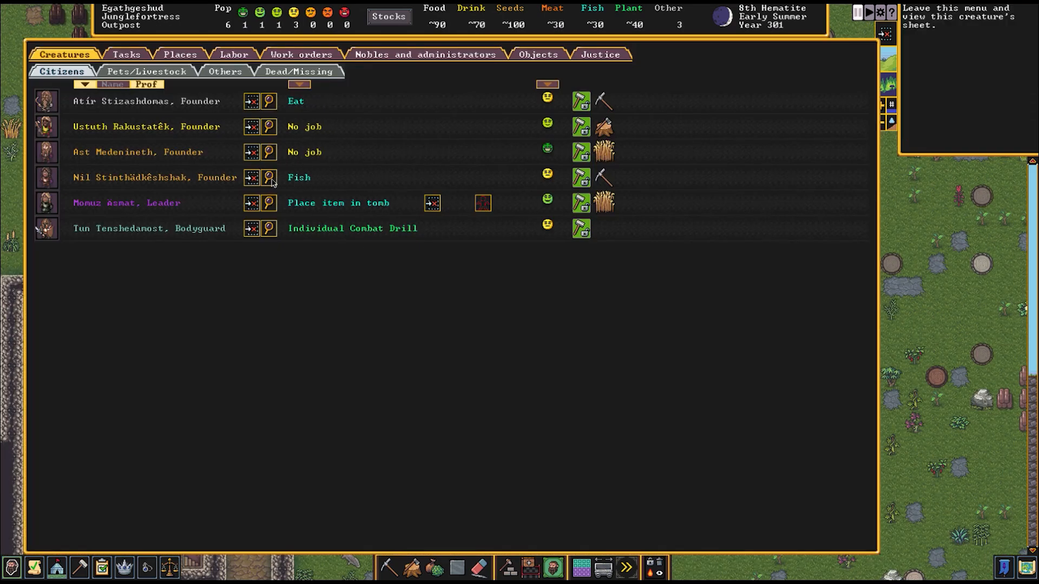
# Open the fisherdwarf founder's character sheet from the citizens list
pyautogui.click(268, 177)
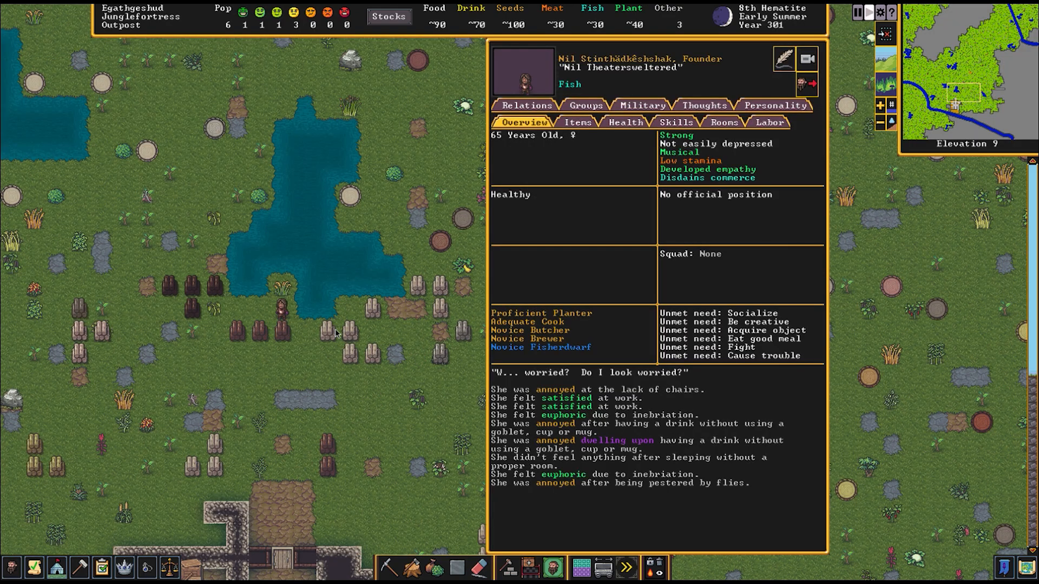
pyautogui.moveTo(539, 382)
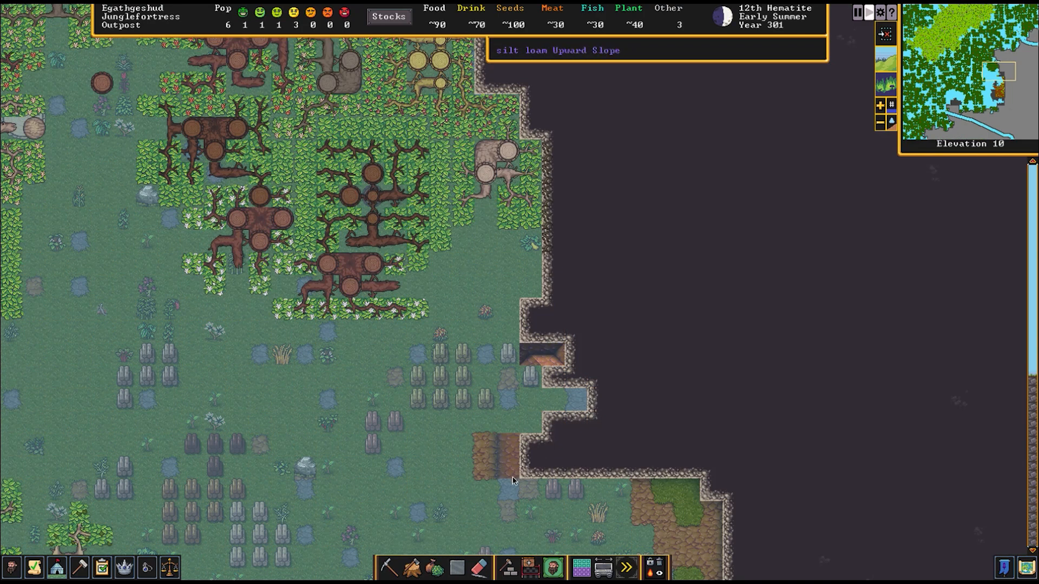
pyautogui.moveTo(496, 453)
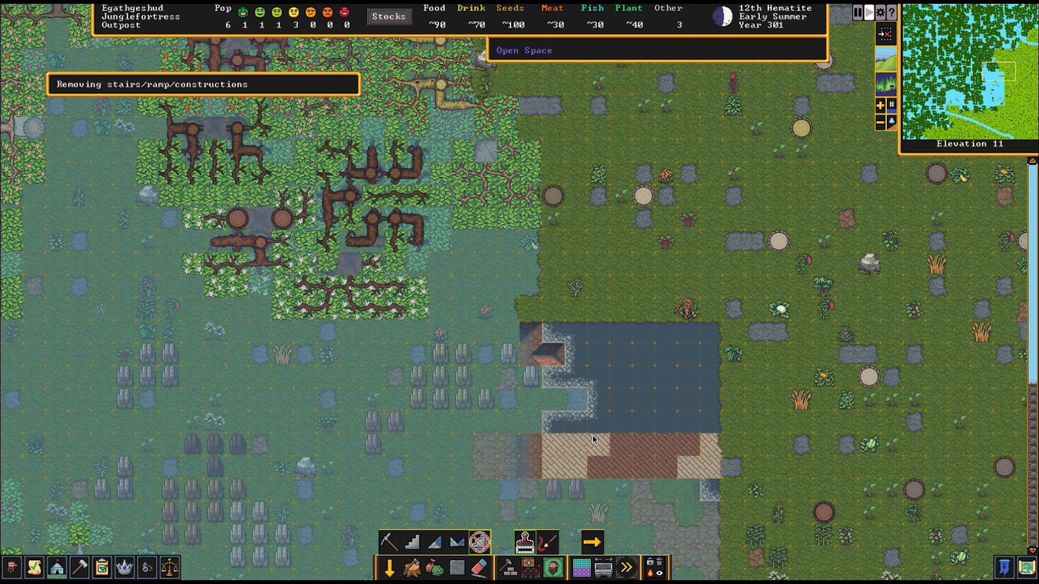
# Scroll the view between elevations over the cliff pit area
pyautogui.scroll(-3)
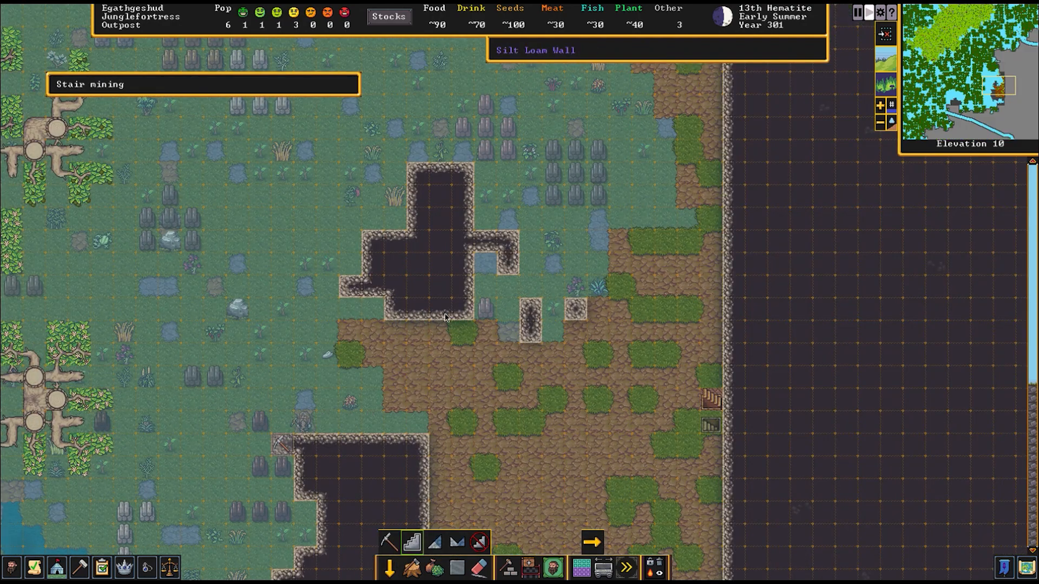
pyautogui.scroll(3)
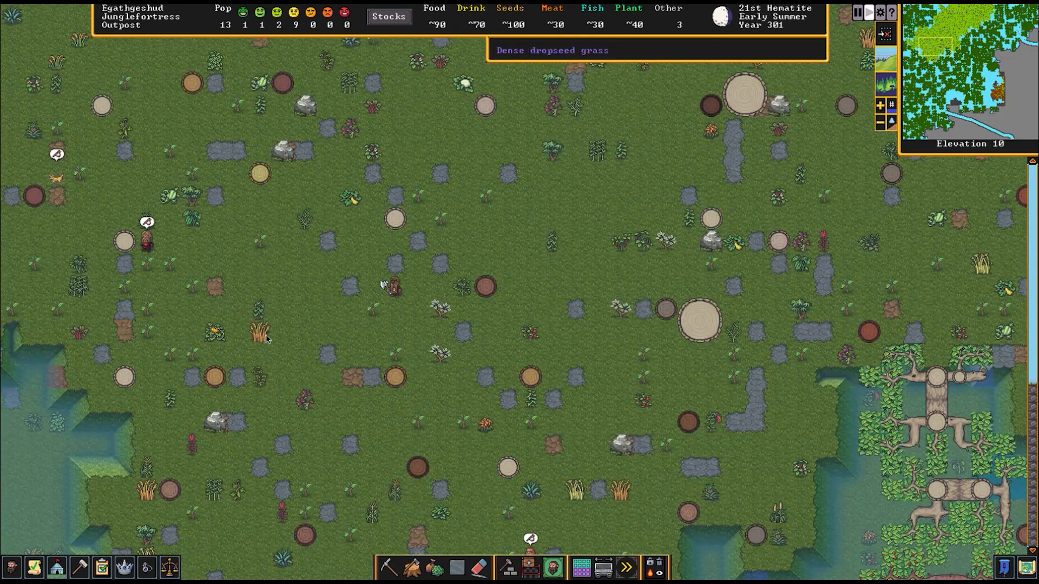
pyautogui.moveTo(50, 201)
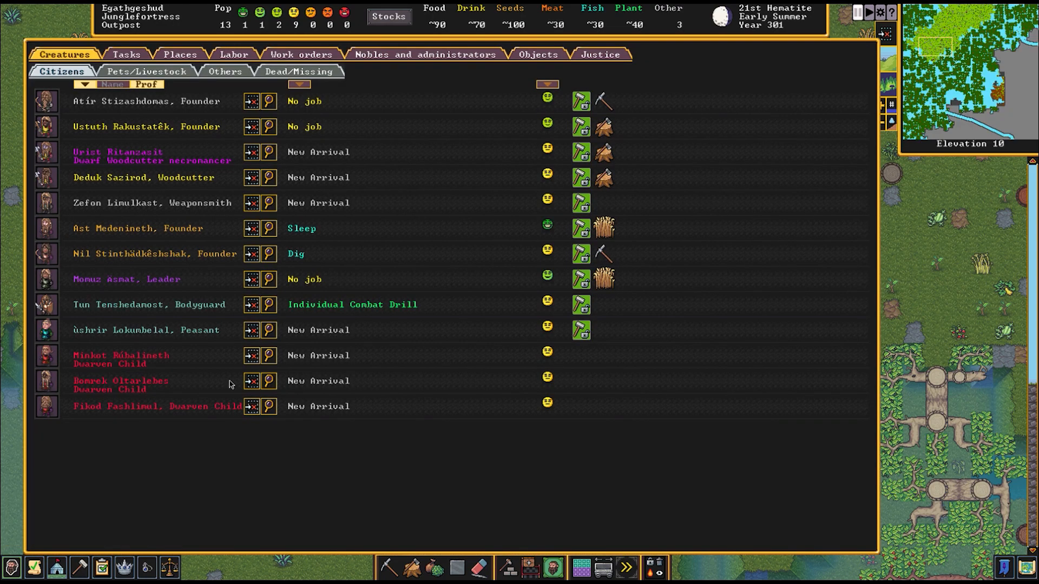
pyautogui.moveTo(269, 334)
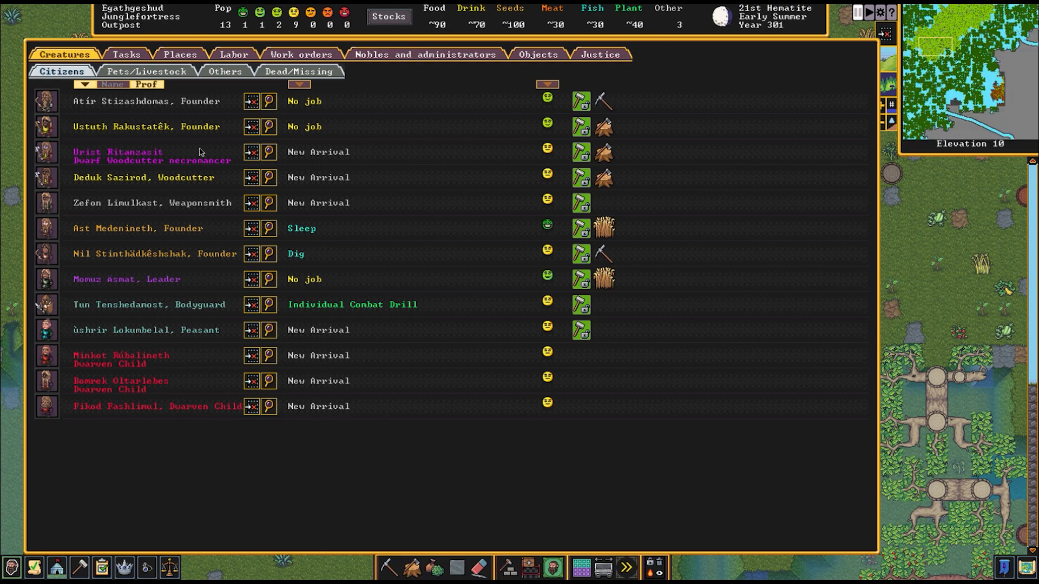
pyautogui.moveTo(228, 168)
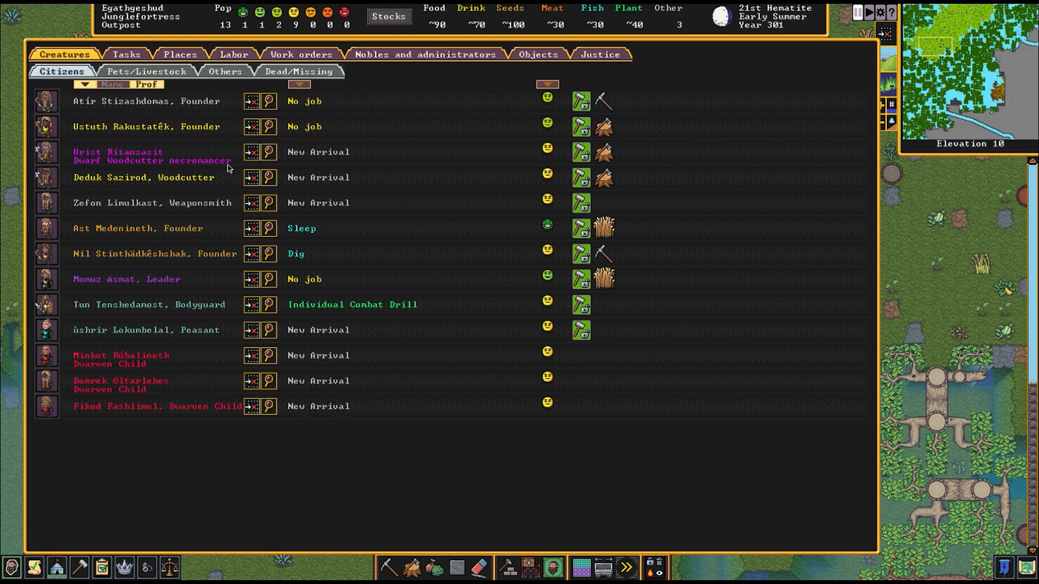
pyautogui.moveTo(269, 156)
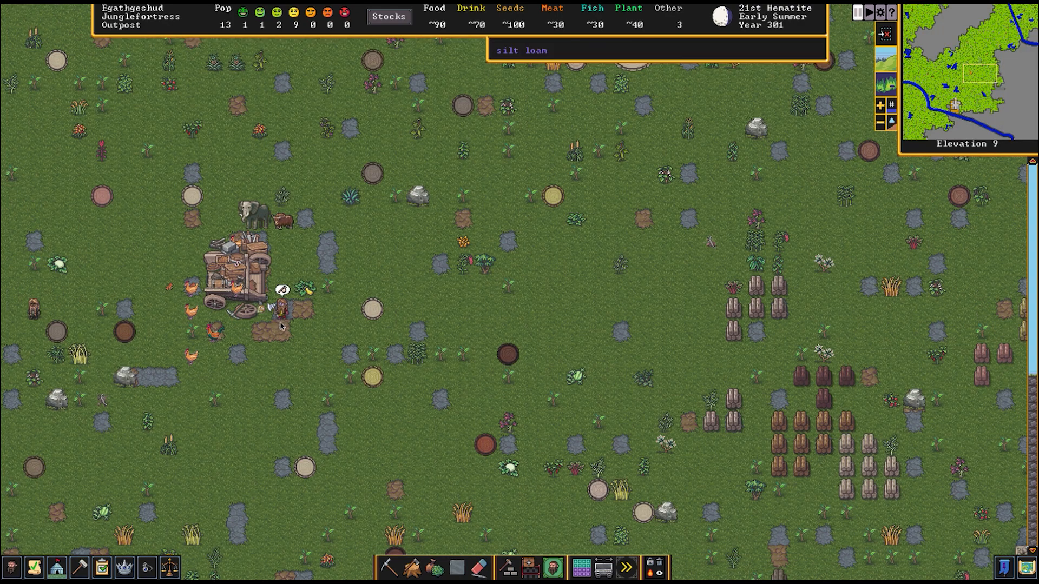
# Close the citizens screen and return to the surface map view
pyautogui.click(280, 305)
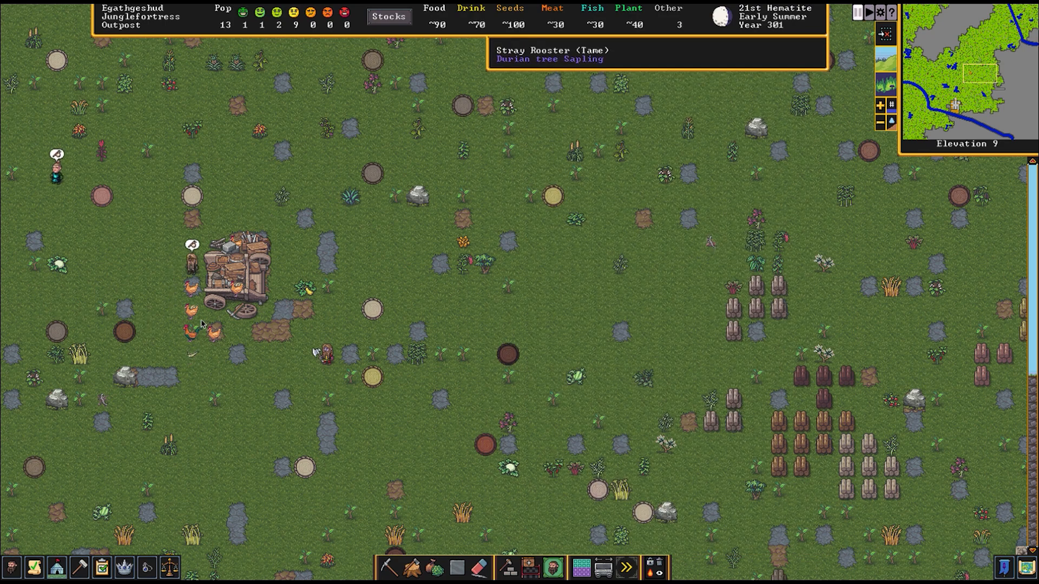
pyautogui.moveTo(195, 267)
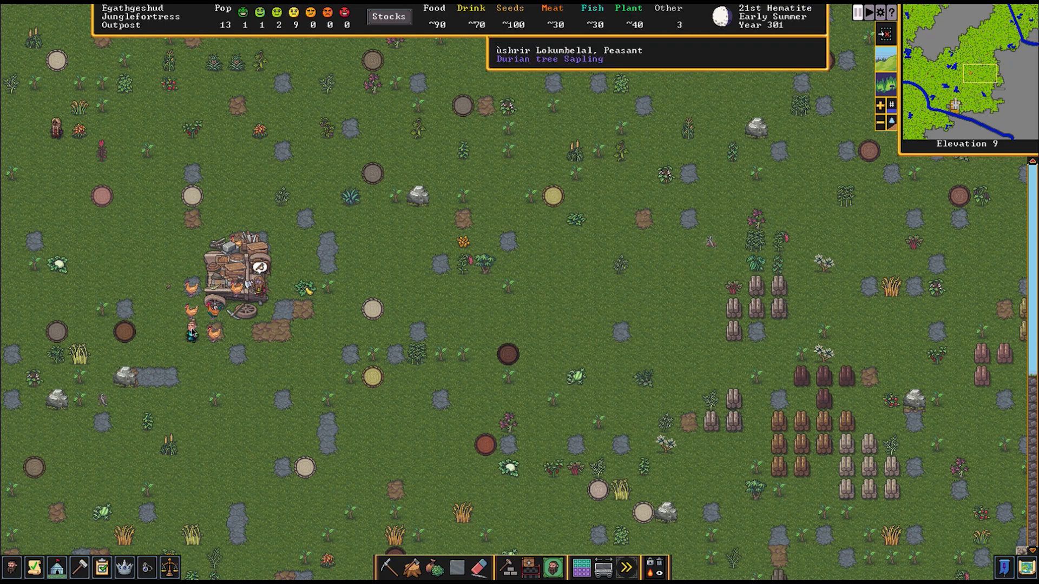
pyautogui.moveTo(277, 239)
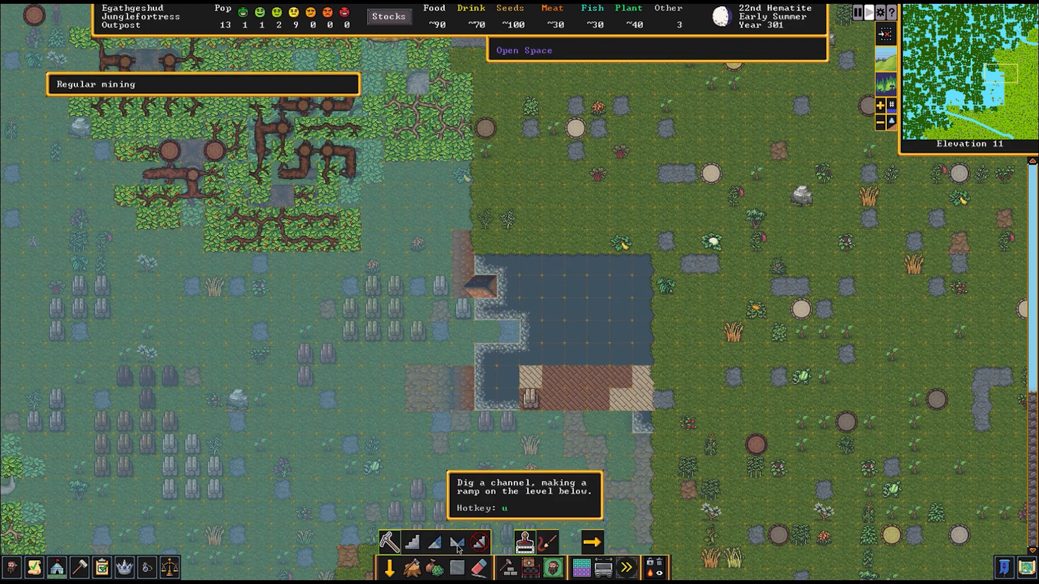
# Mark the leftover ramp tiles on the pit's southern rim for removal, then check lower elevations
pyautogui.click(479, 543)
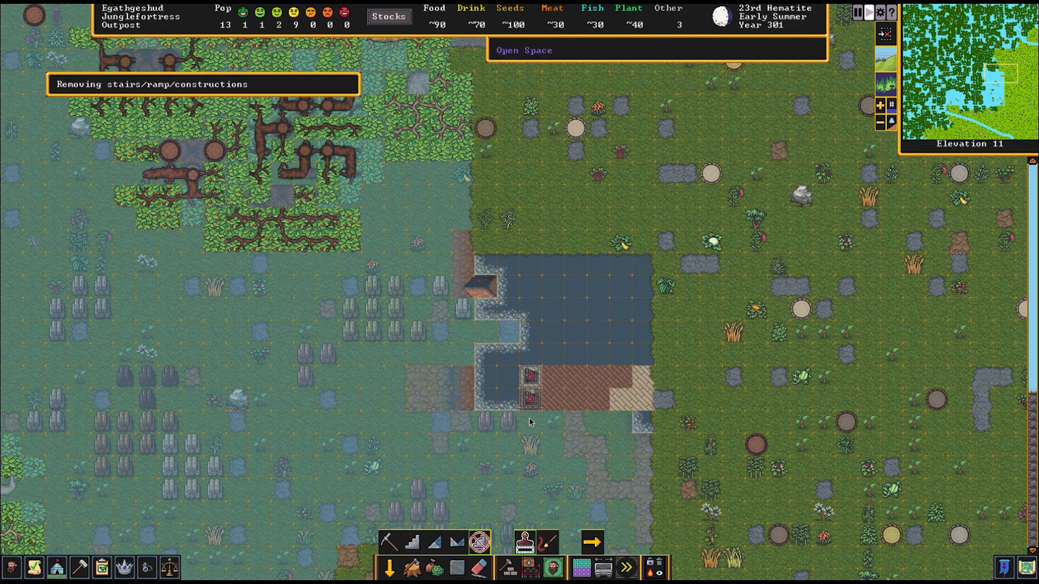
pyautogui.scroll(-3)
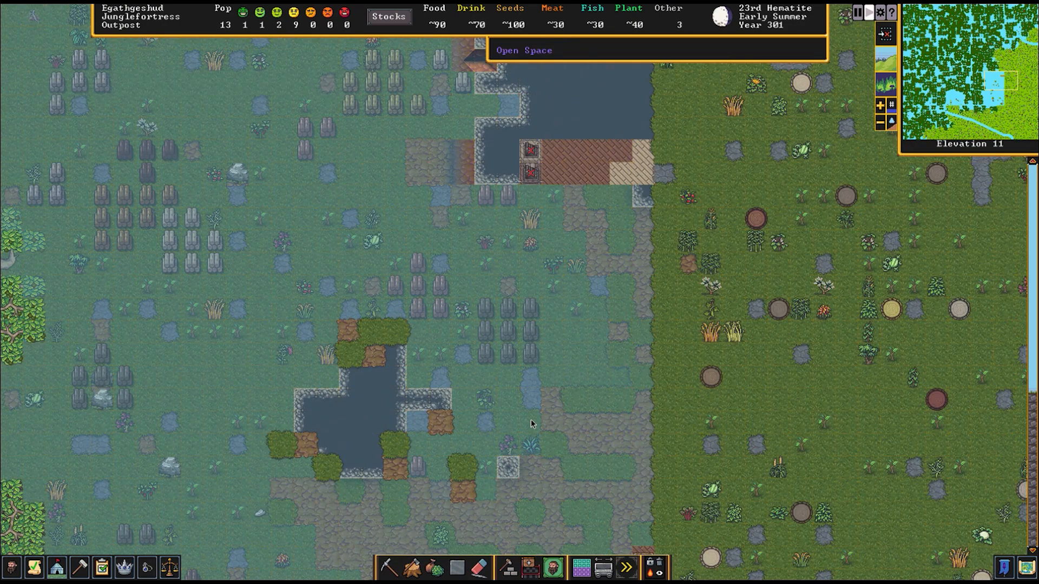
pyautogui.click(390, 567)
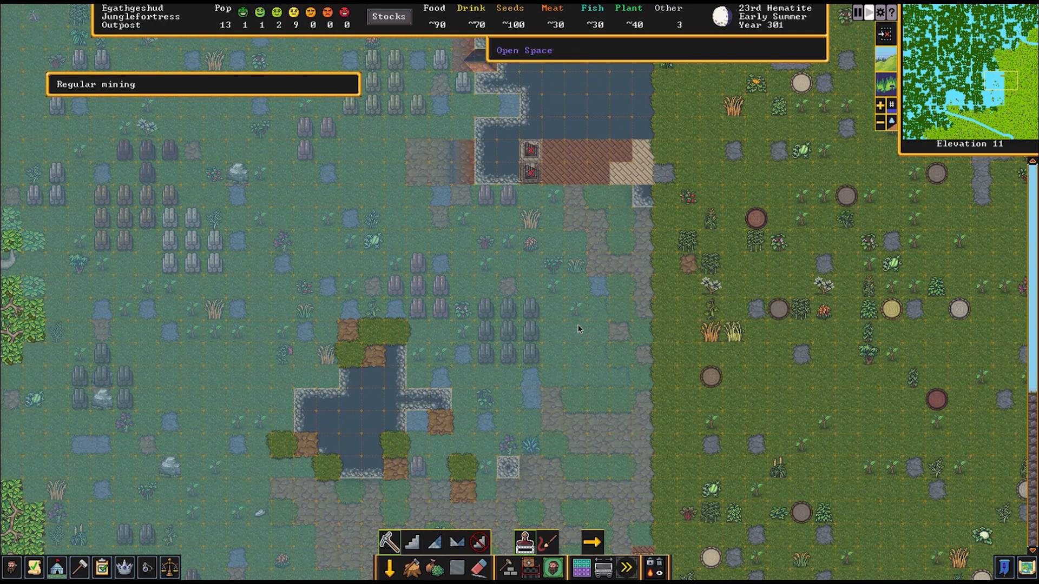
pyautogui.scroll(-3)
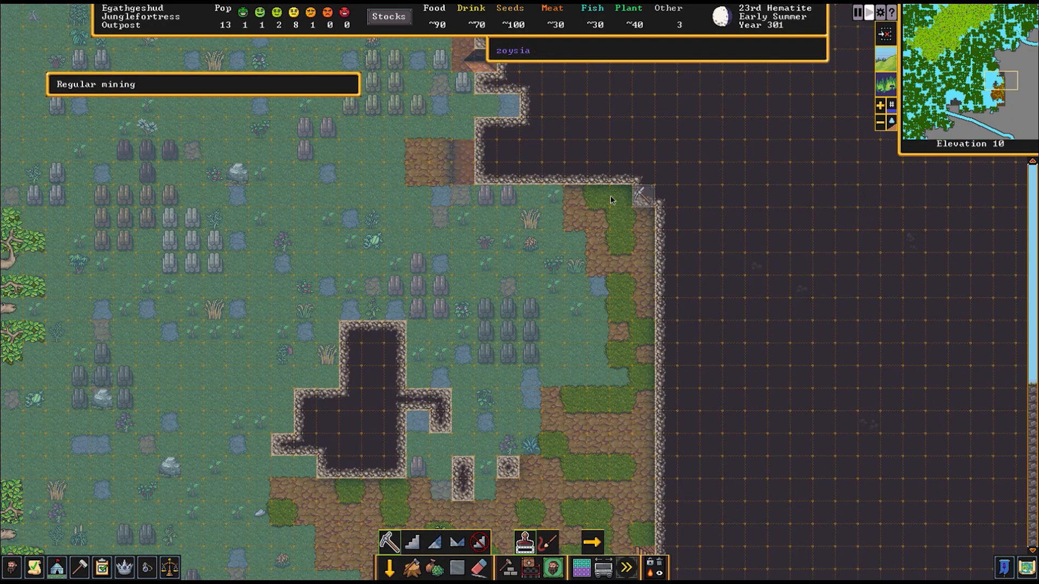
pyautogui.moveTo(588, 201)
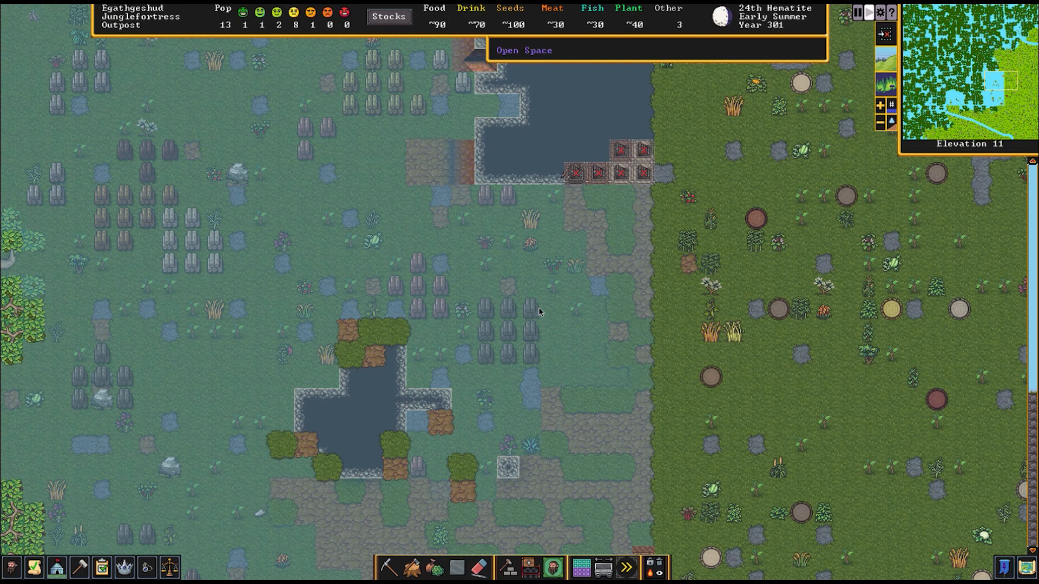
pyautogui.scroll(-3)
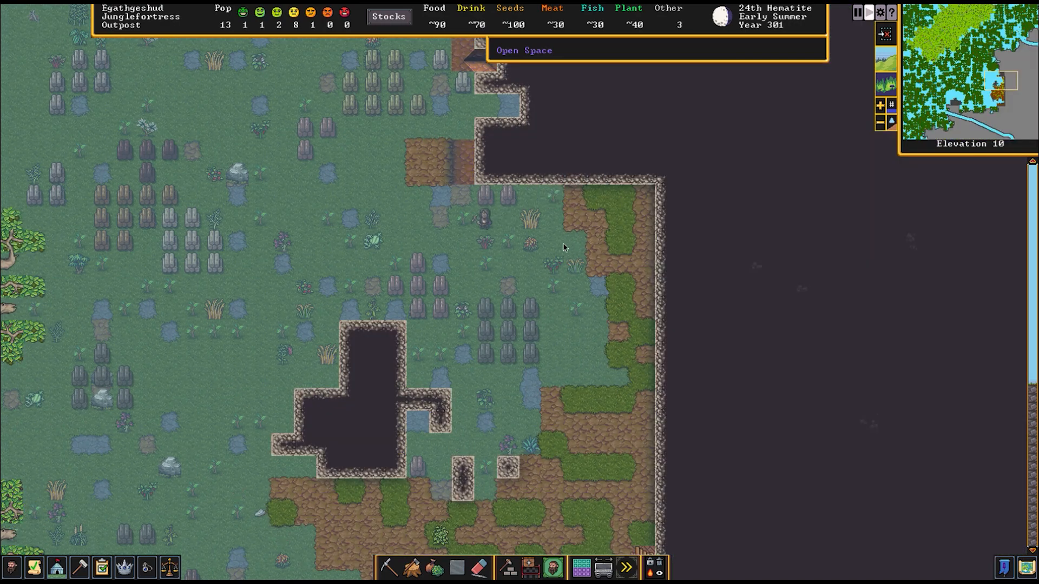
pyautogui.click(348, 305)
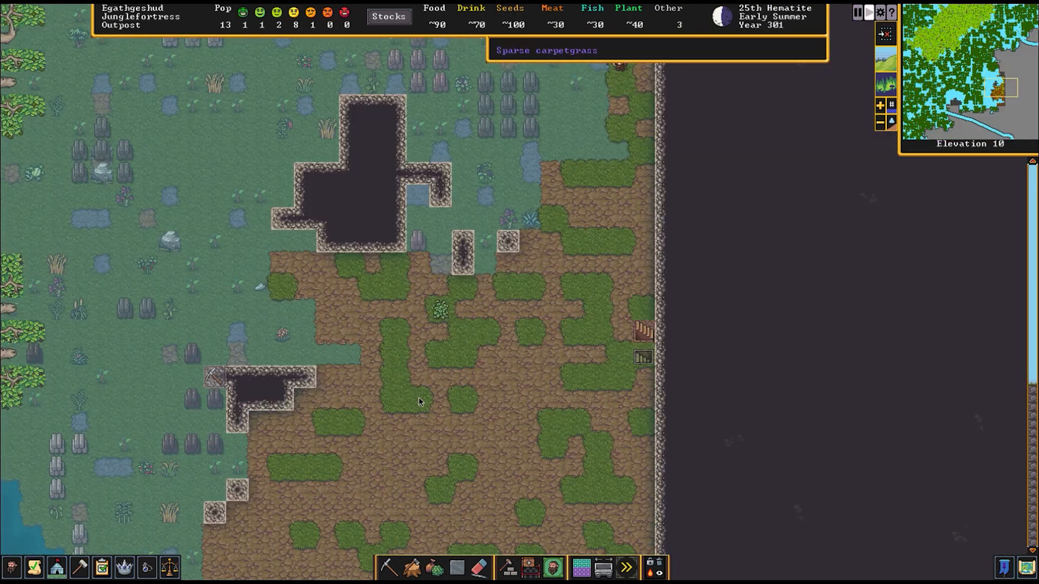
pyautogui.moveTo(422, 499)
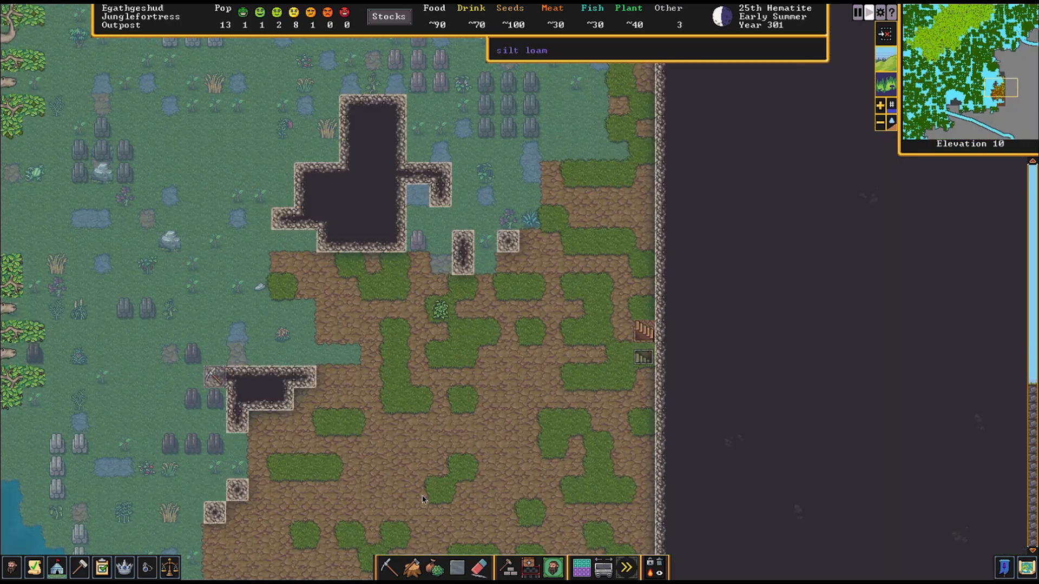
pyautogui.click(389, 569)
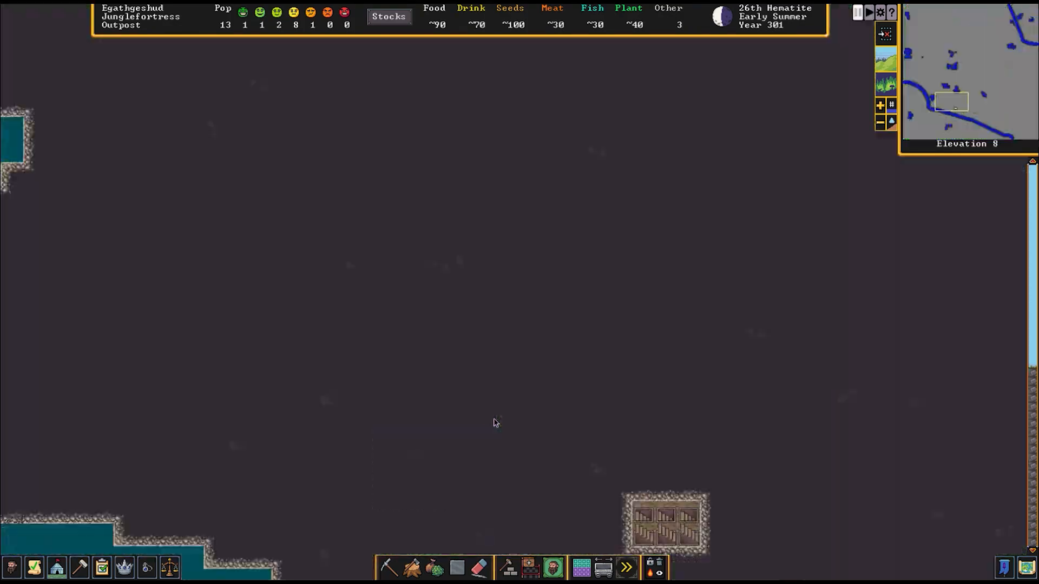
pyautogui.scroll(-3)
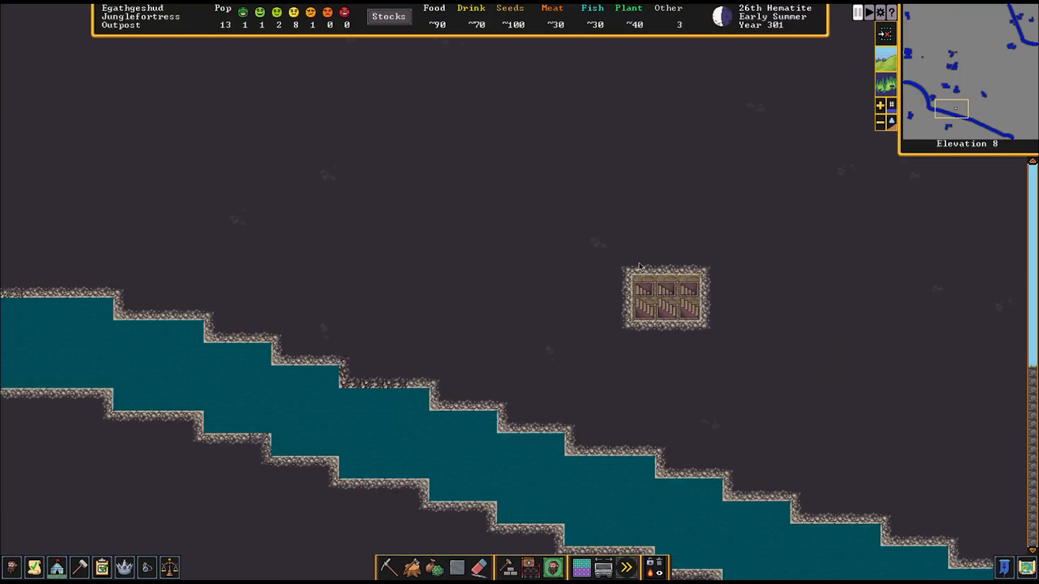
pyautogui.scroll(-3)
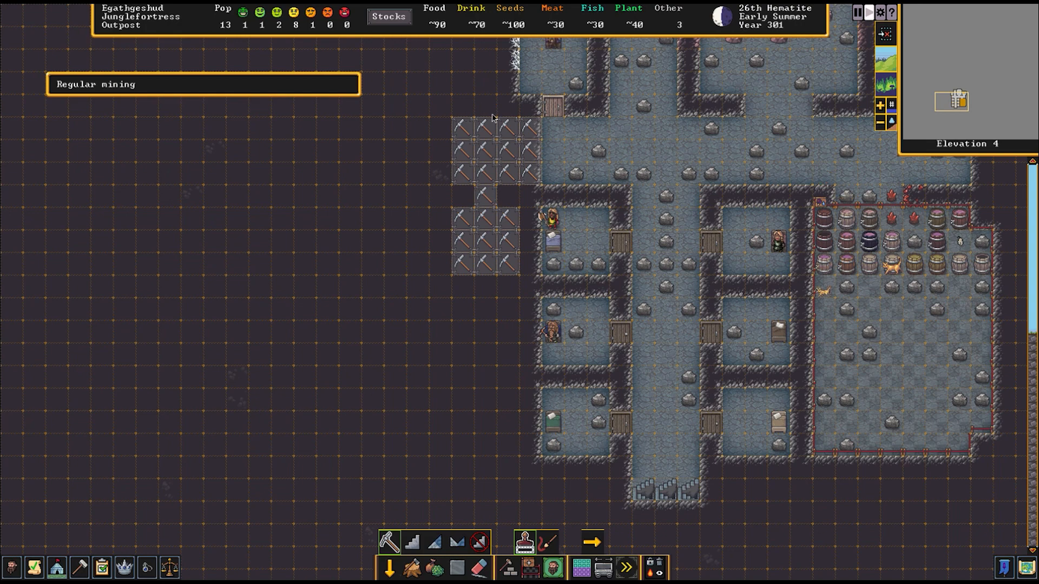
pyautogui.scroll(-3)
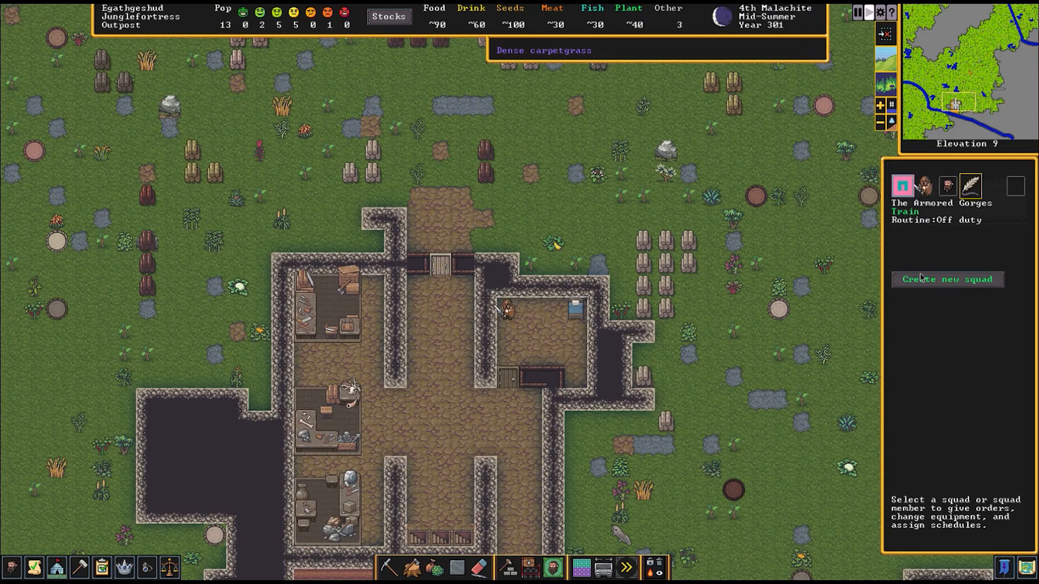
# View The Armored Gorges squad, then queue Make wooden crafts at the Craftsdwarf's Workshop
pyautogui.click(947, 185)
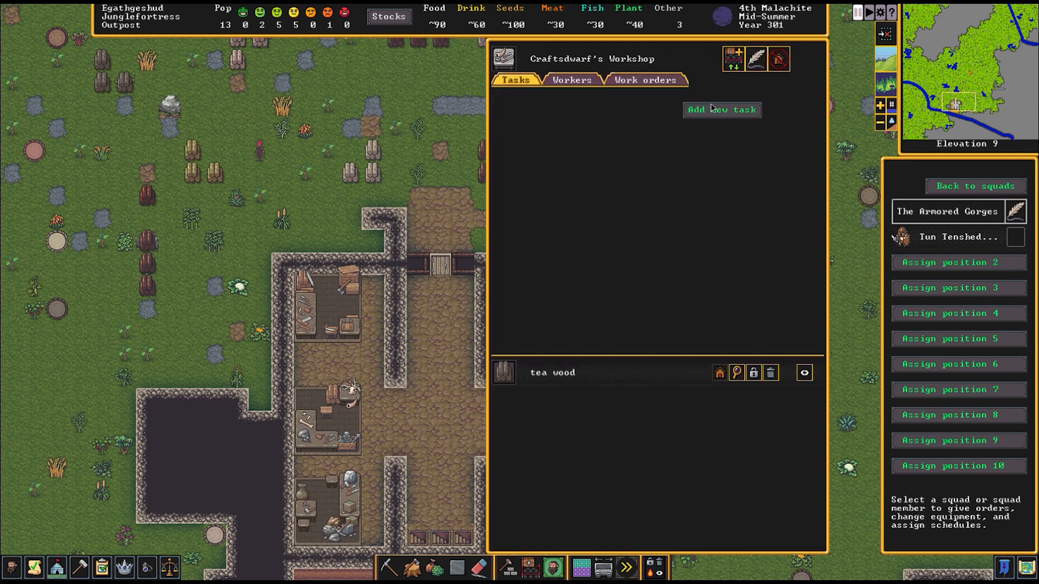
pyautogui.click(721, 109)
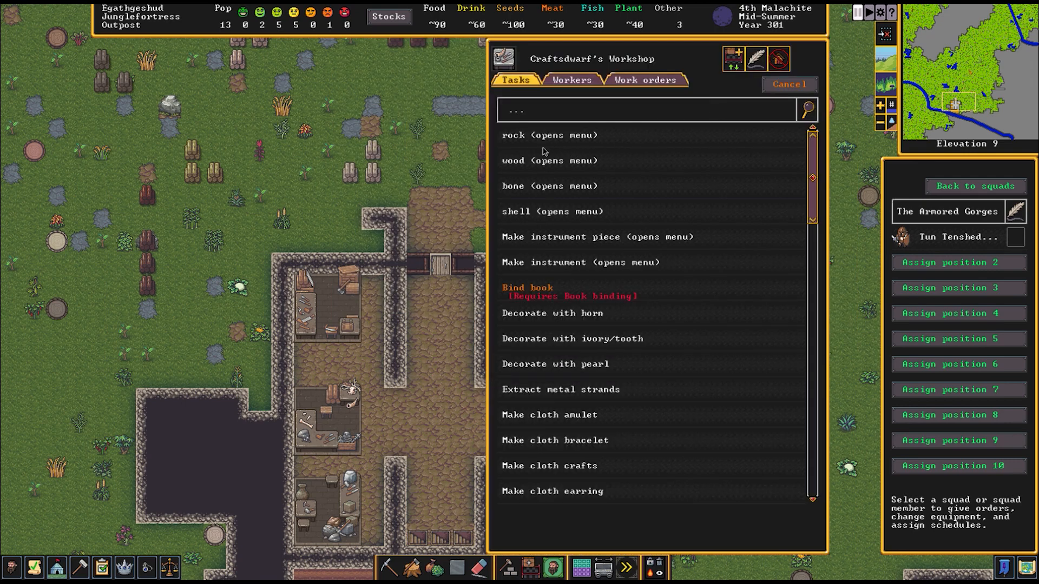
pyautogui.click(549, 160)
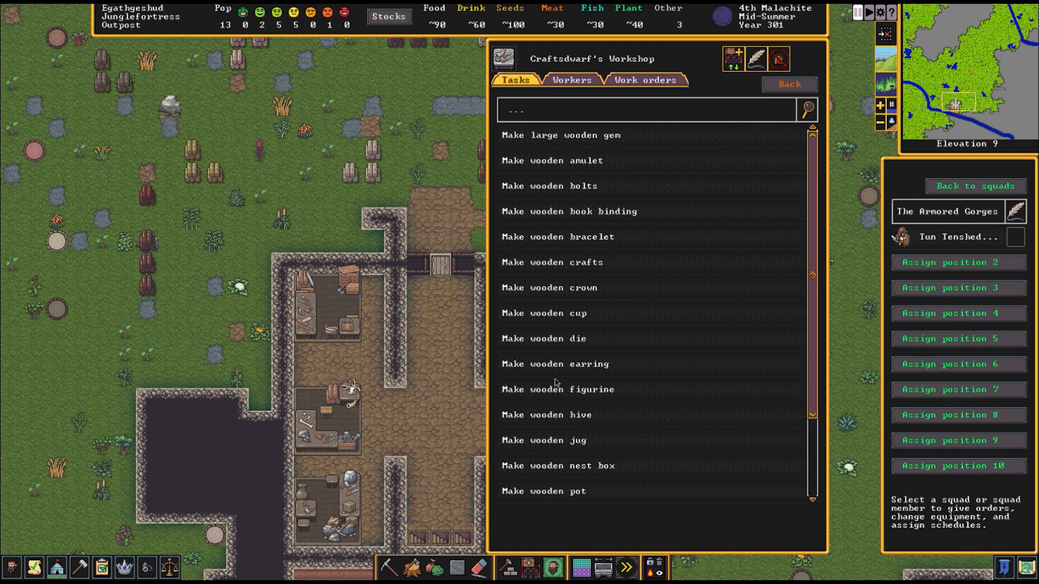
pyautogui.scroll(-3)
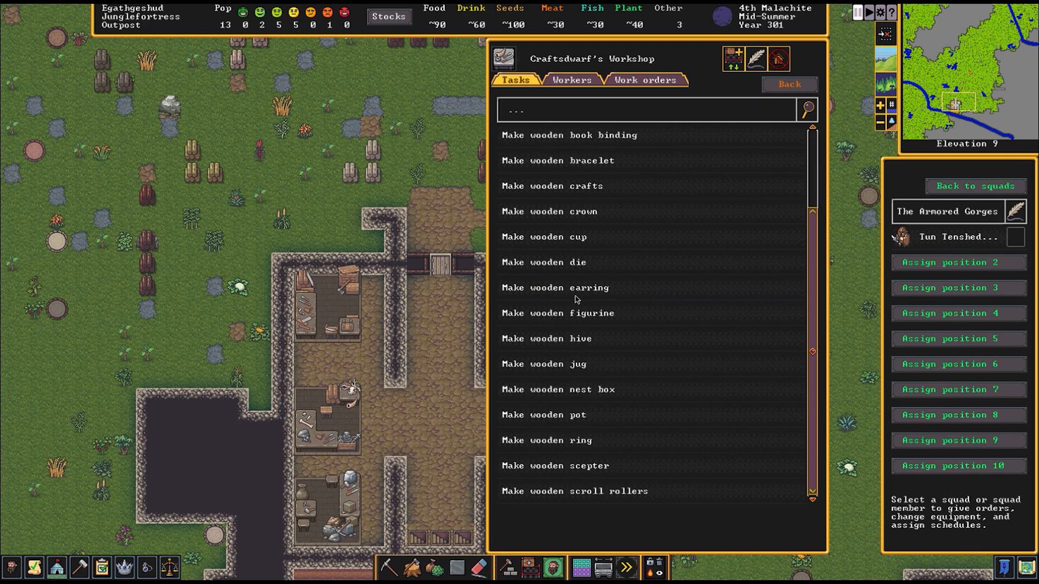
pyautogui.click(550, 186)
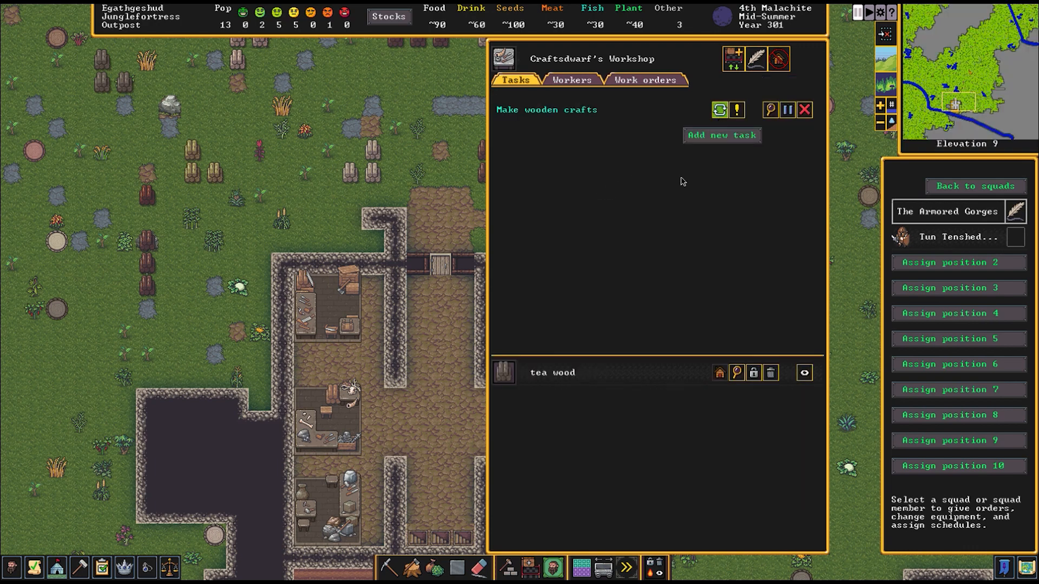
pyautogui.press('Escape')
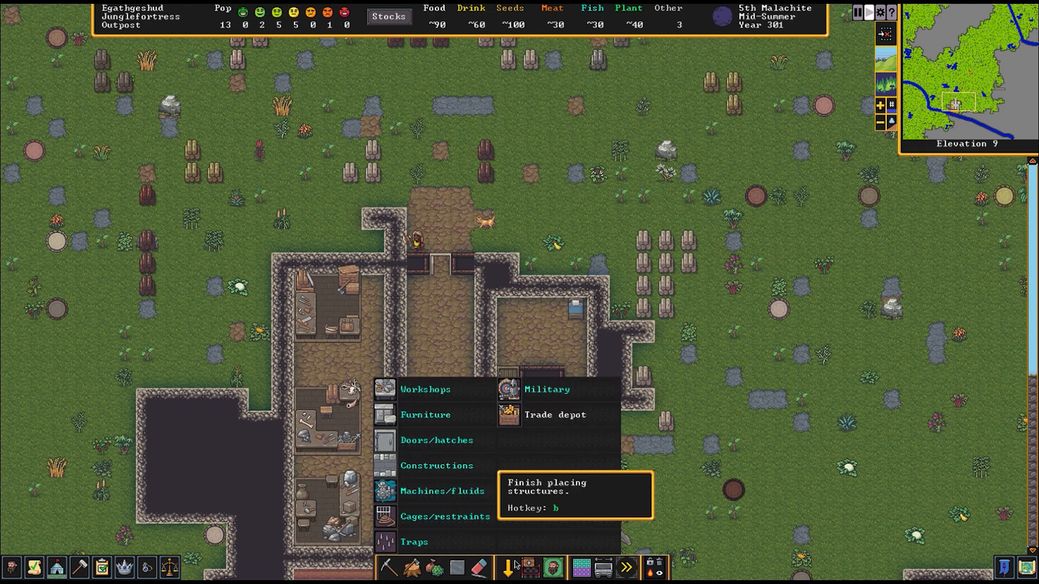
# Close the build menu and designate pit tiles on elevation 10 for digging
pyautogui.click(555, 415)
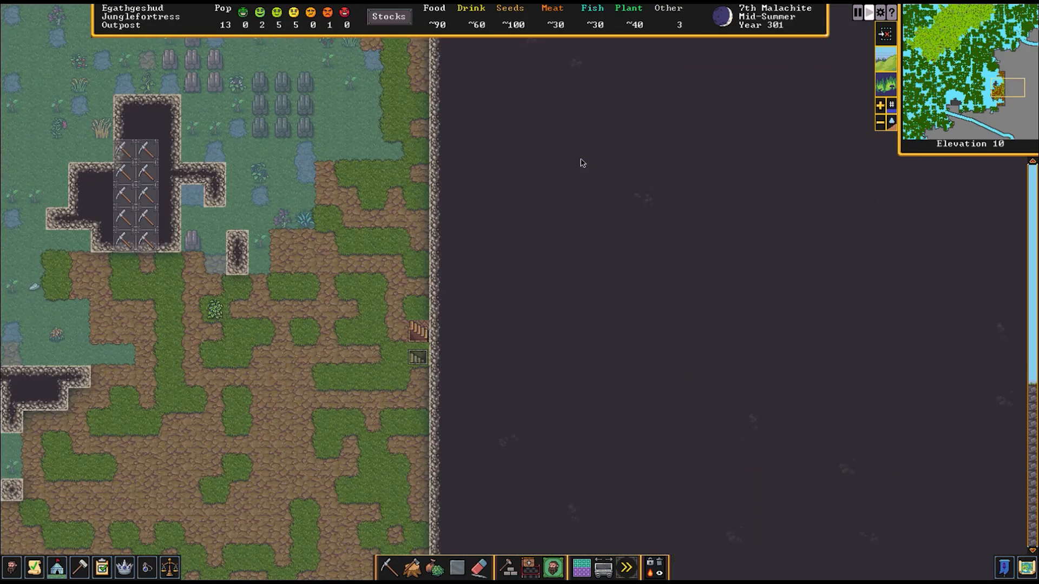
# Select regular mining and mark the tiles at the top of the L-shaped channel
pyautogui.scroll(3)
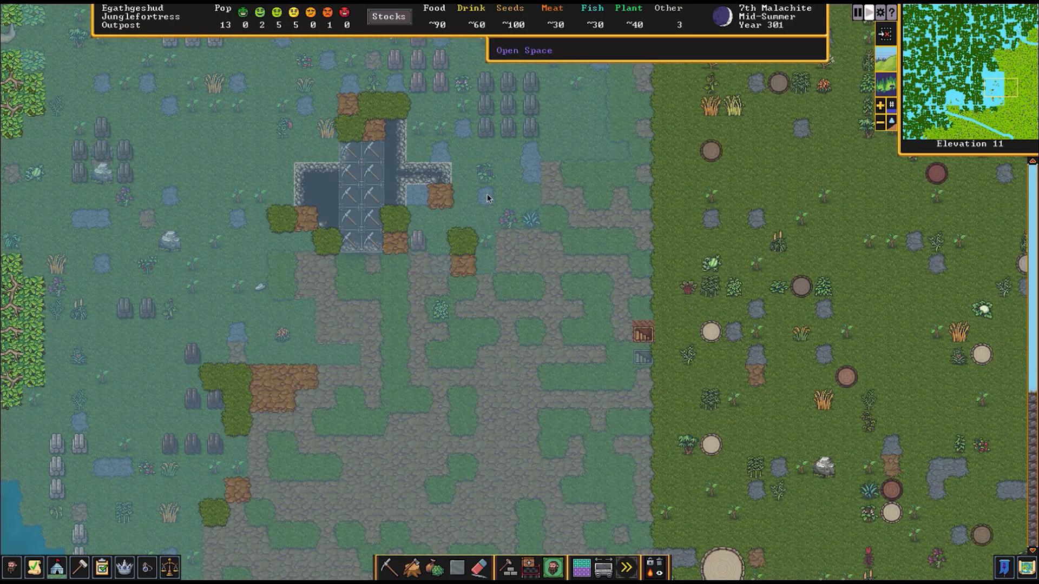
pyautogui.scroll(-3)
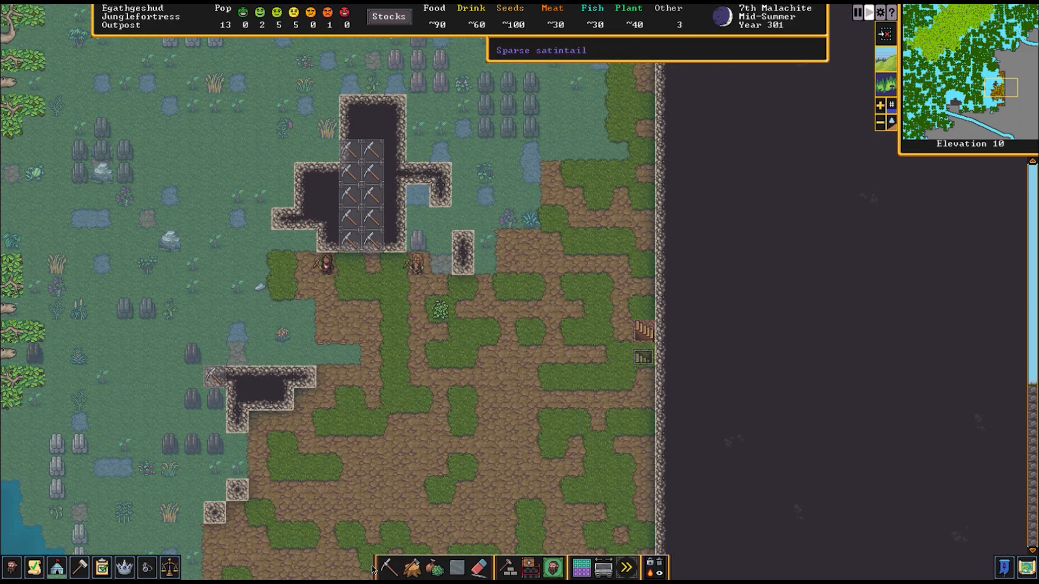
pyautogui.click(389, 567)
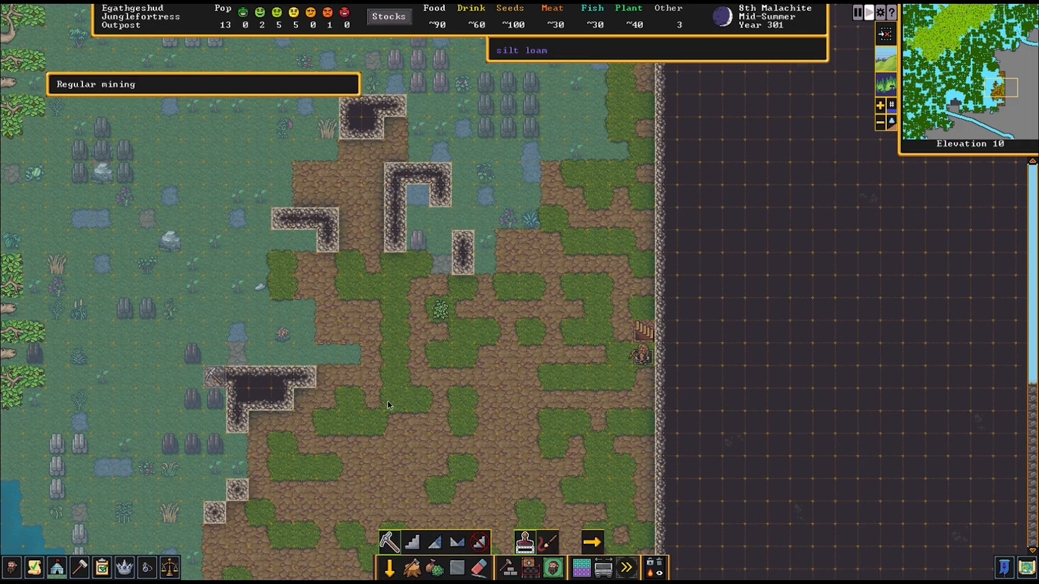
pyautogui.moveTo(441, 180)
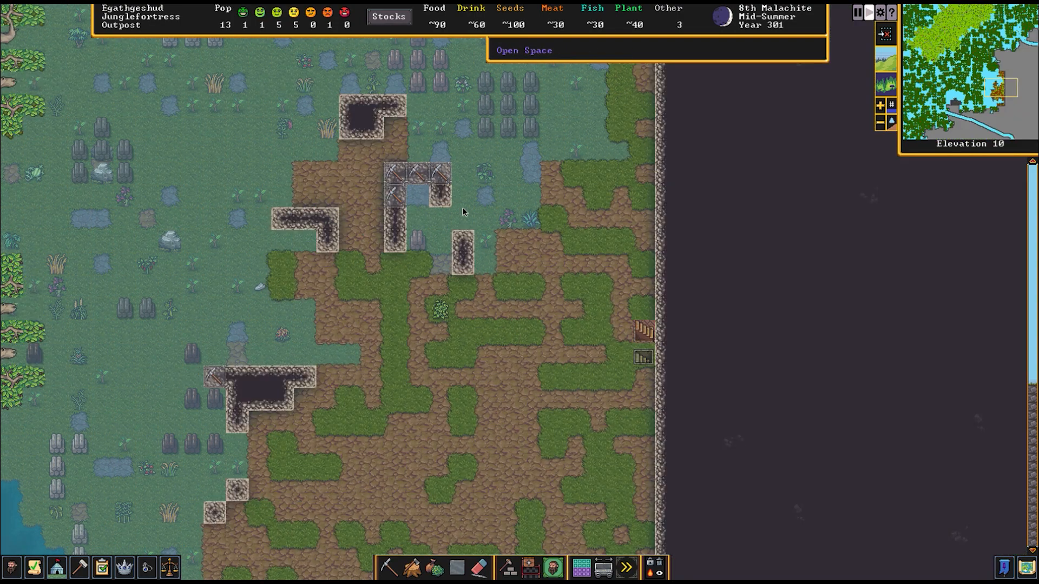
pyautogui.click(389, 567)
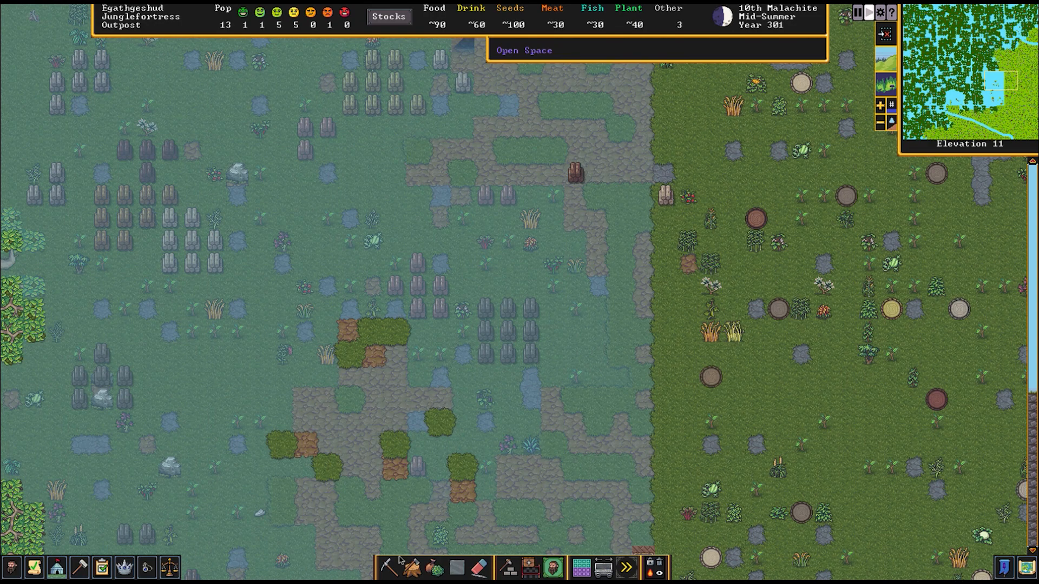
# Place a wooden staircase spanning elevations 10 and 11 beside a channeled pit
pyautogui.click(507, 569)
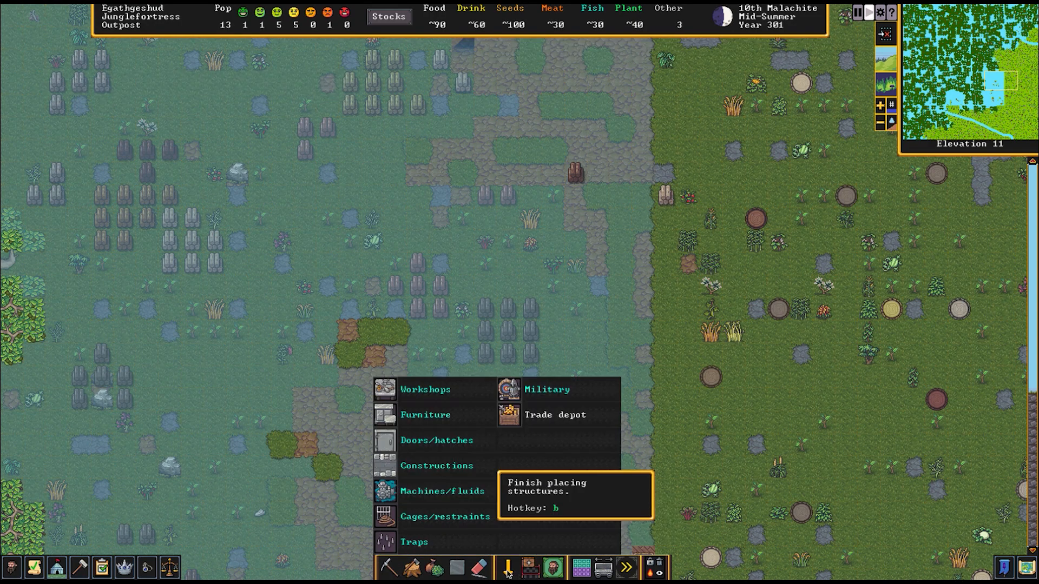
pyautogui.click(436, 465)
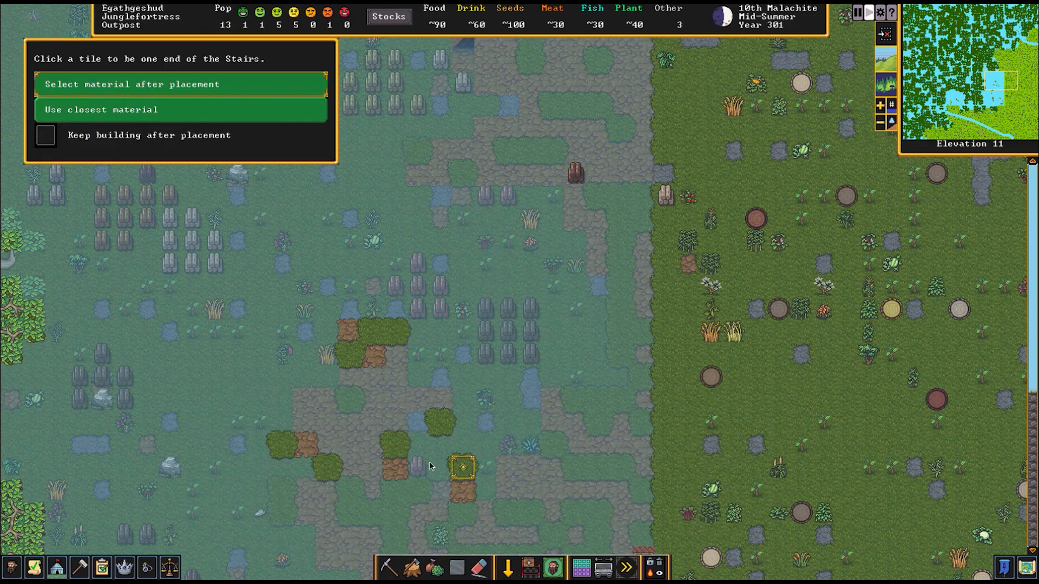
pyautogui.click(463, 468)
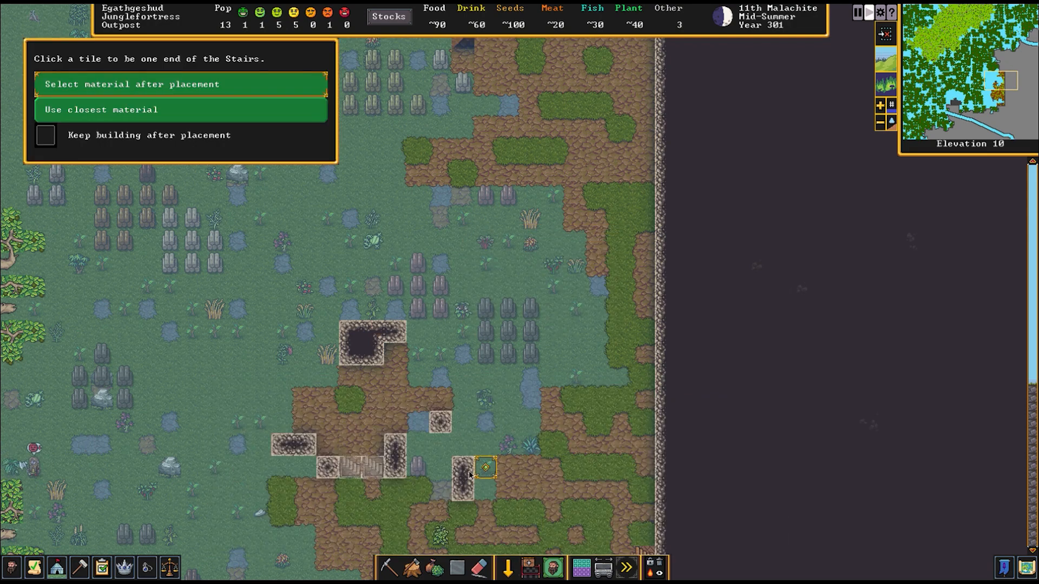
pyautogui.click(486, 466)
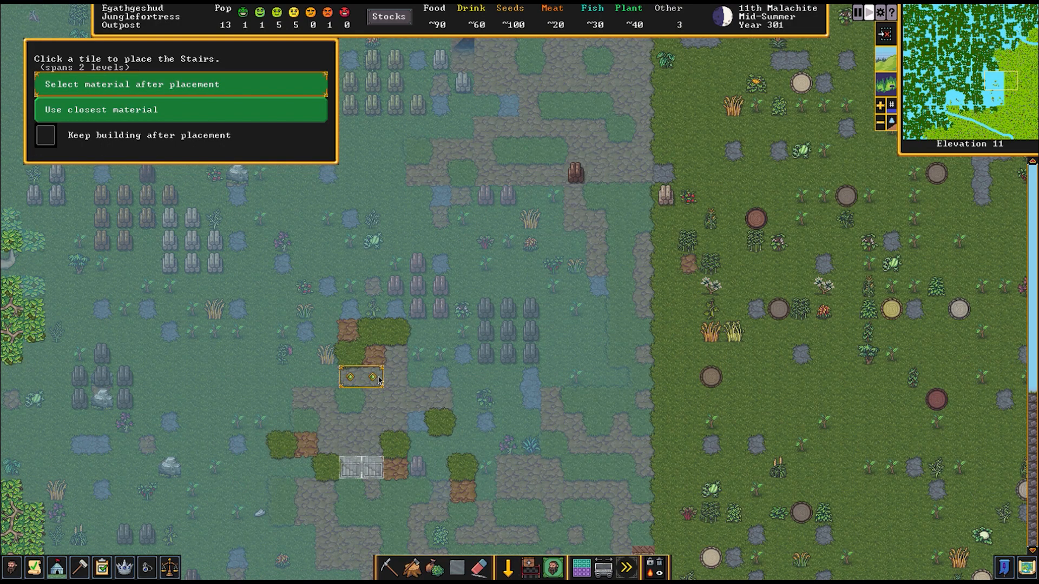
pyautogui.click(361, 379)
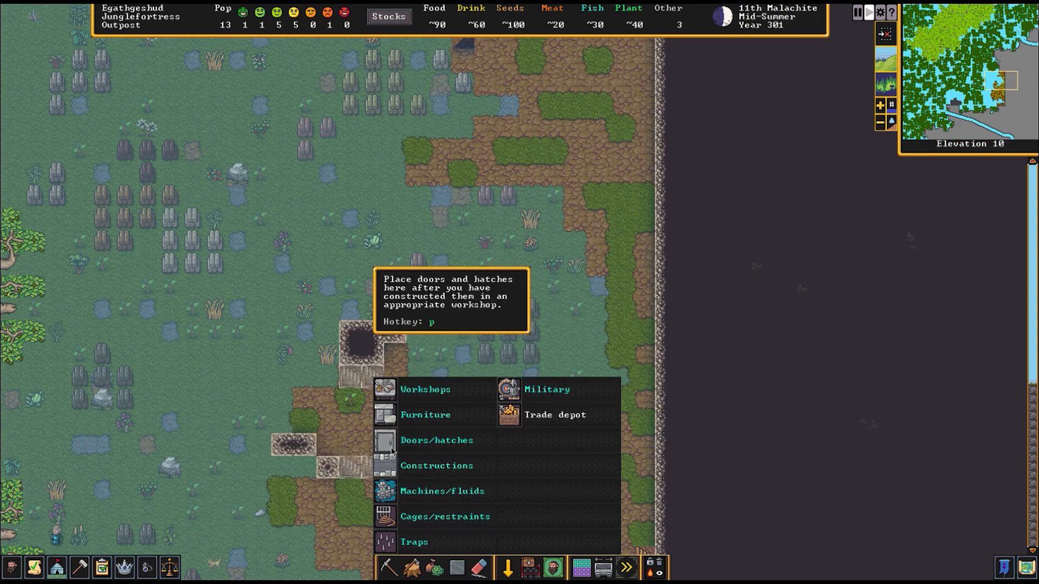
# Lay out another wooden staircase further south around the pits
pyautogui.click(436, 466)
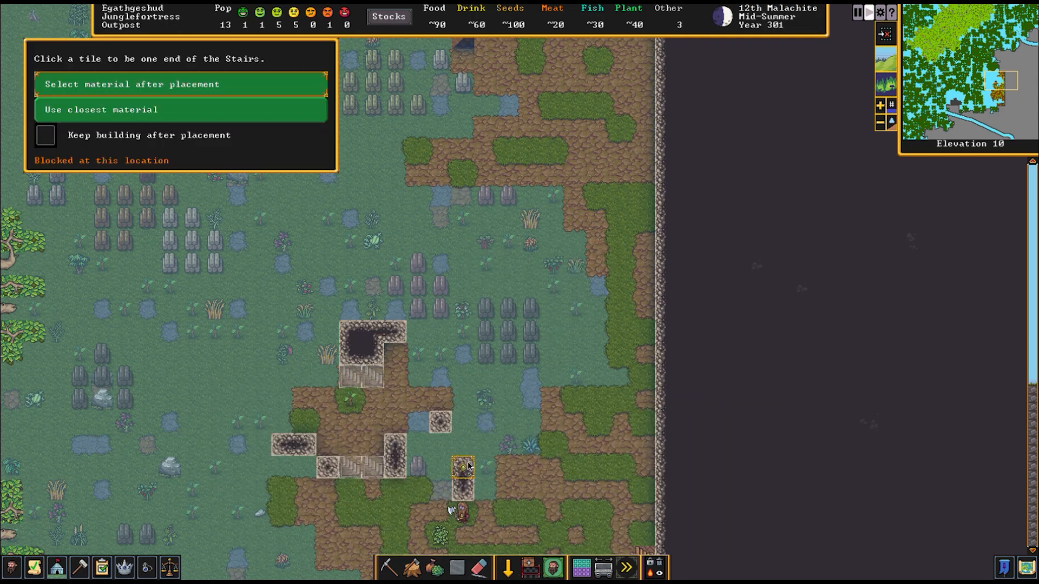
pyautogui.click(462, 466)
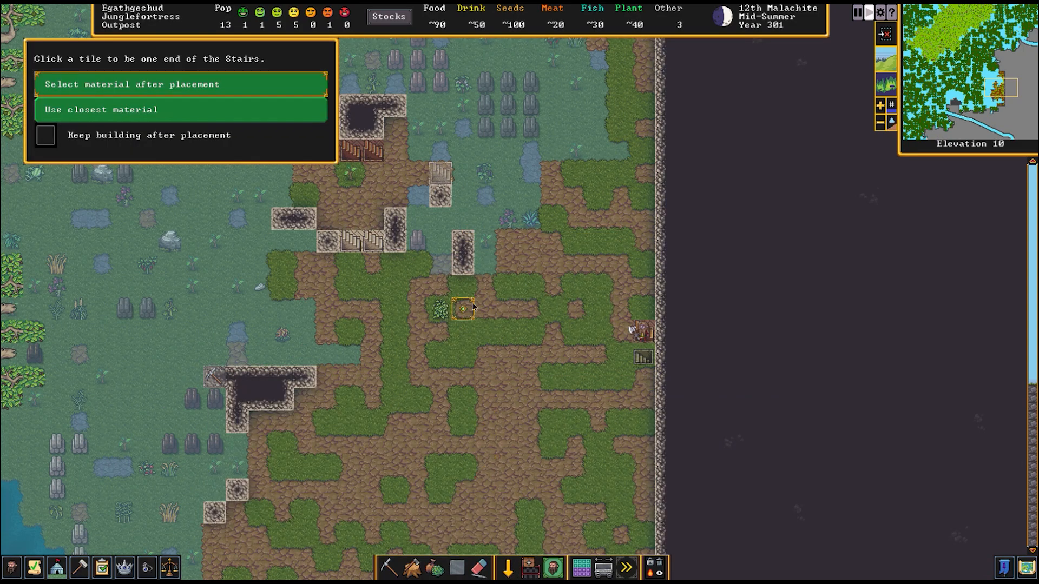
pyautogui.click(462, 310)
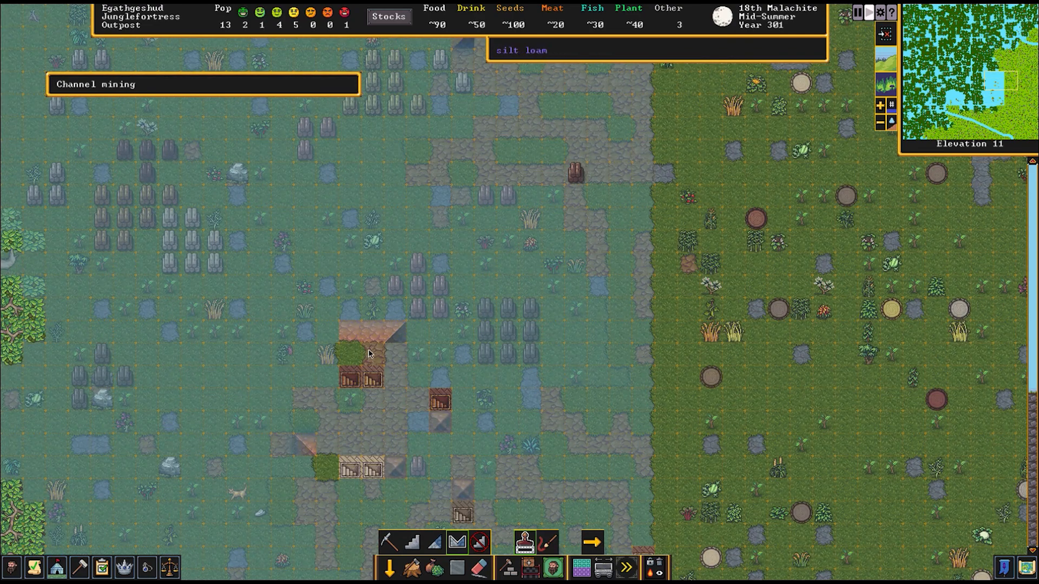
# Scroll between elevations to check the stairs and channel digging at the cliff
pyautogui.scroll(-3)
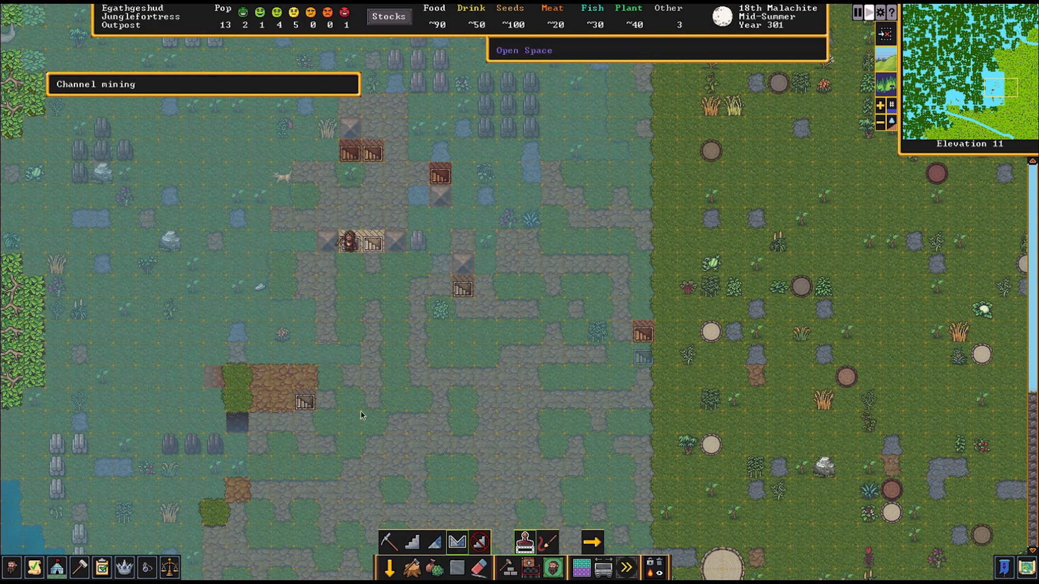
pyautogui.scroll(-3)
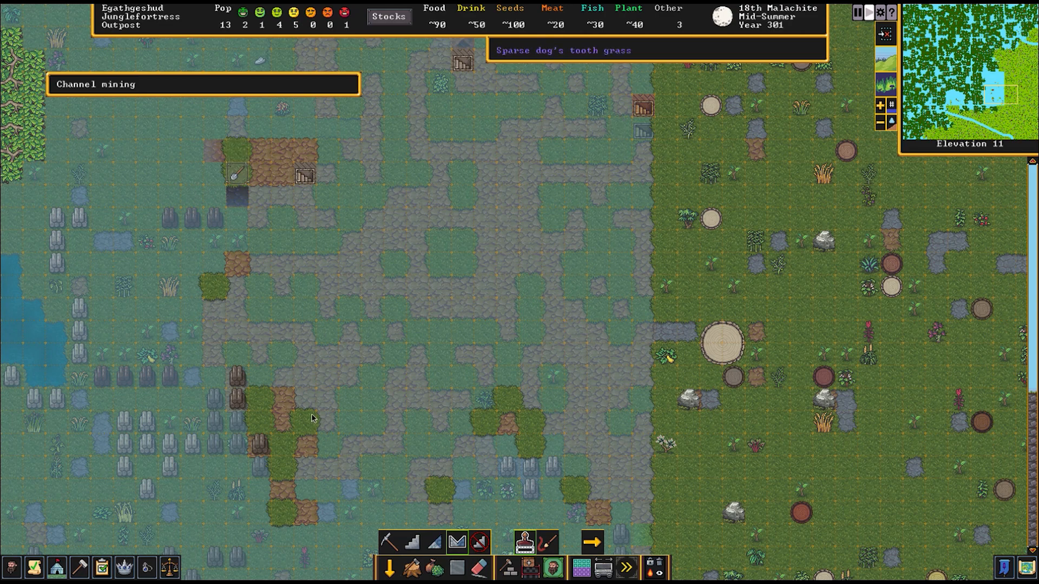
pyautogui.moveTo(275, 153)
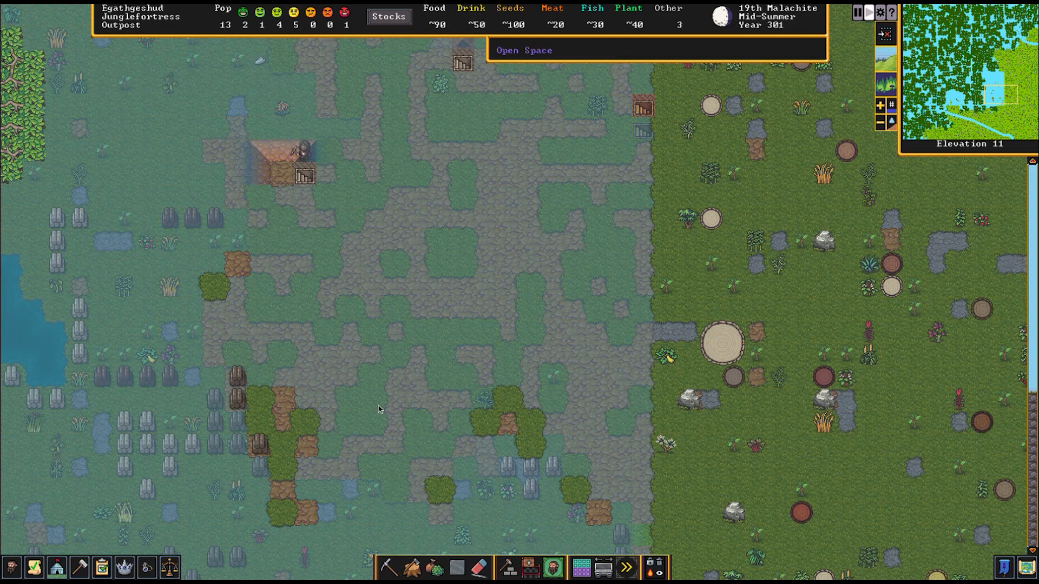
pyautogui.scroll(3)
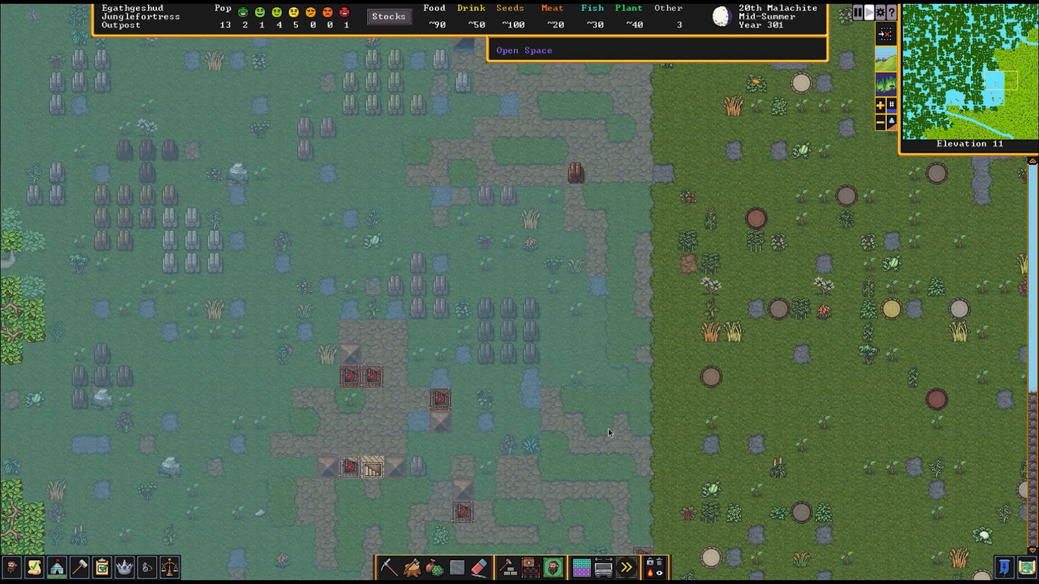
pyautogui.scroll(3)
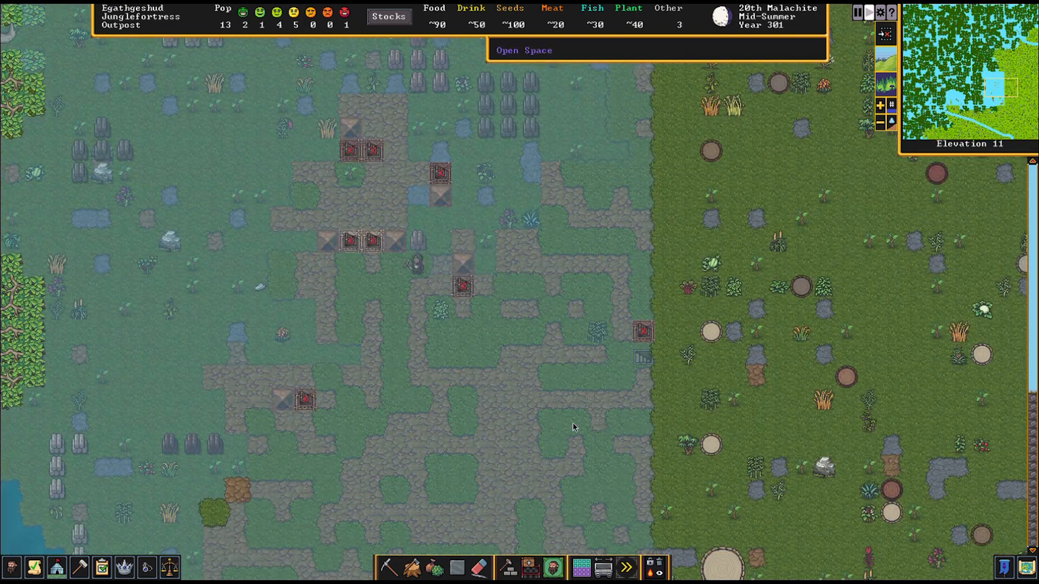
pyautogui.scroll(-3)
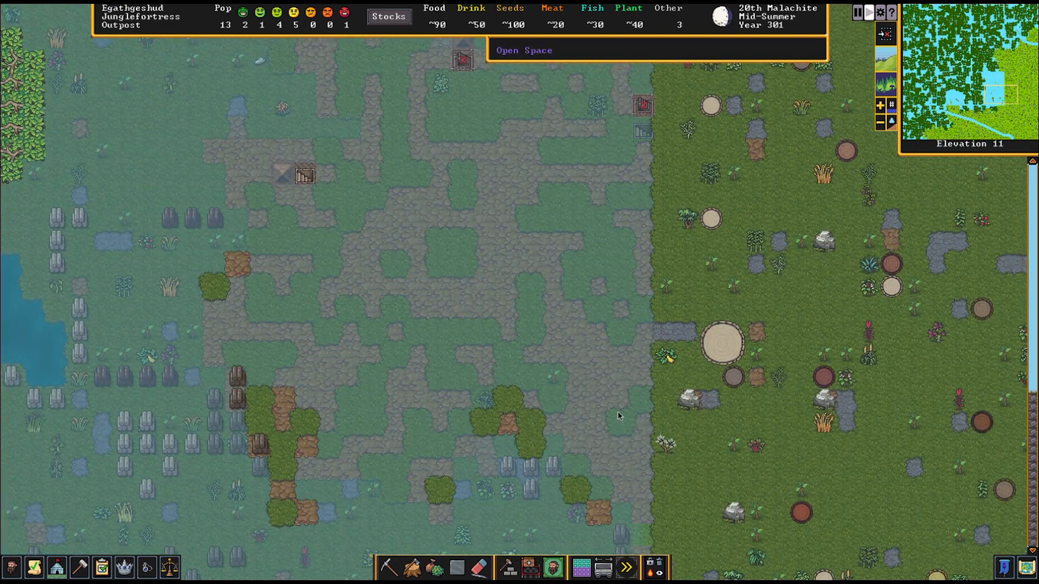
pyautogui.moveTo(655, 385)
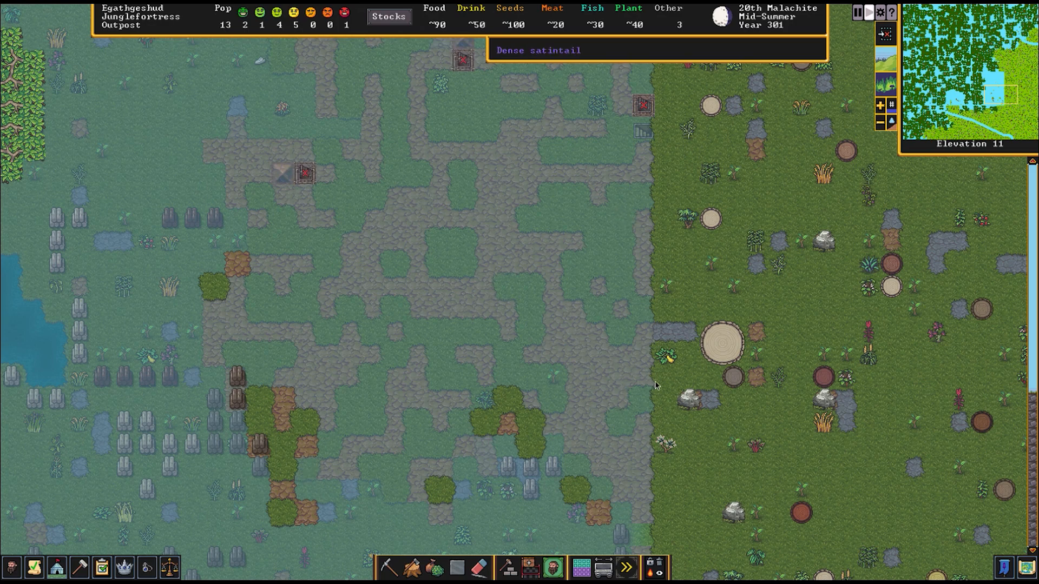
pyautogui.moveTo(503, 355)
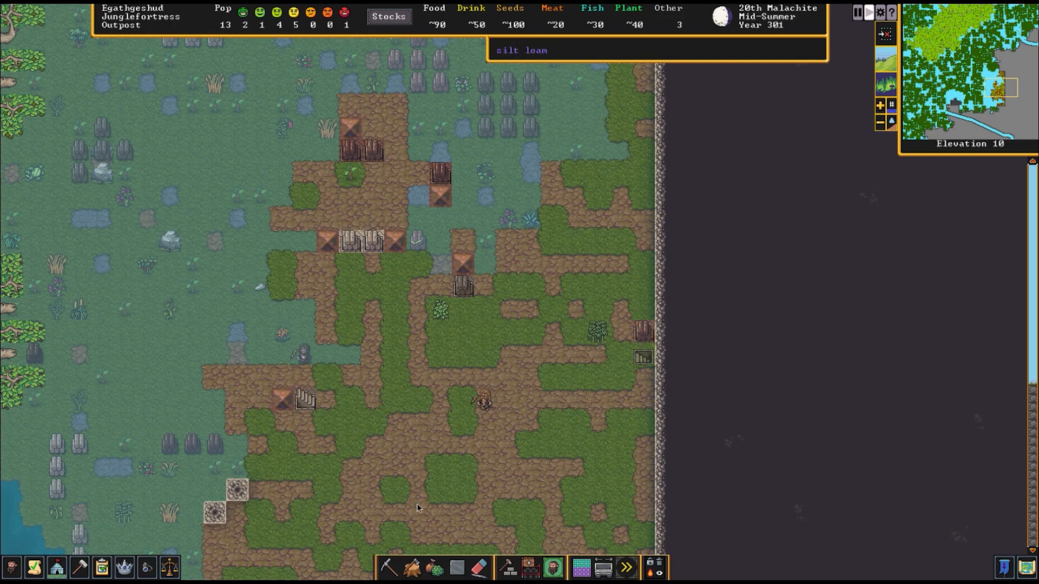
# Start a wooden staircase with one end on a western tile at elevation 10
pyautogui.click(390, 568)
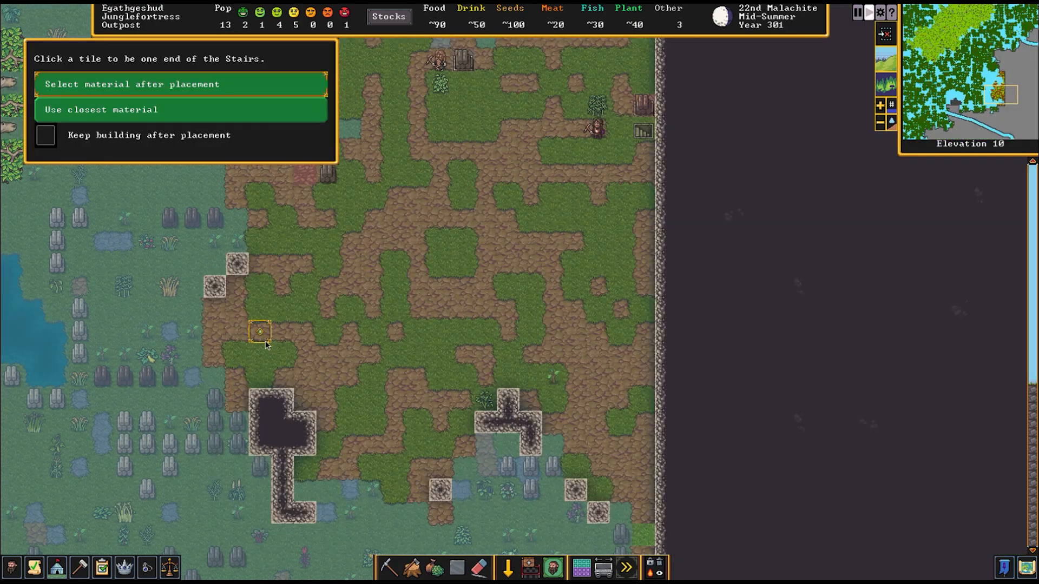
pyautogui.click(259, 331)
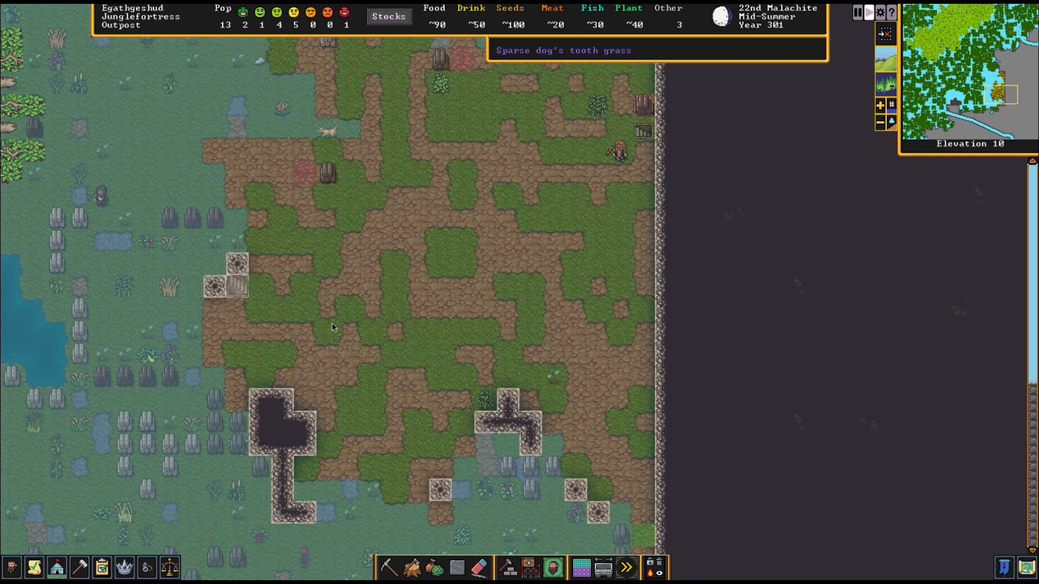
pyautogui.moveTo(324, 381)
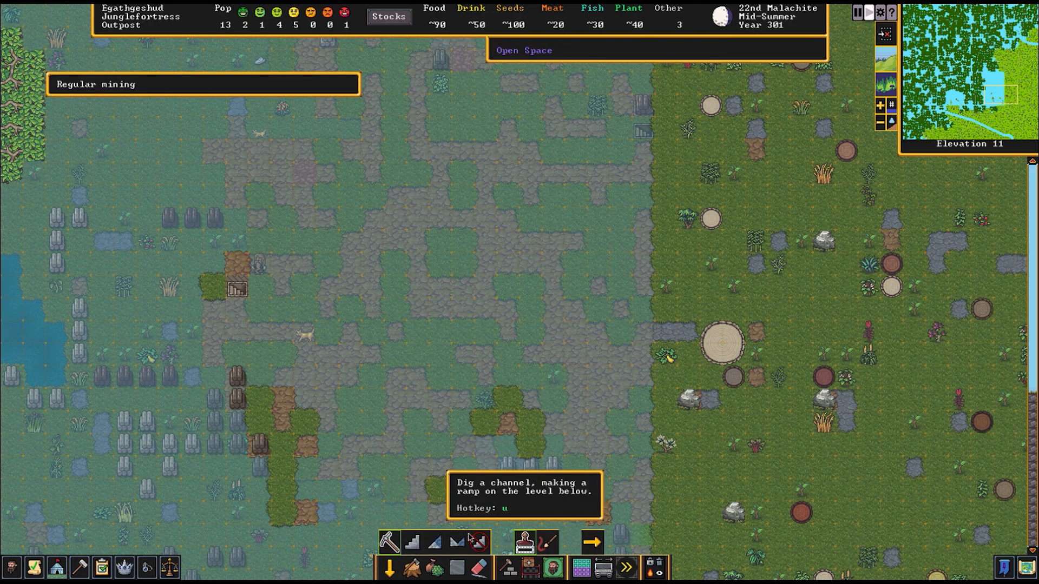
# Channel the tile beside the western staircase, then bring up the build list again
pyautogui.click(456, 543)
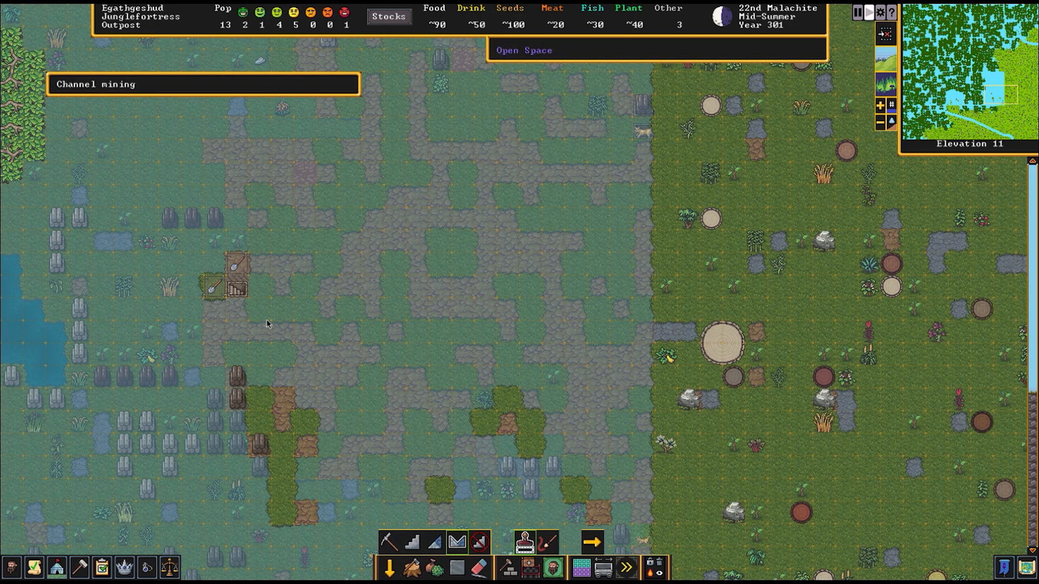
pyautogui.scroll(-3)
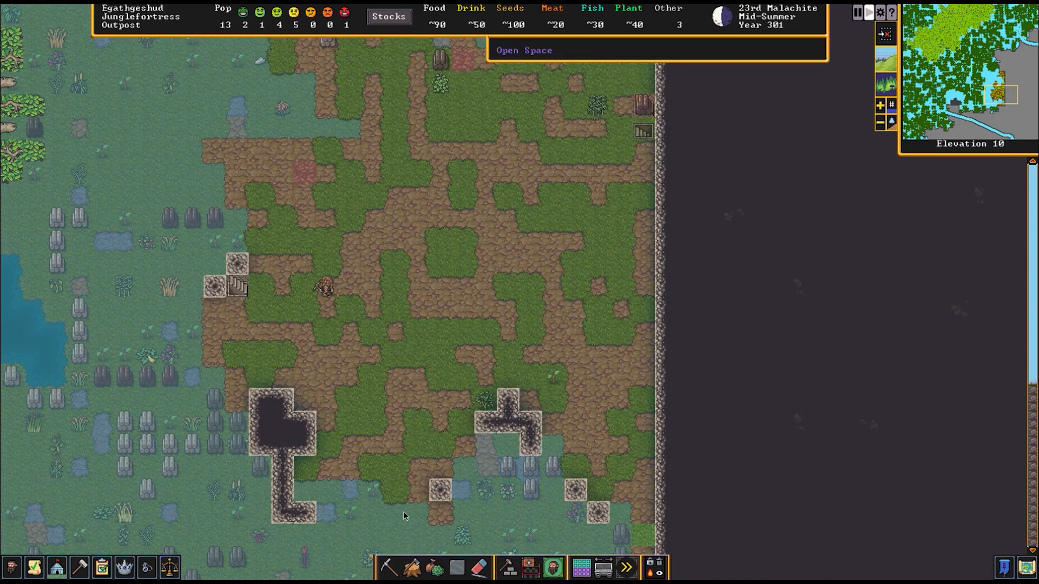
pyautogui.click(508, 568)
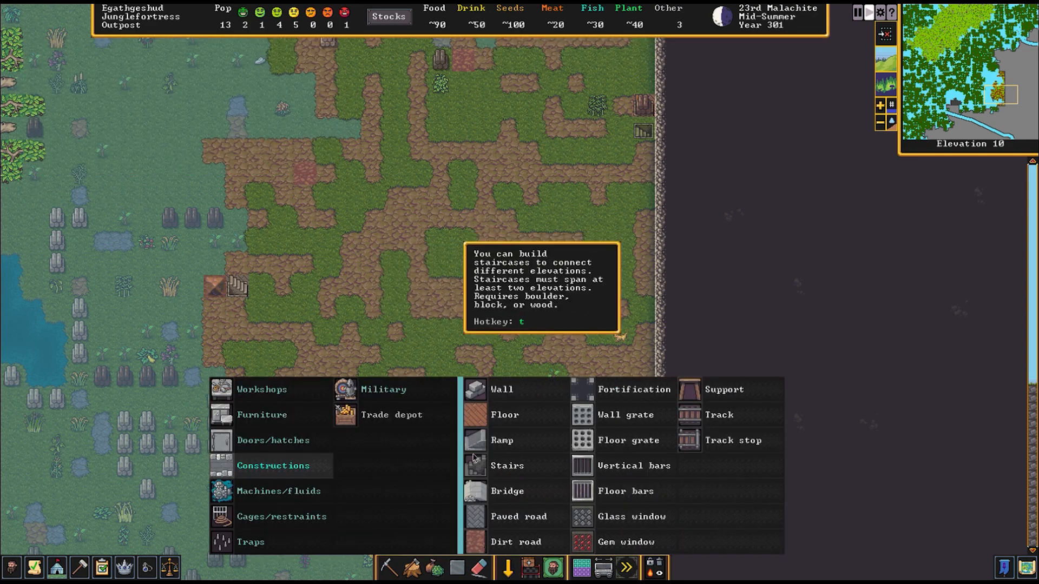
# Mark the southwestern tile strip along the L-shaped channel for channeling
pyautogui.click(507, 465)
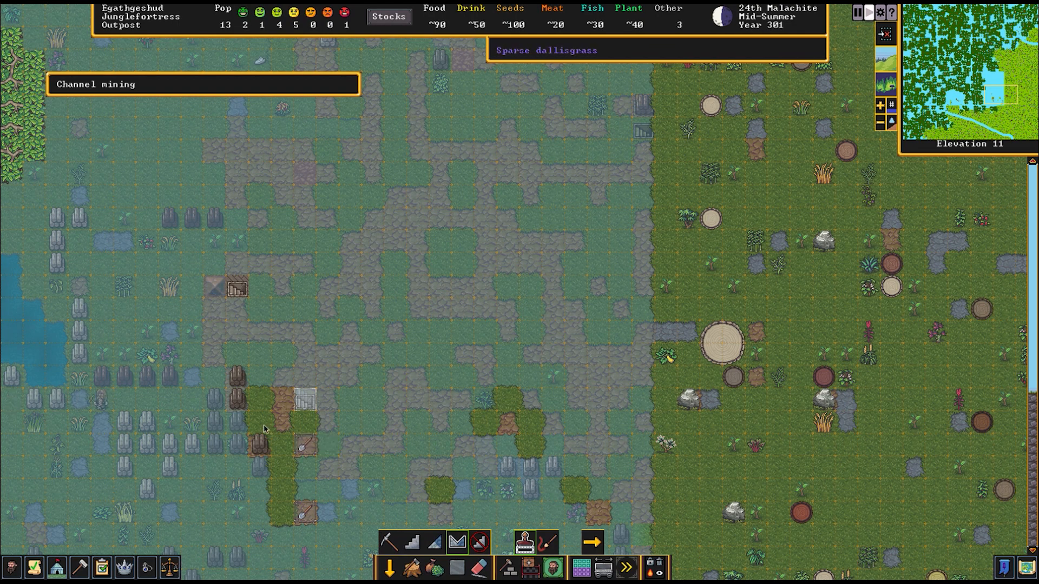
pyautogui.moveTo(237, 260)
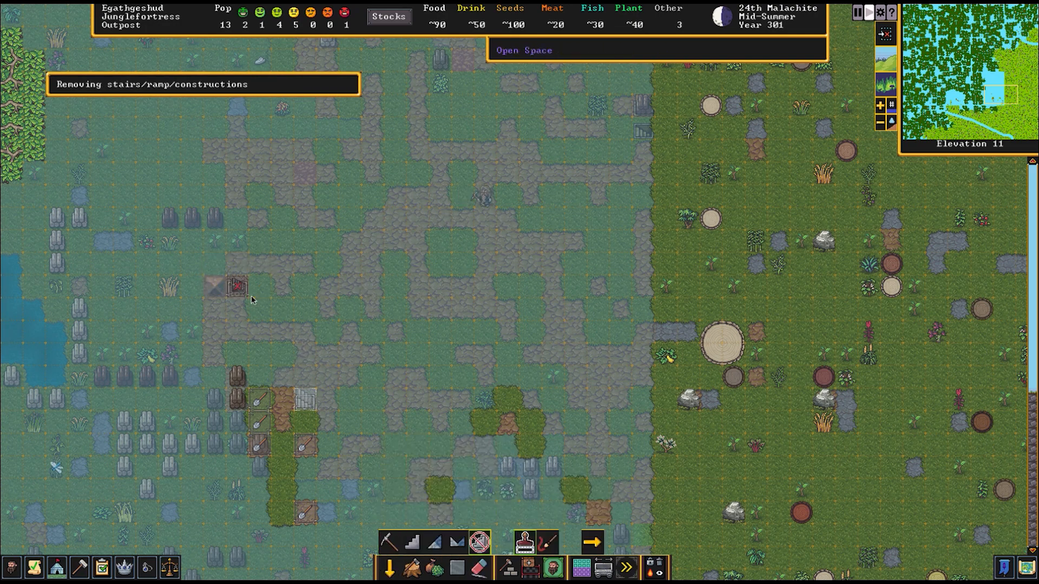
pyautogui.scroll(-3)
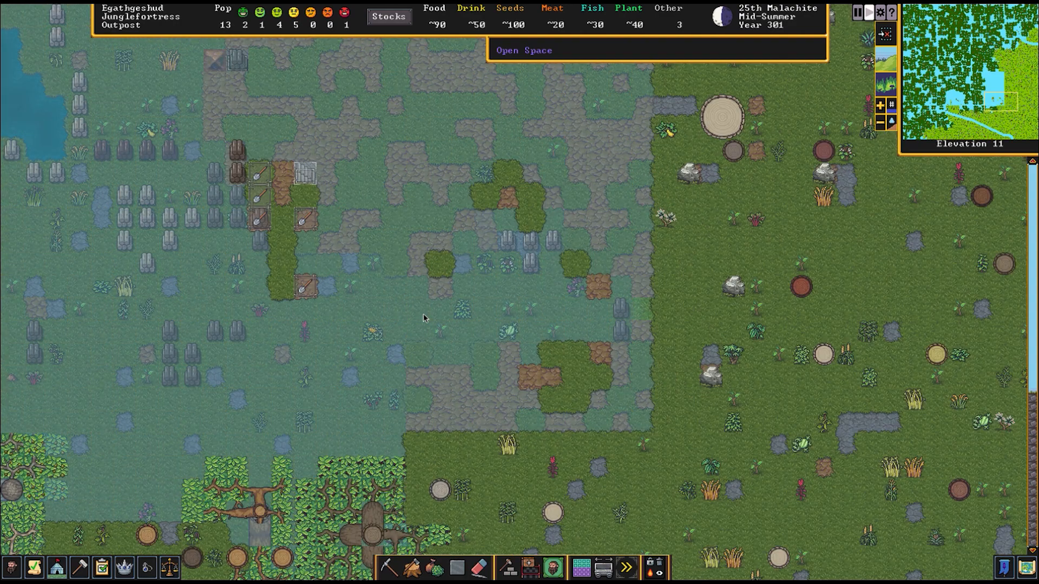
pyautogui.moveTo(331, 124)
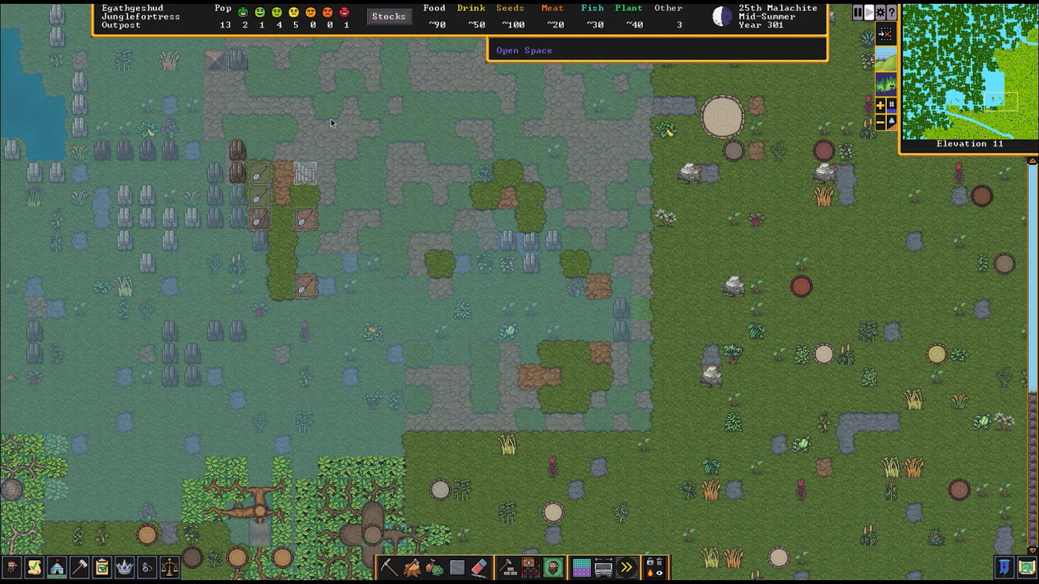
pyautogui.moveTo(327, 277)
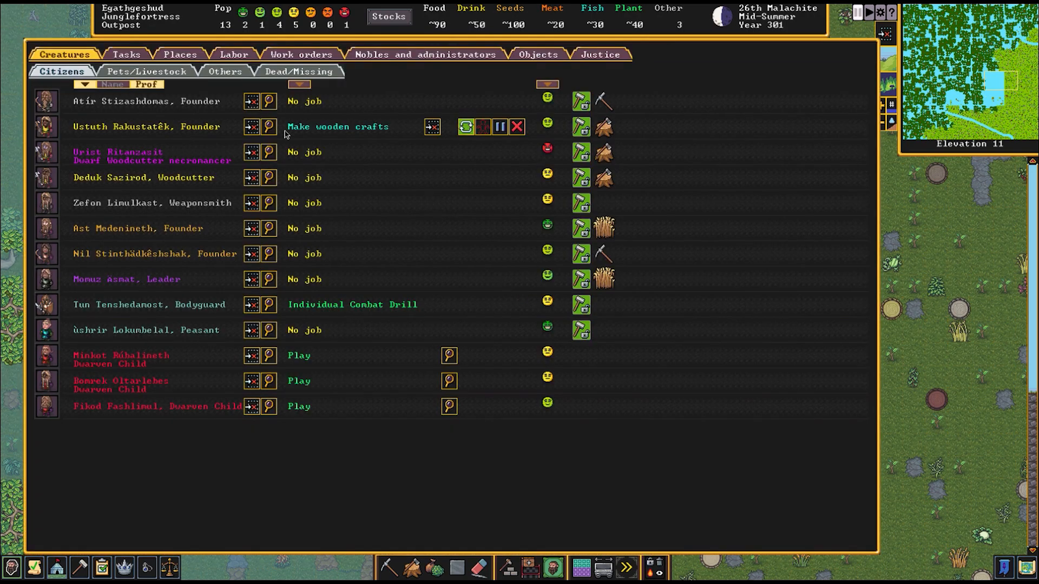
pyautogui.moveTo(268, 100)
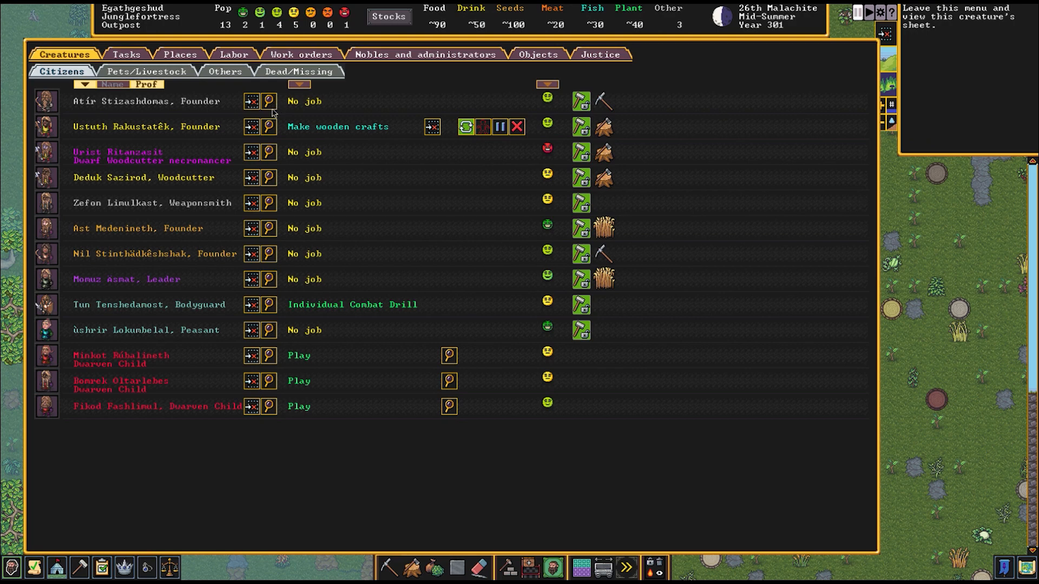
# Leave the citizens list through the first founder's view button
pyautogui.click(268, 126)
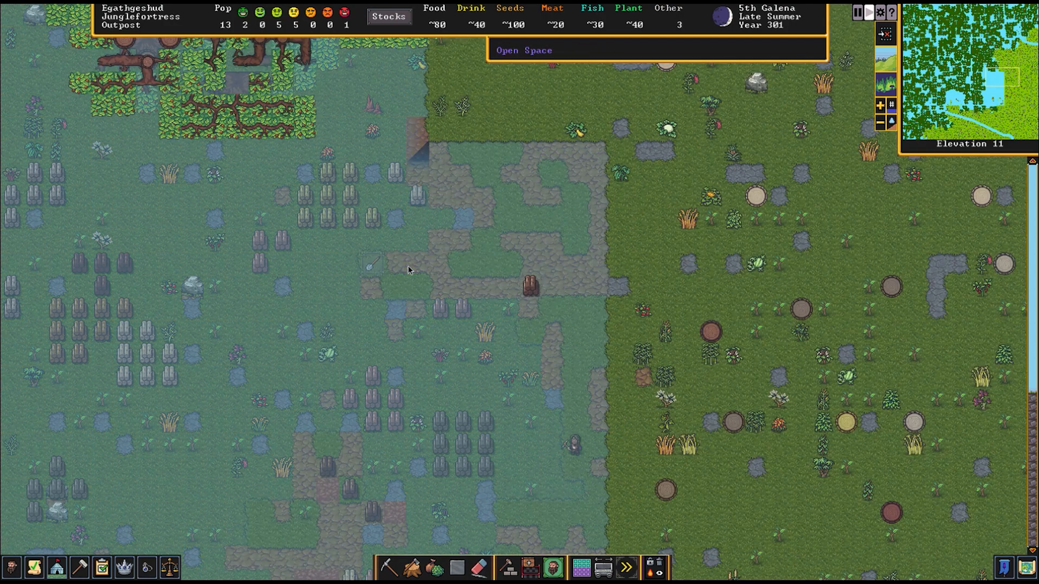
# Switch to channel digging to mark two tiles on the cliff's northern edge
pyautogui.click(387, 567)
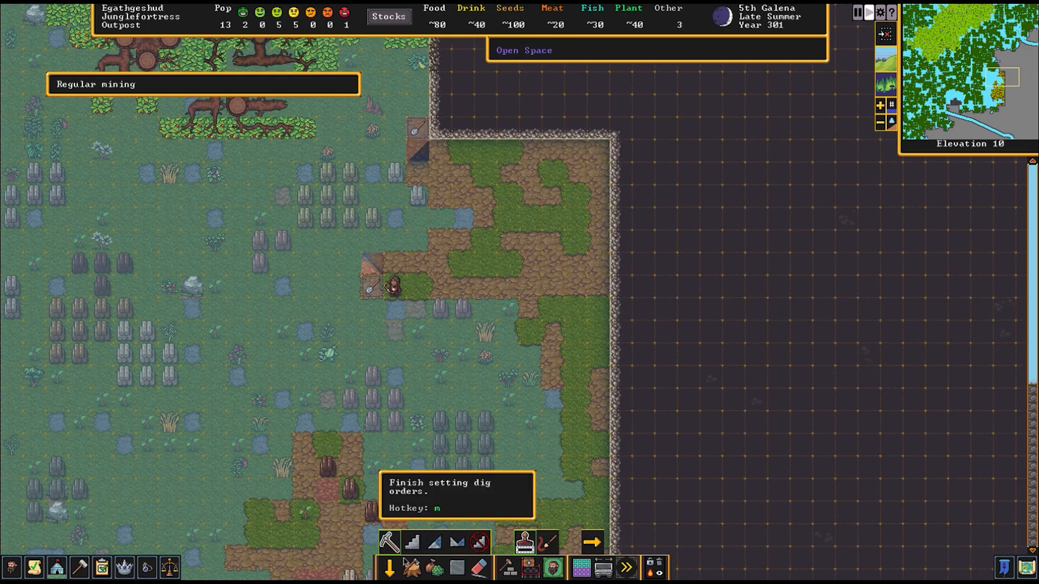
pyautogui.click(455, 542)
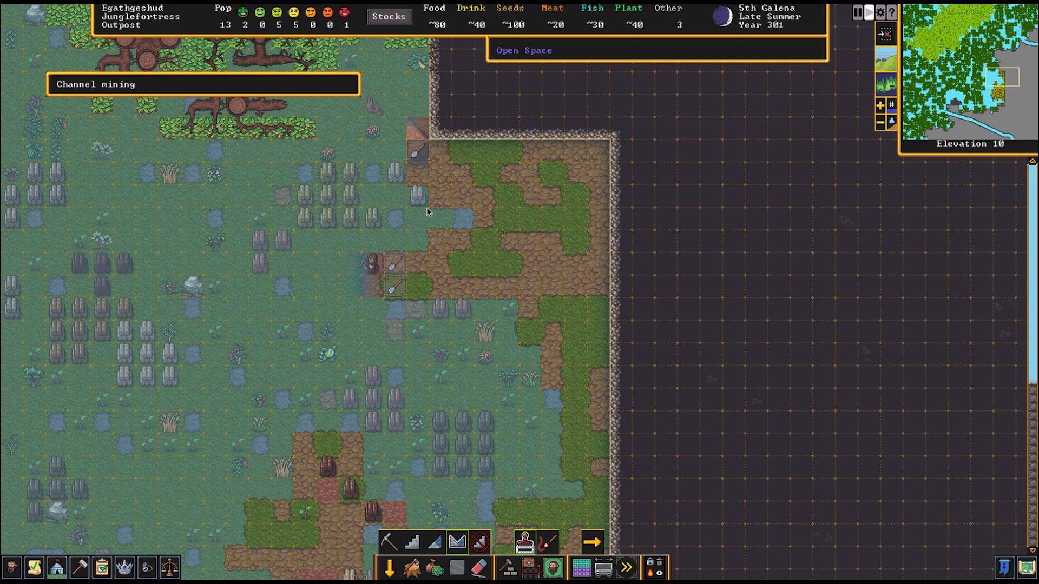
pyautogui.moveTo(421, 260)
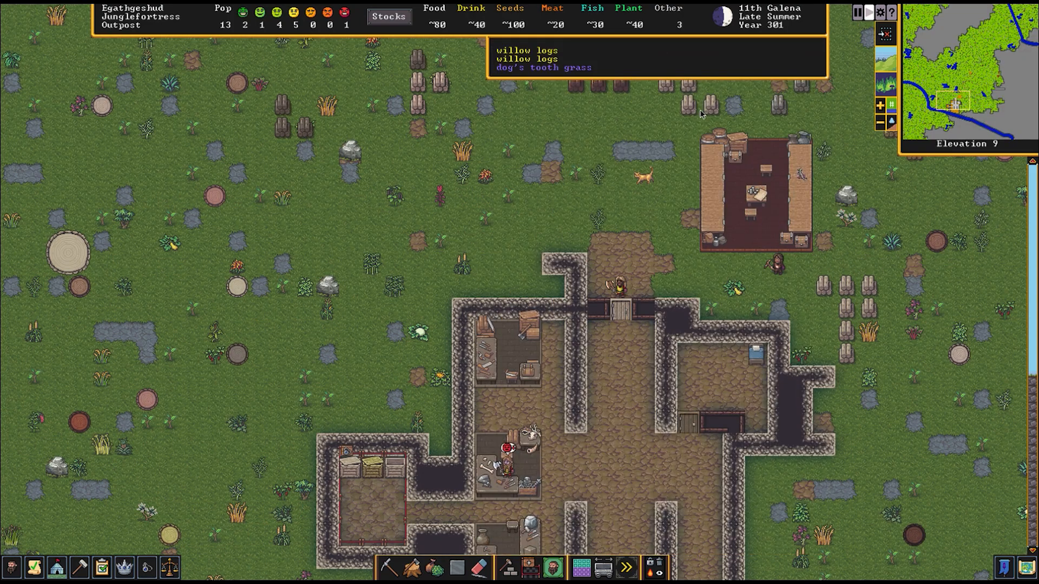
# Return the view to elevation 11 over the column of dig-marked cliff tiles
pyautogui.scroll(-3)
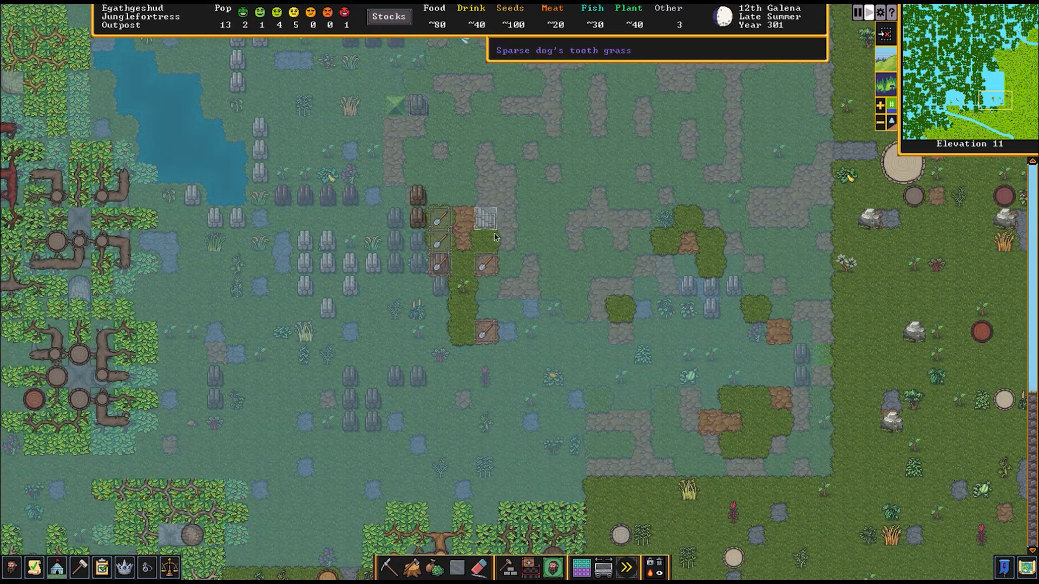
pyautogui.moveTo(478, 226)
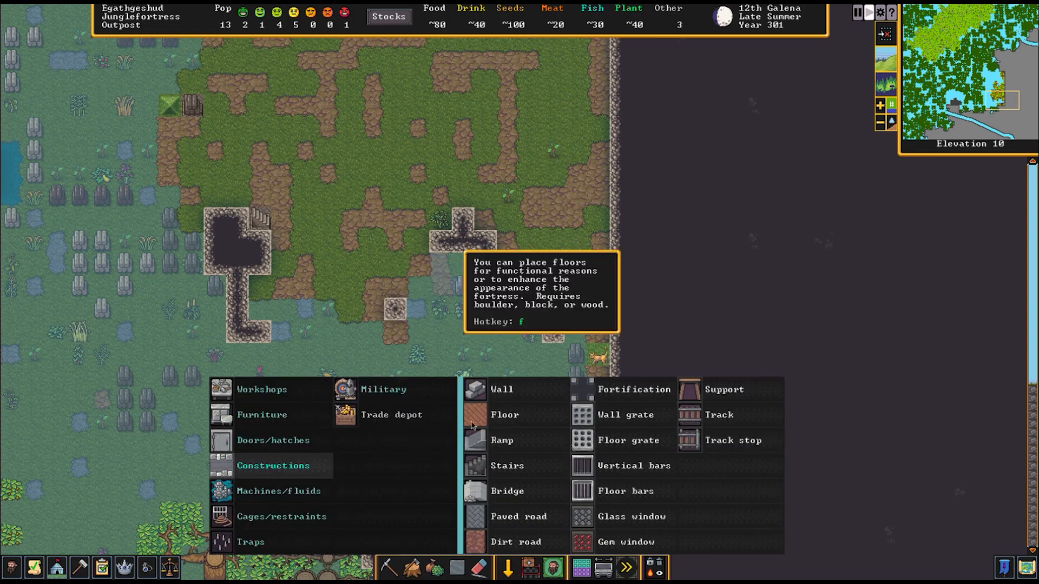
# Place a two-level wooden staircase at a cliff channel
pyautogui.click(507, 465)
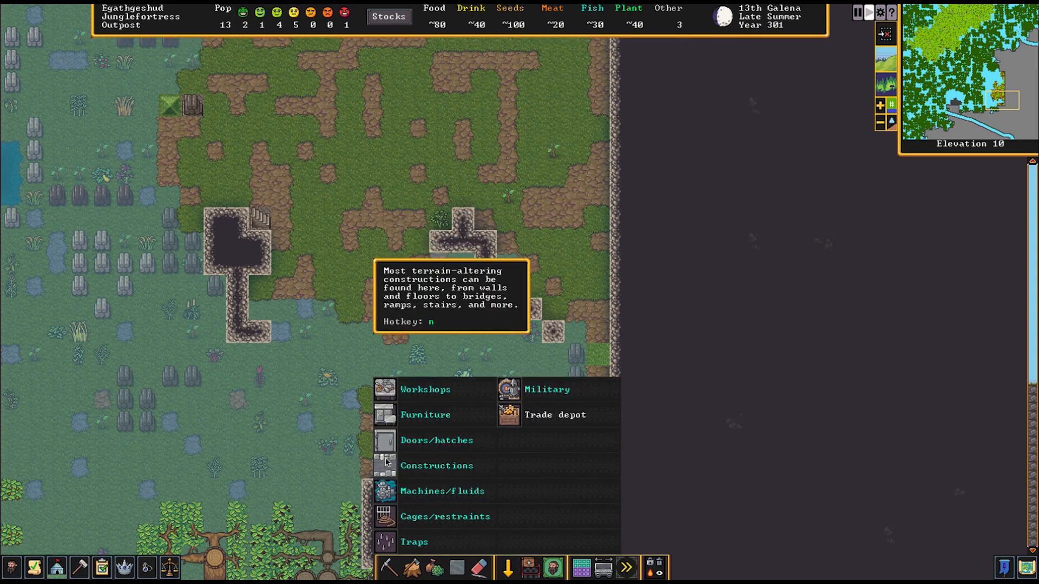
pyautogui.click(436, 465)
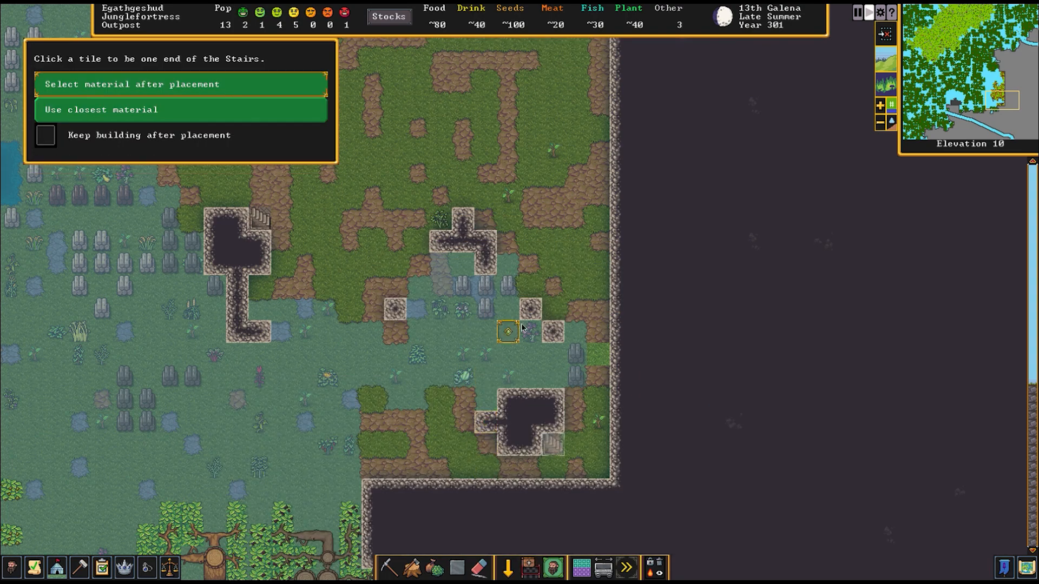
pyautogui.click(508, 331)
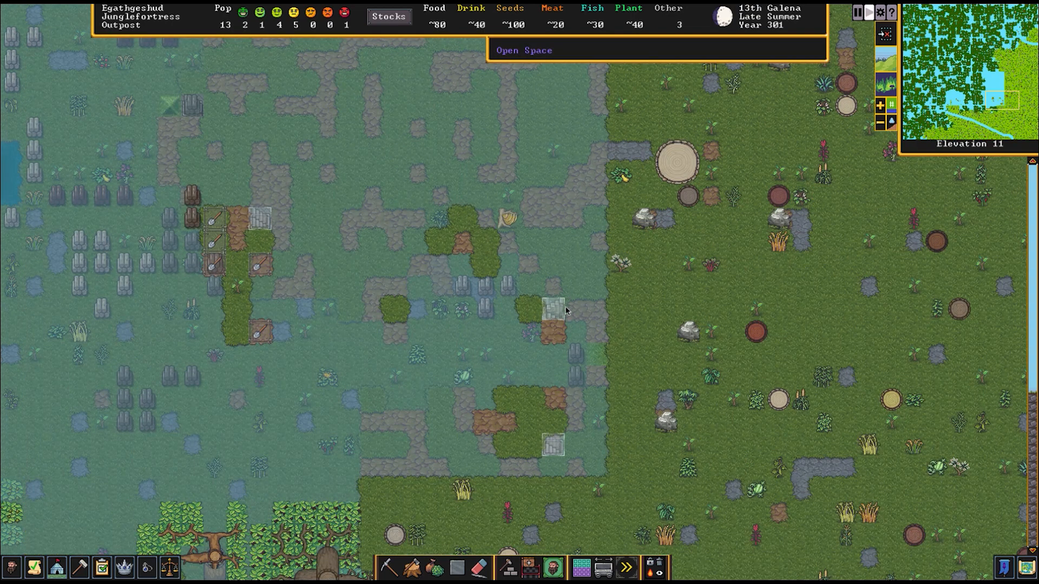
pyautogui.click(551, 307)
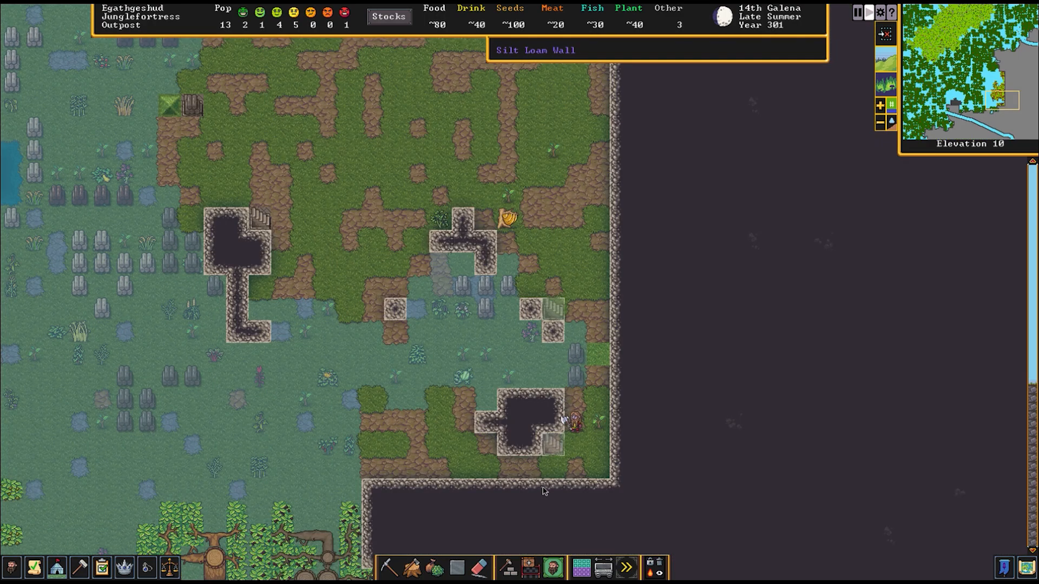
# Place two more wooden stairs above and beside the channels
pyautogui.click(506, 567)
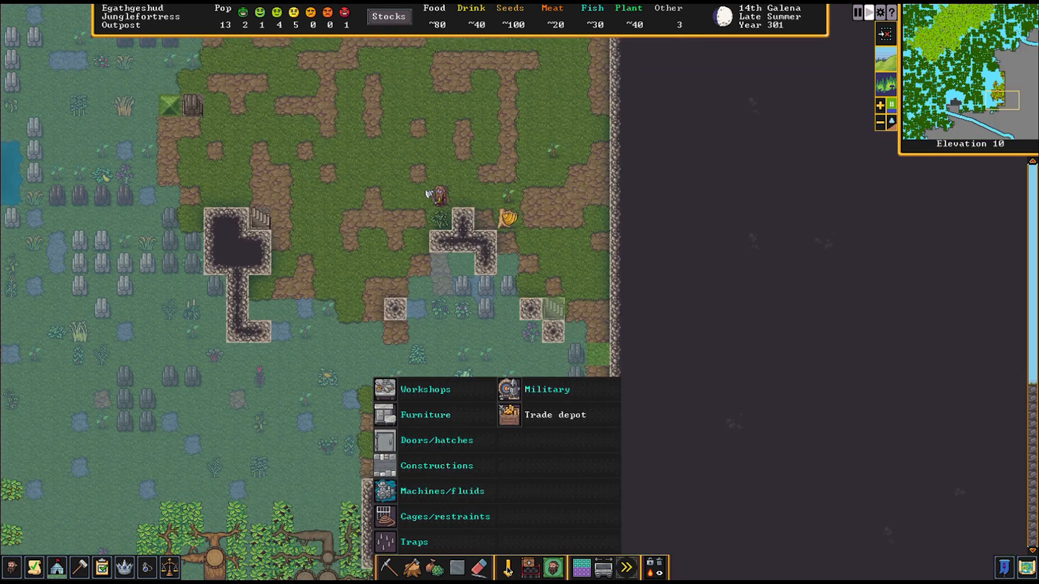
pyautogui.click(436, 465)
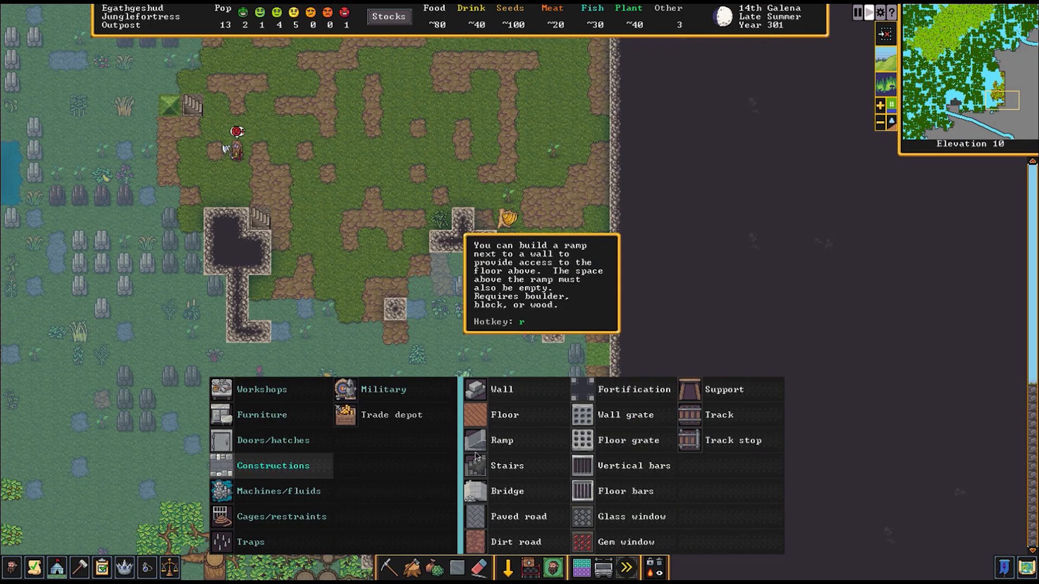
pyautogui.click(507, 465)
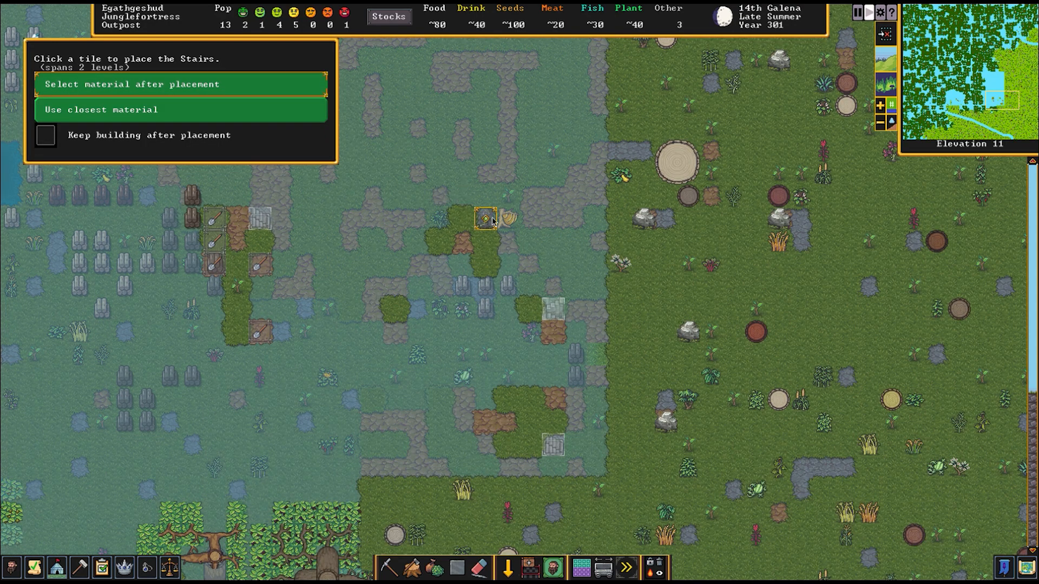
pyautogui.click(486, 218)
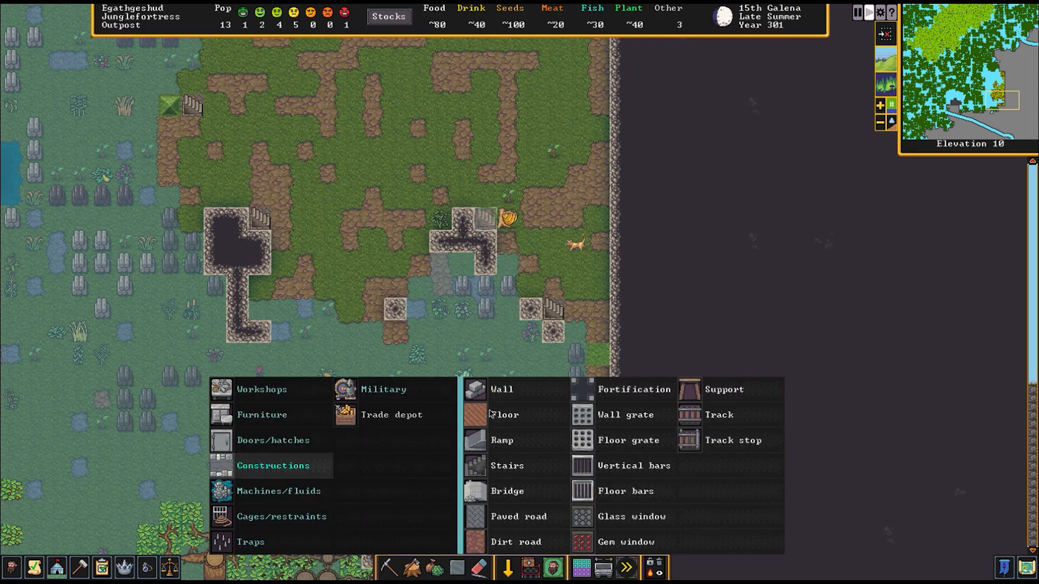
pyautogui.click(508, 465)
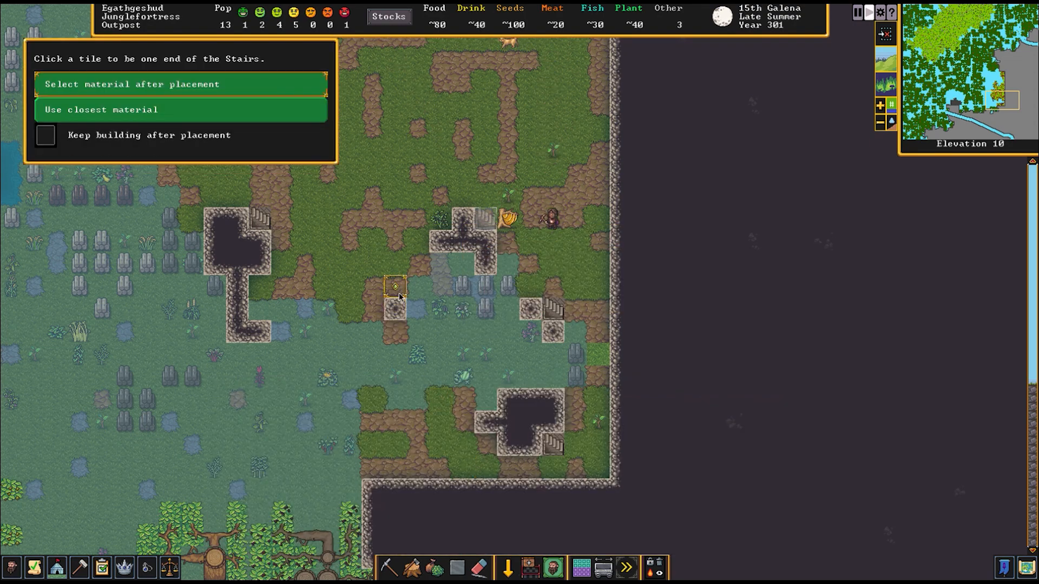
pyautogui.click(394, 286)
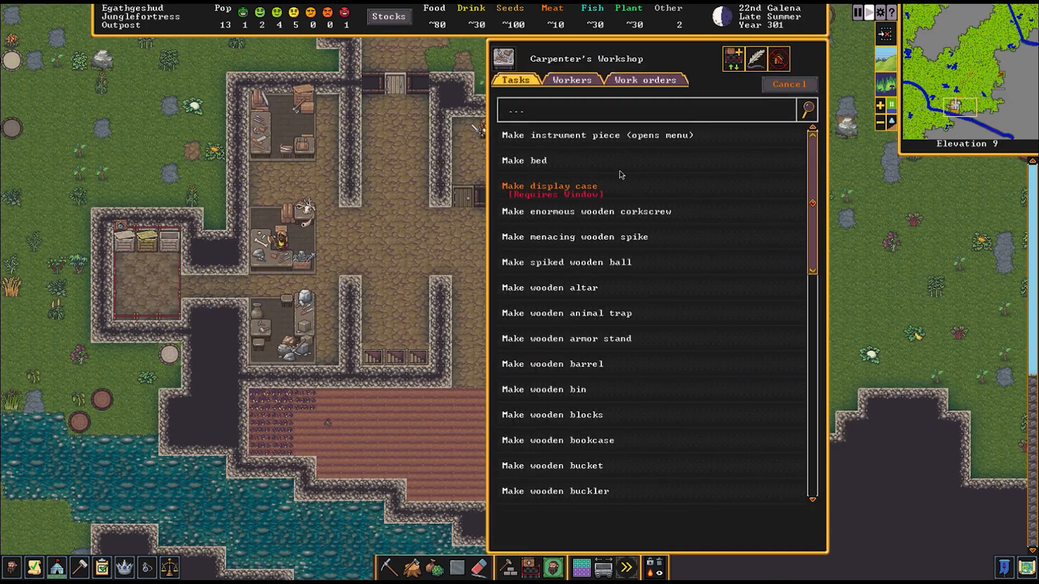
# Browse the Carpenter's Workshop wooden item tasks, then leave the task list
pyautogui.scroll(-3)
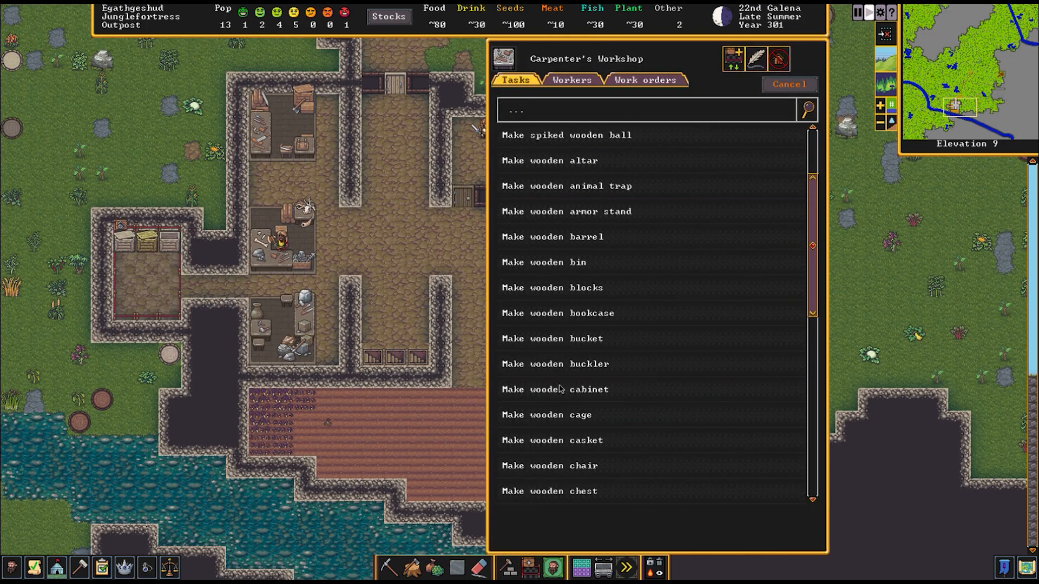
pyautogui.scroll(-3)
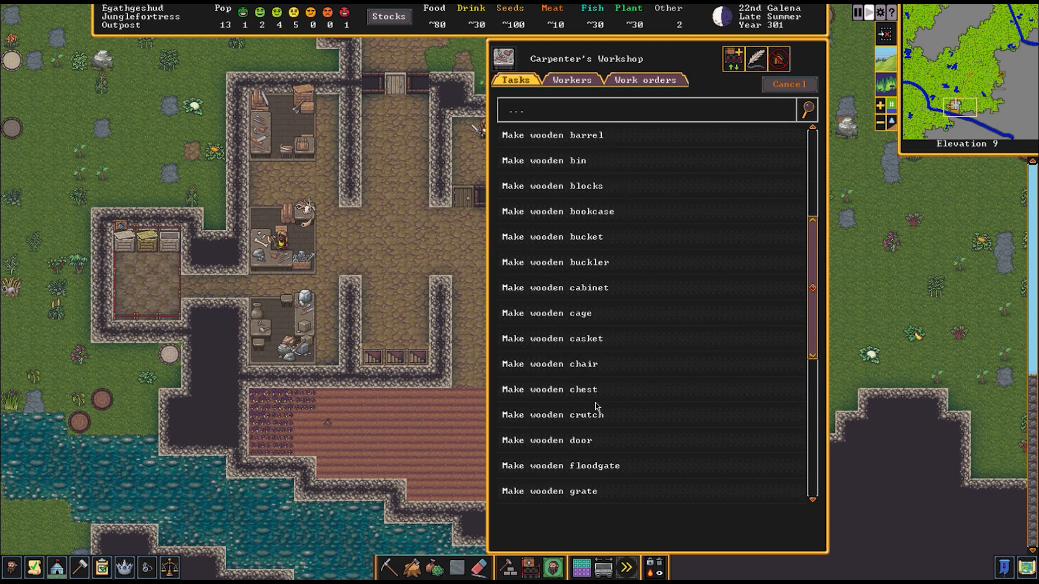
pyautogui.scroll(-3)
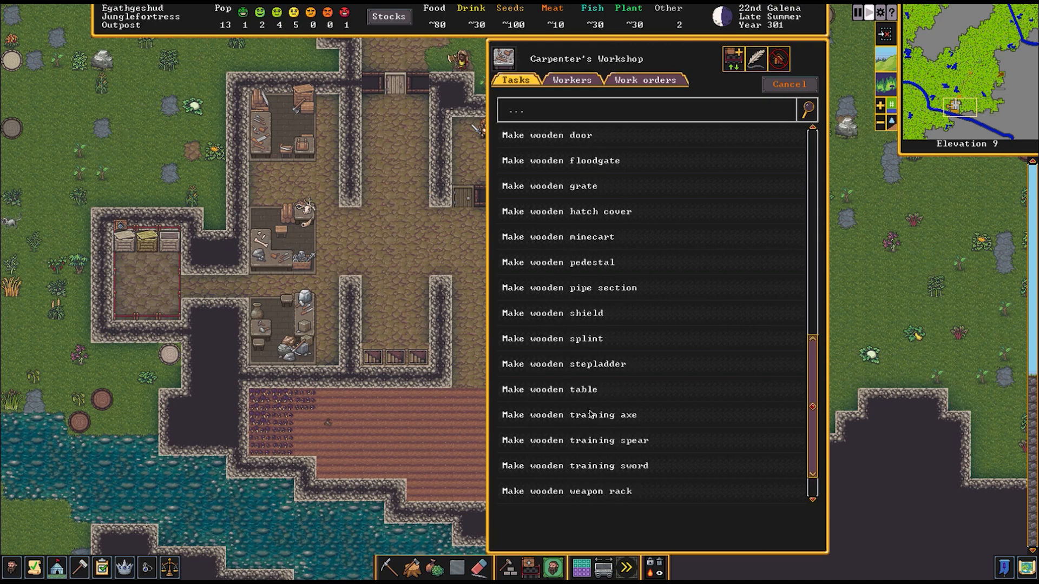
pyautogui.click(549, 389)
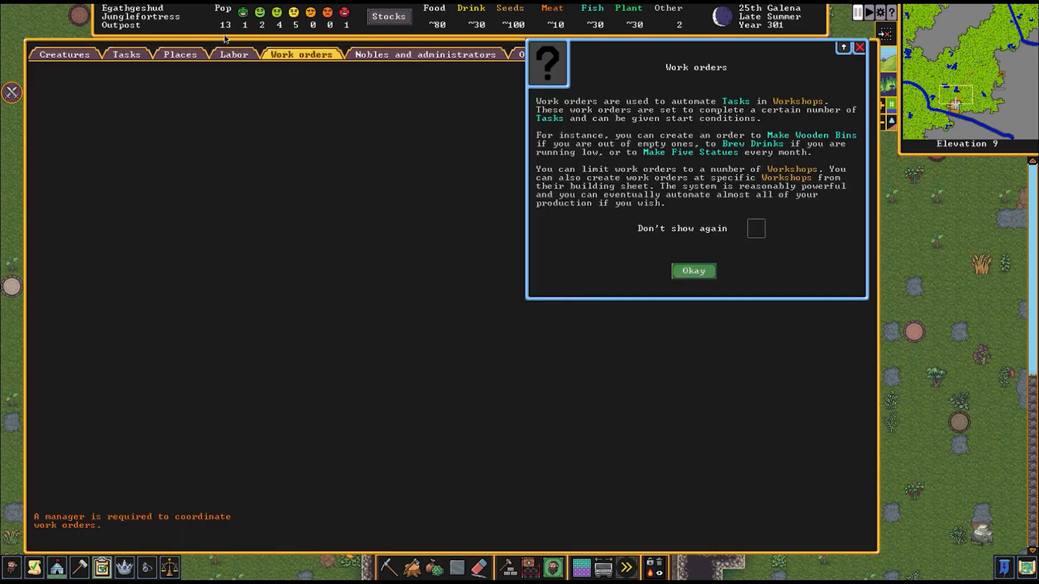
# Dismiss the work orders notice and check the wild animals: Blue Peahen, Eagle, Gray Langurs
pyautogui.click(694, 271)
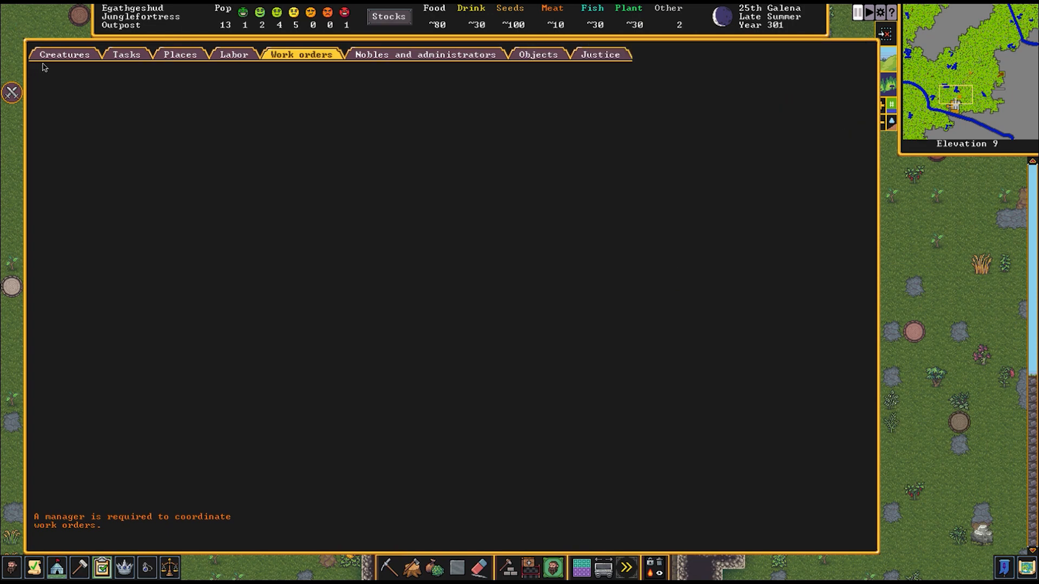
pyautogui.click(64, 54)
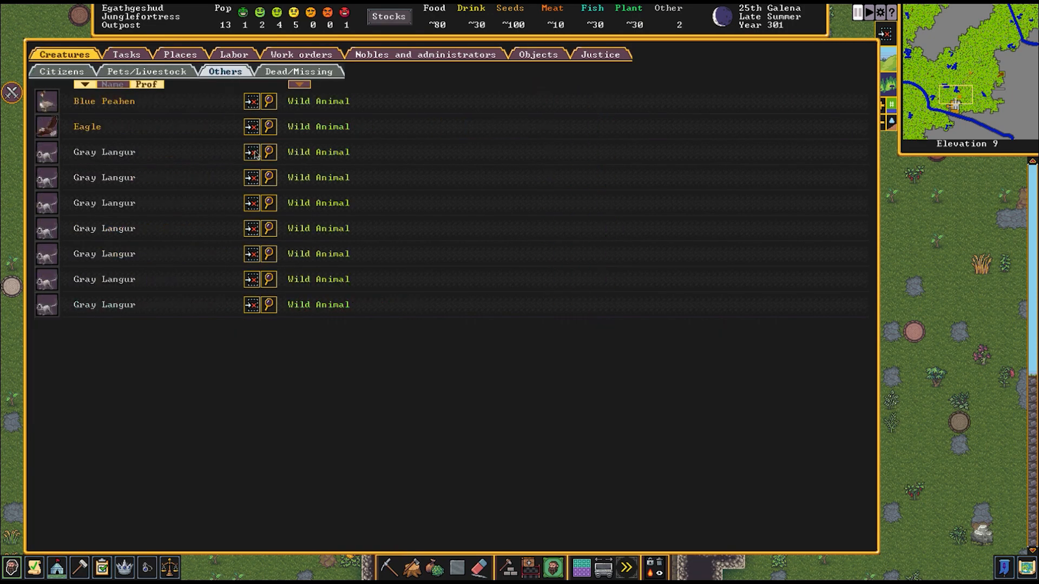
pyautogui.click(12, 93)
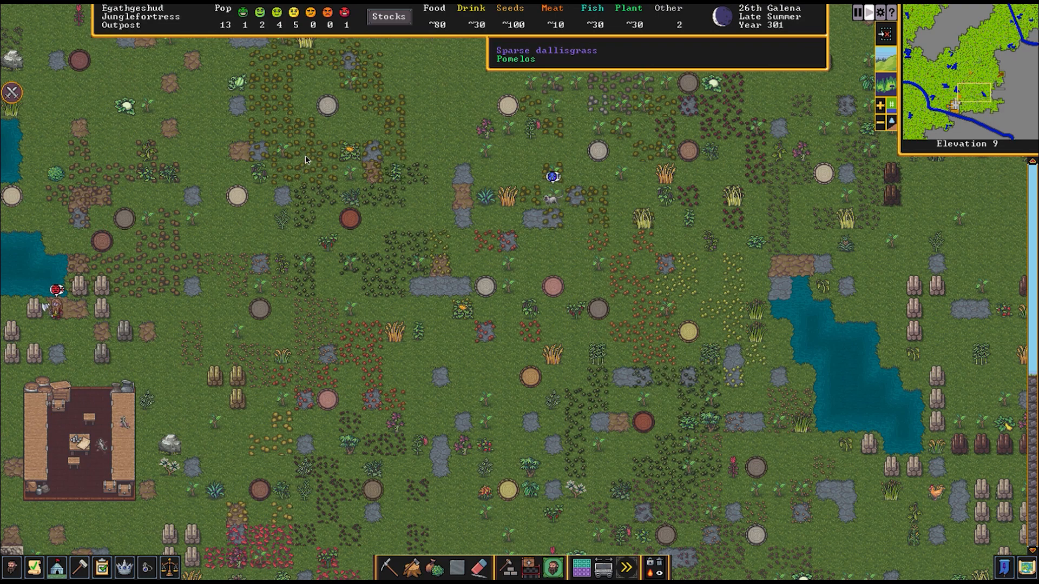
pyautogui.moveTo(605, 275)
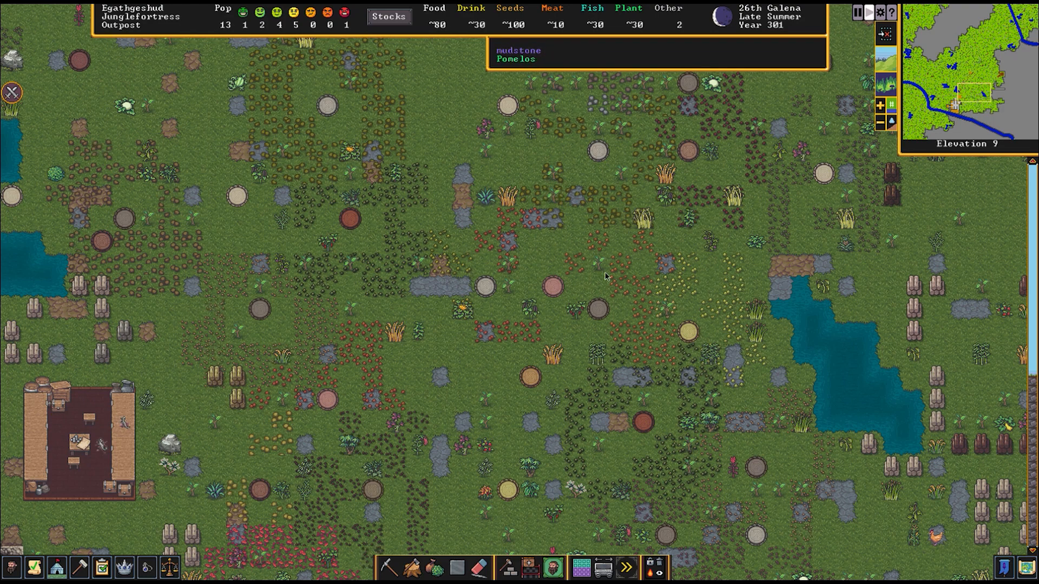
pyautogui.moveTo(692, 341)
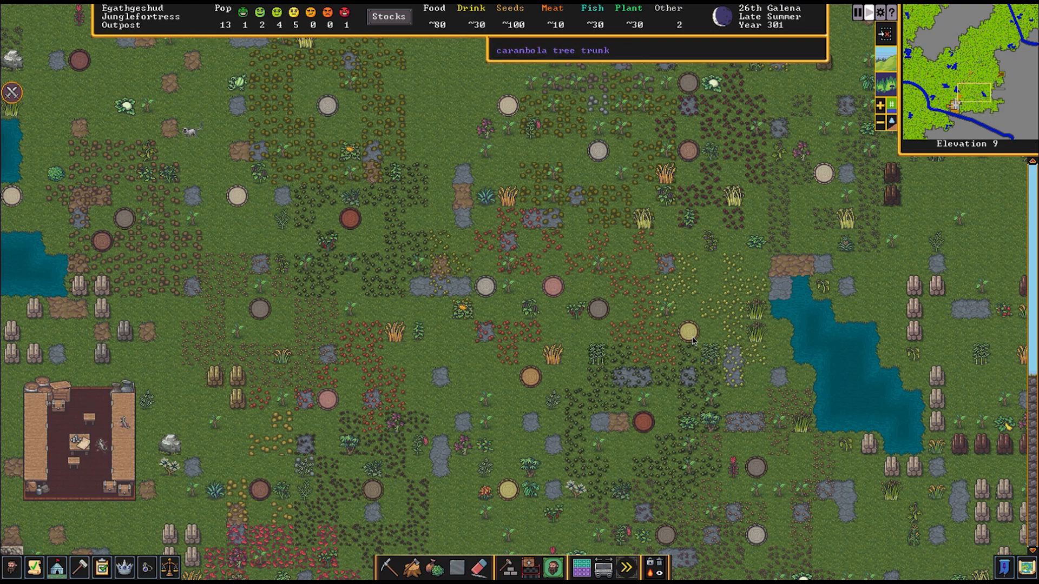
pyautogui.moveTo(726, 155)
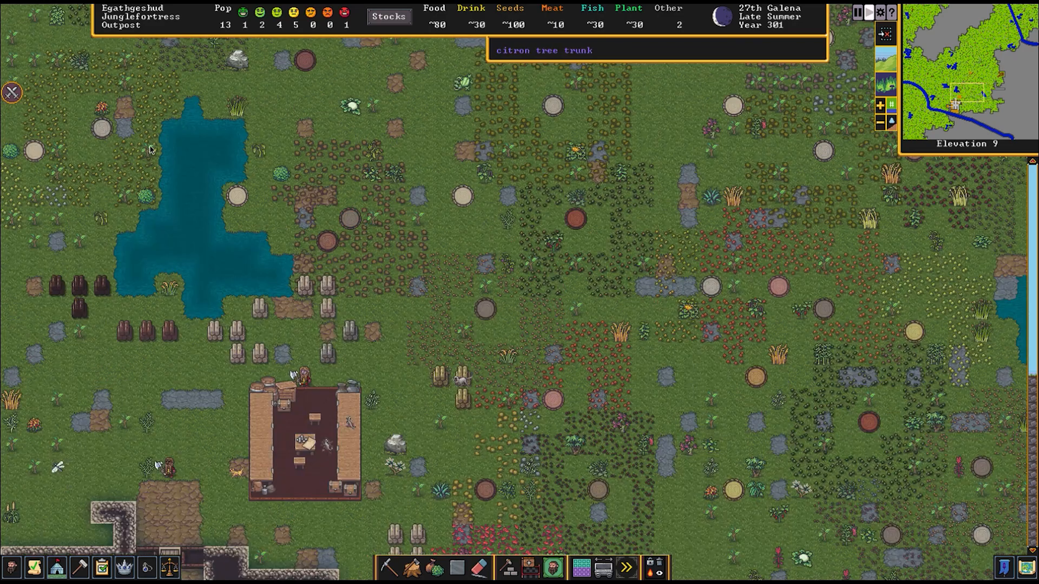
# Scroll around the jungle surface map to survey the area beside the cliff pit
pyautogui.scroll(-3)
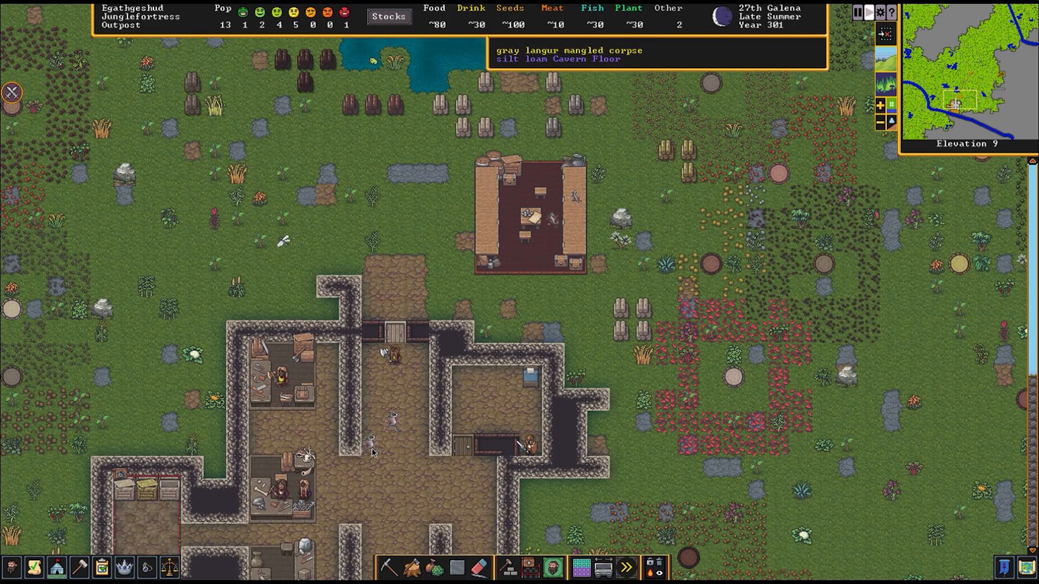
pyautogui.scroll(3)
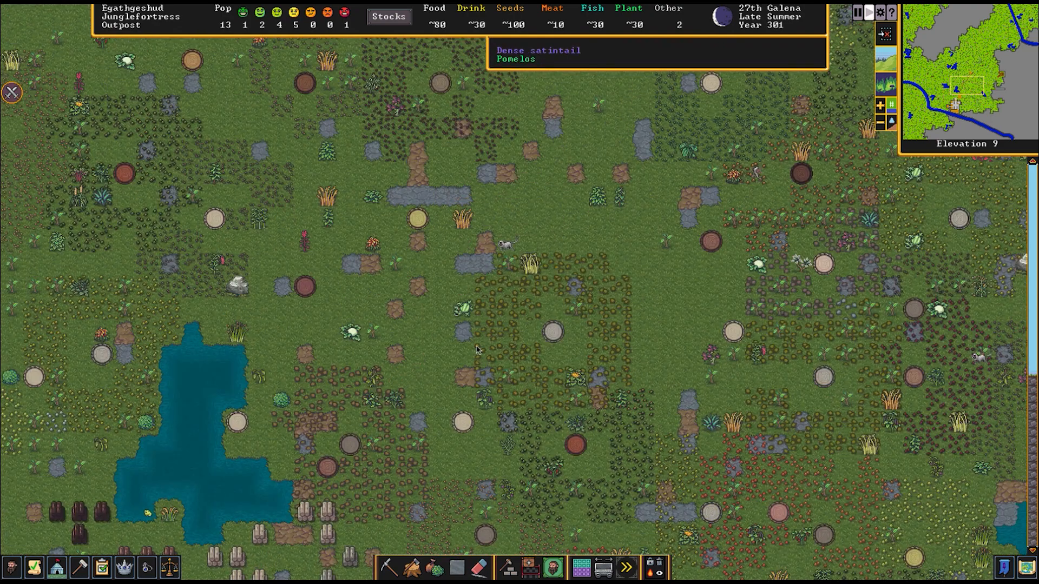
pyautogui.hscroll(3)
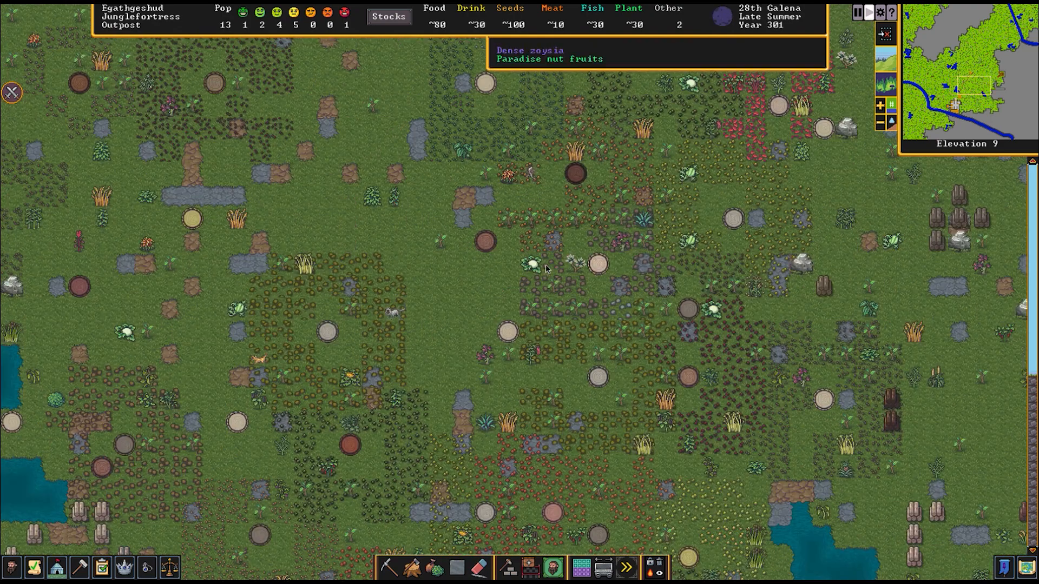
pyautogui.moveTo(530, 265)
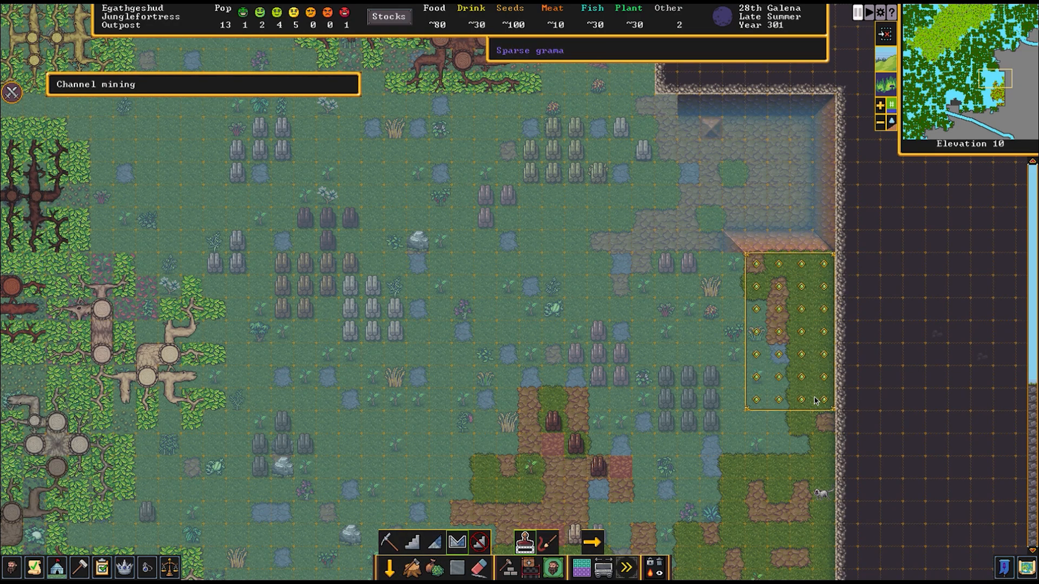
pyautogui.scroll(-3)
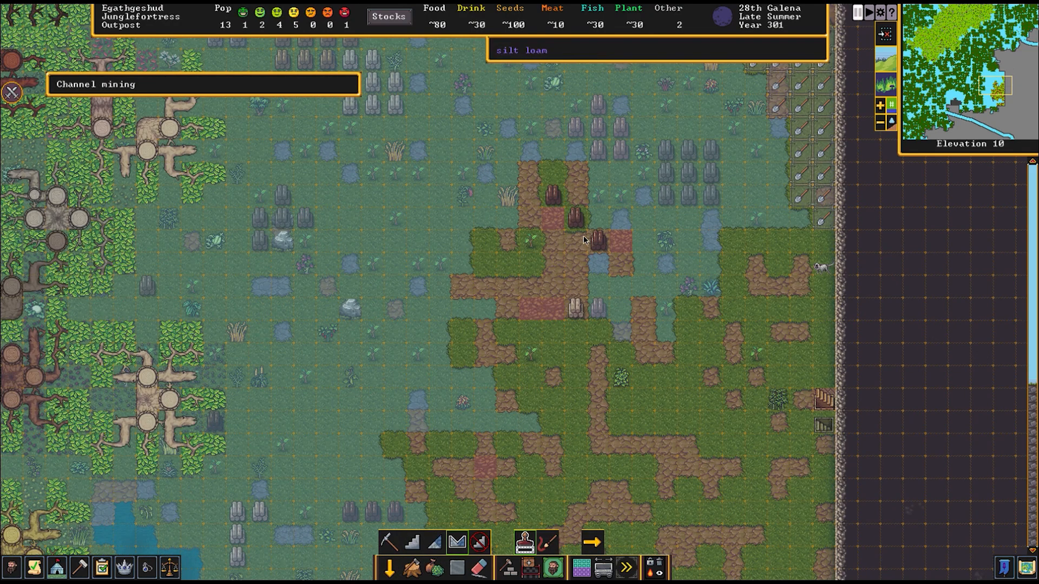